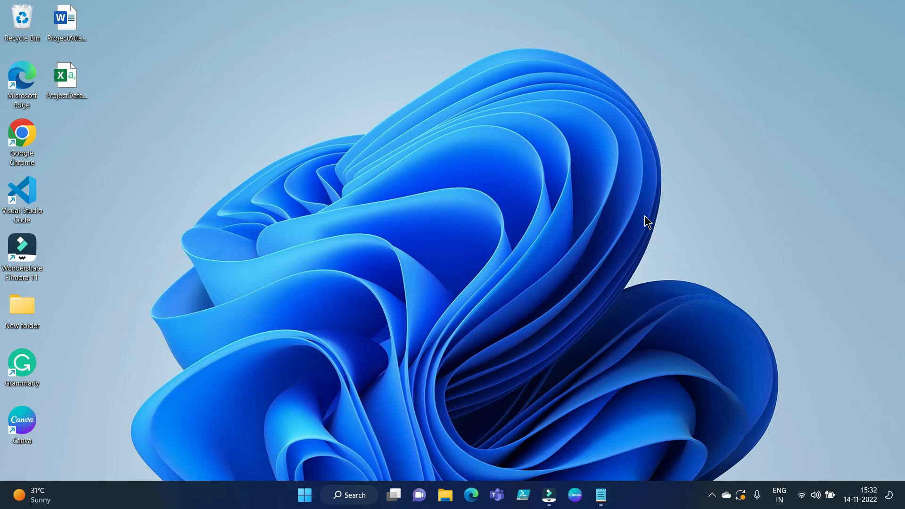
Open ProjectData.csv from the desktop in Excel and review the ProjectTitle, ProjectDescription and ProjectType headings
click(66, 81)
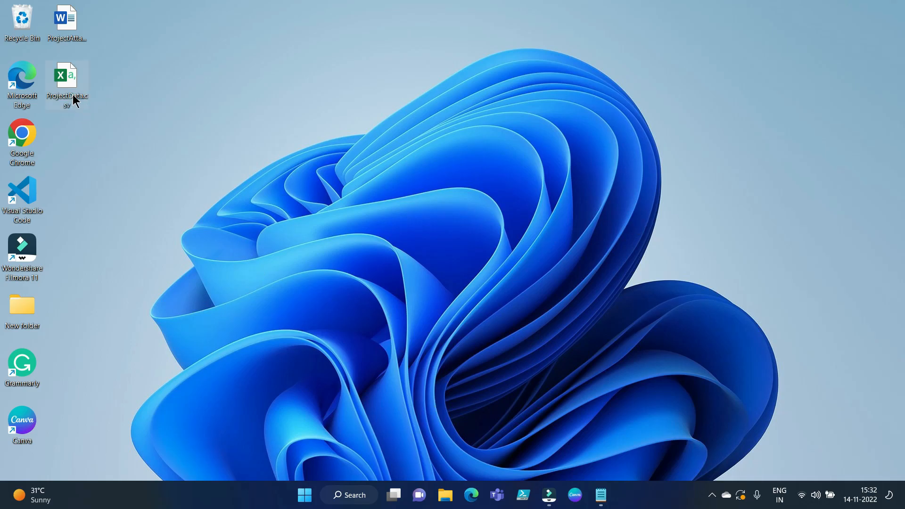
double_click(65, 76)
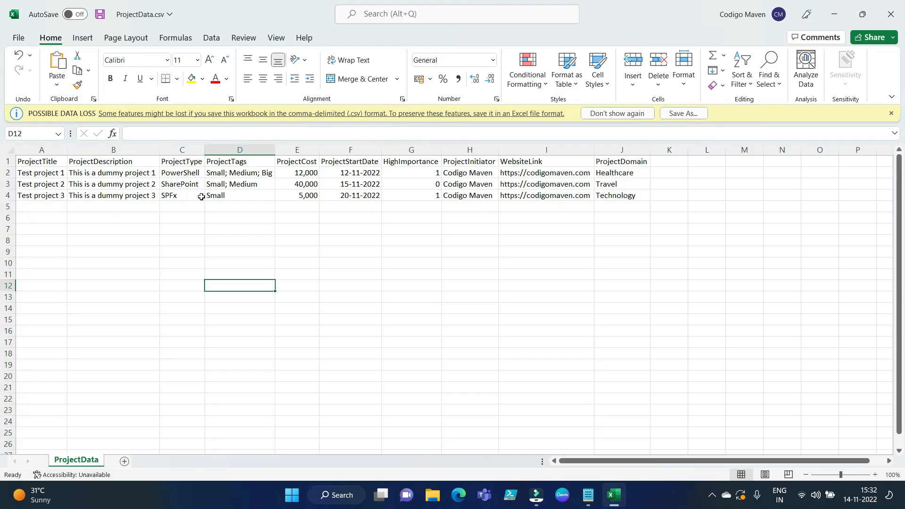
mouse_move(370, 202)
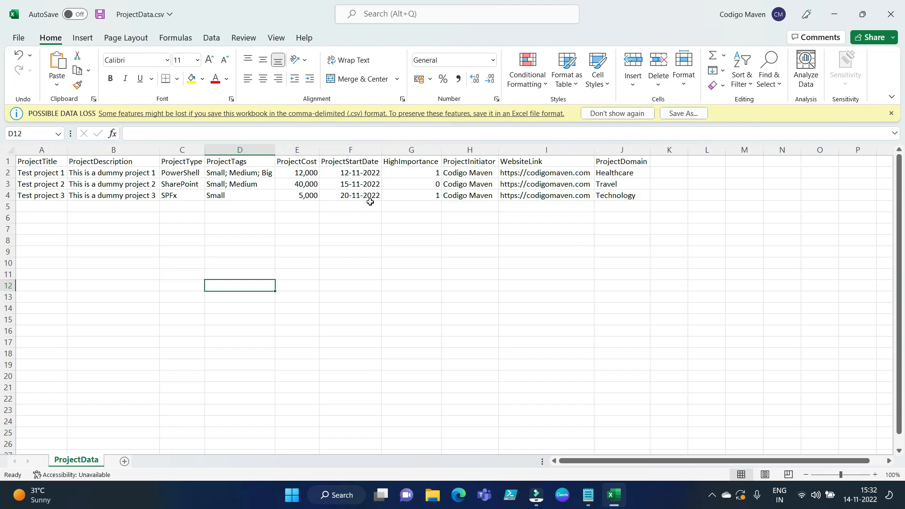
mouse_move(55, 161)
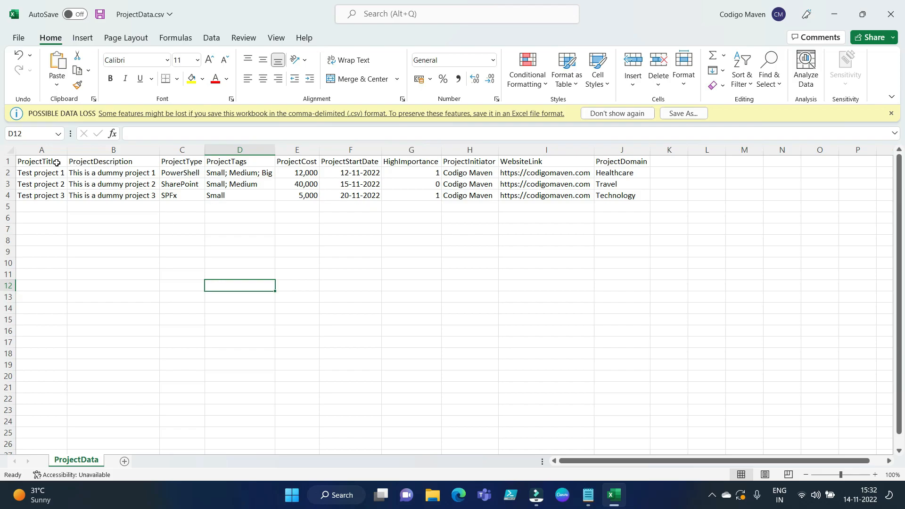
click(41, 161)
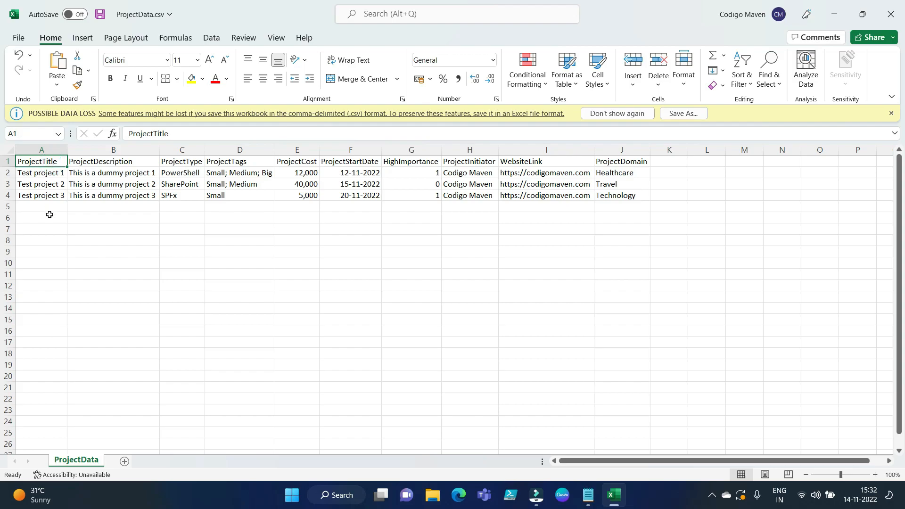
click(113, 161)
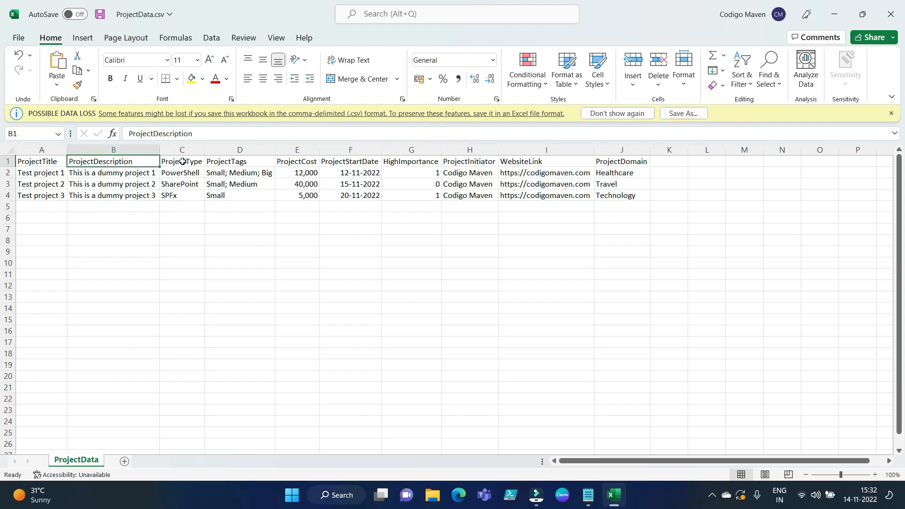
click(181, 161)
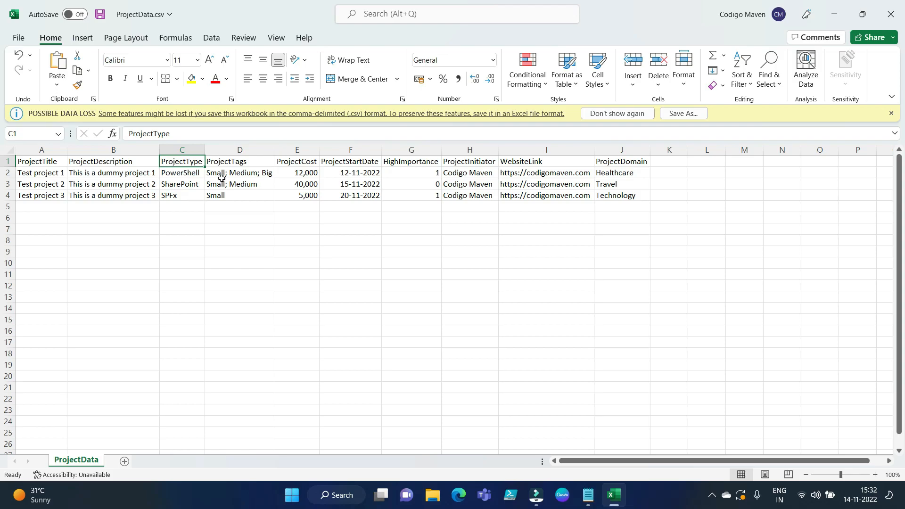
Review the remaining headings from ProjectTags through ProjectDomain
click(238, 162)
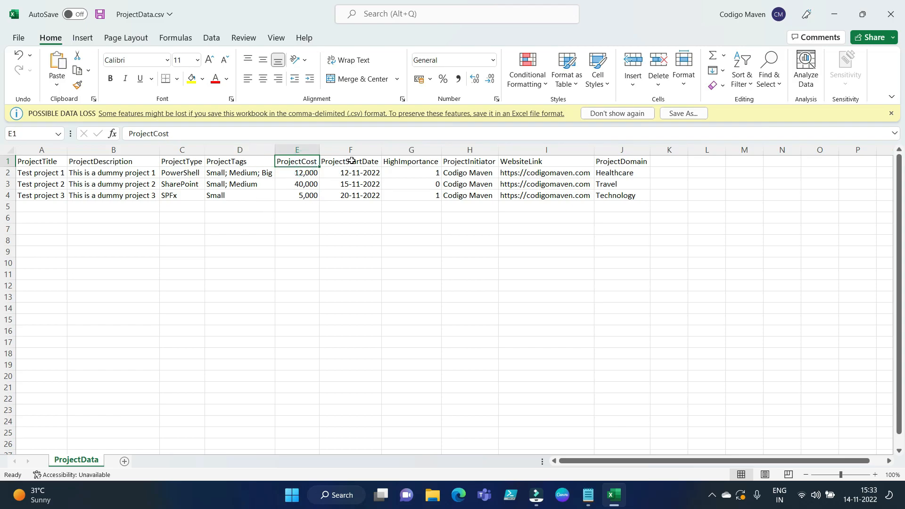
click(350, 161)
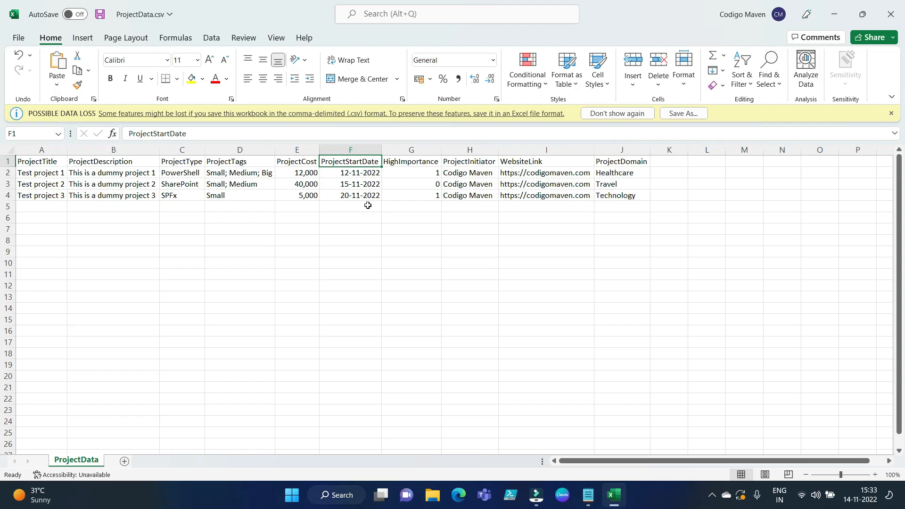
click(410, 161)
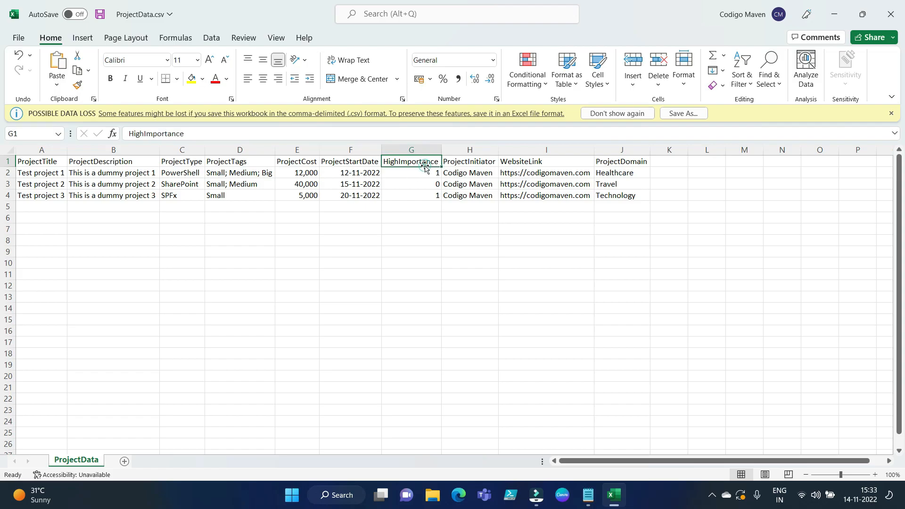
click(470, 161)
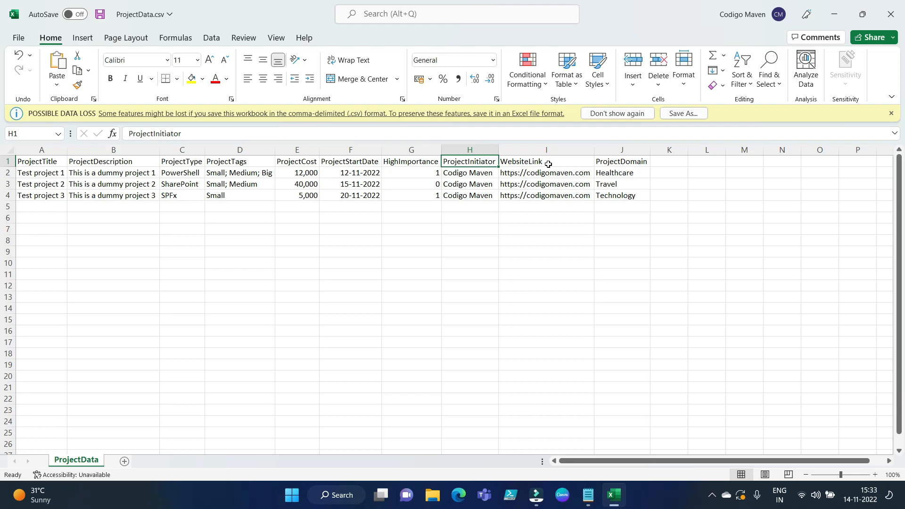
click(545, 162)
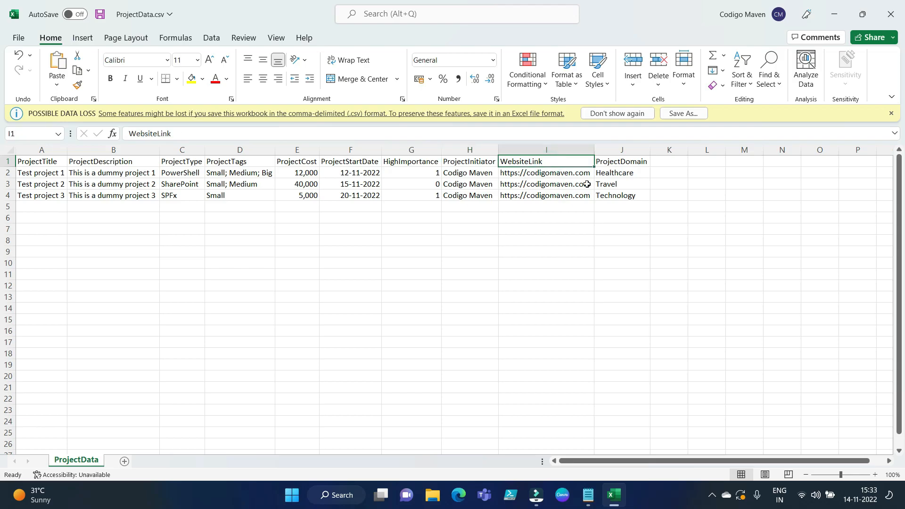
click(621, 161)
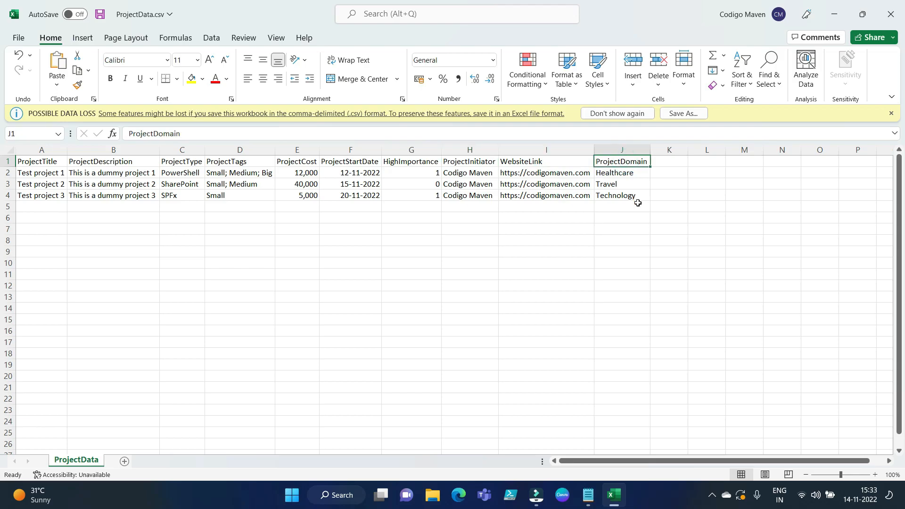
click(469, 251)
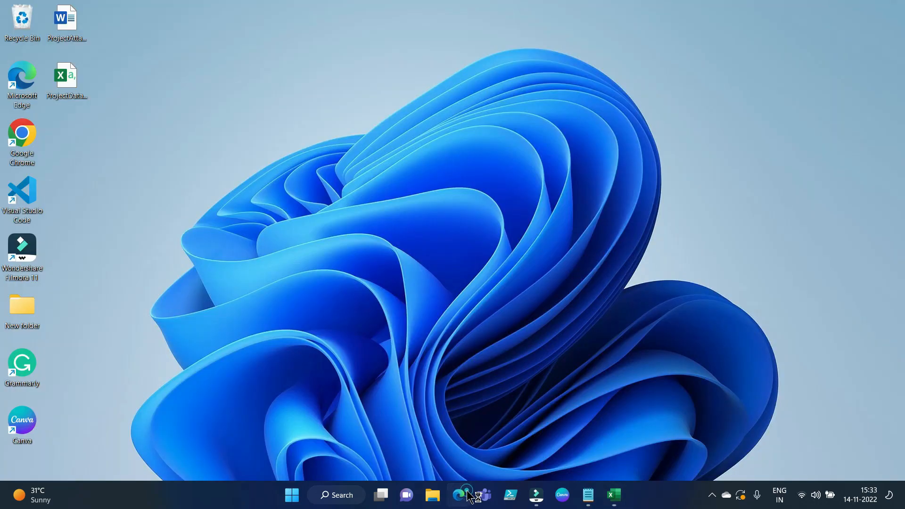
Launch Edge and navigate to the SharePoint Communication site from the address bar suggestion
click(460, 495)
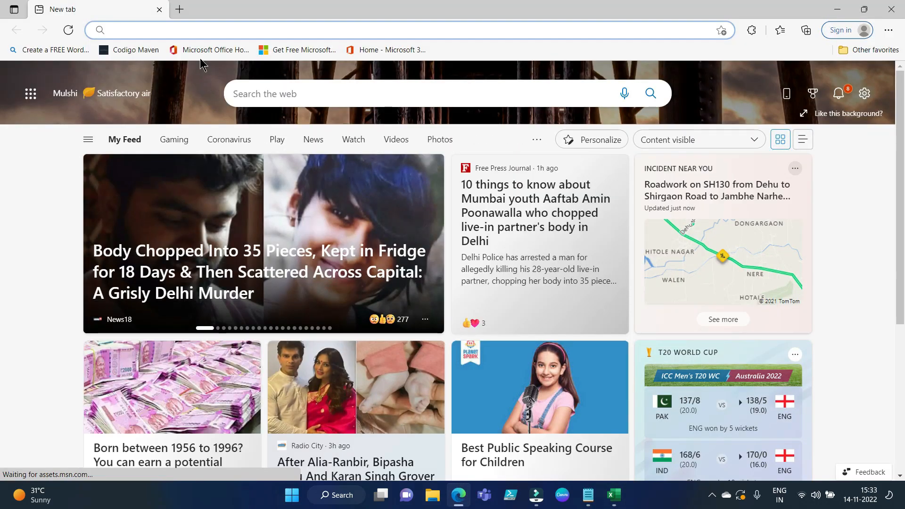
text(codigomaven.blogspot.com)
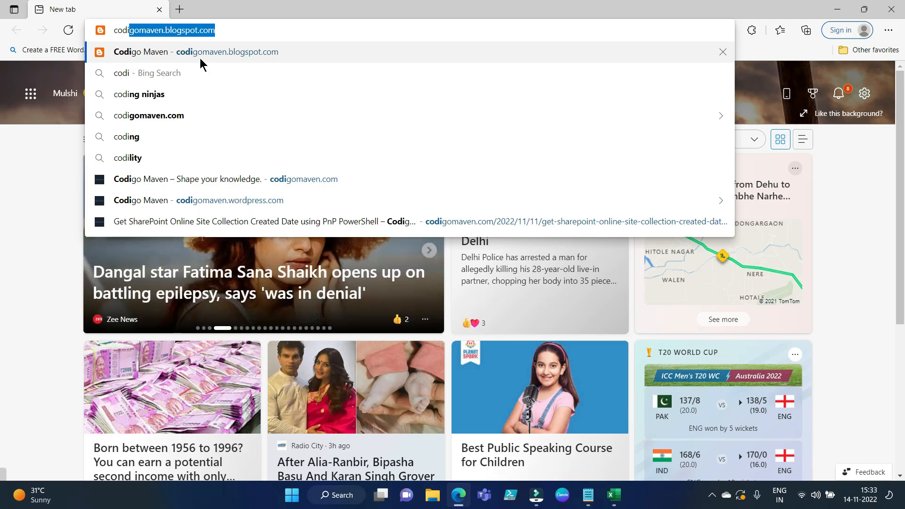
mouse_move(263, 96)
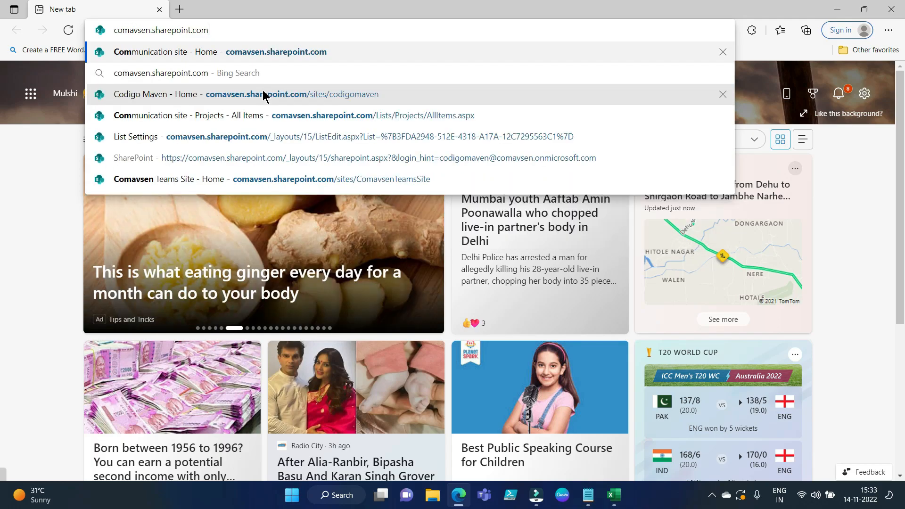
click(217, 51)
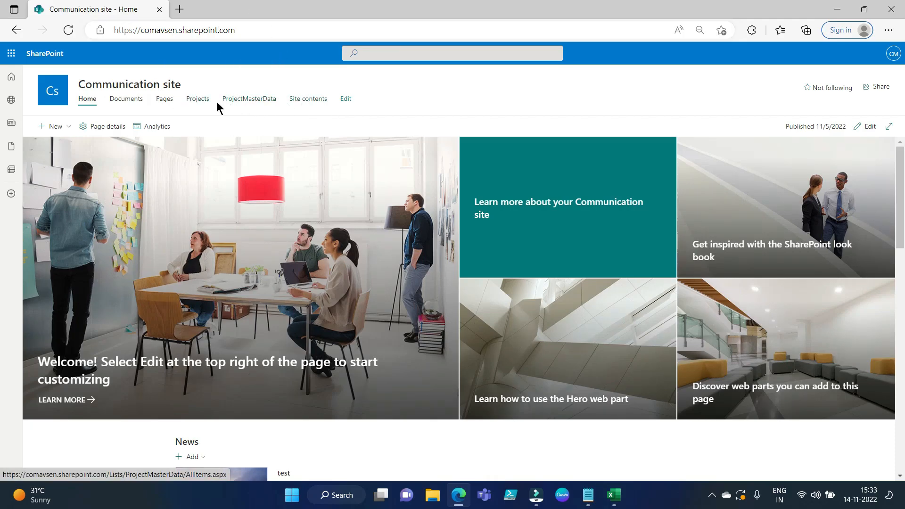
Open the empty Projects list to check its columns, then return to the ProjectData spreadsheet
click(197, 98)
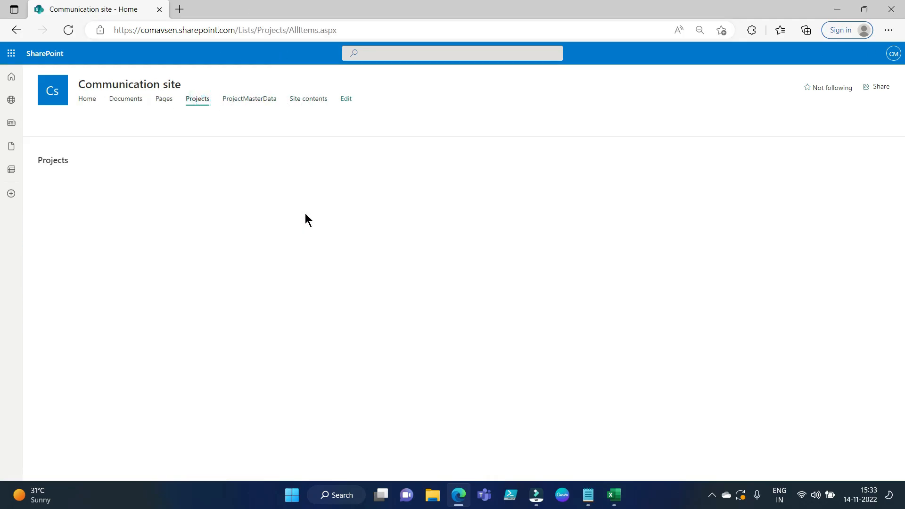
click(197, 99)
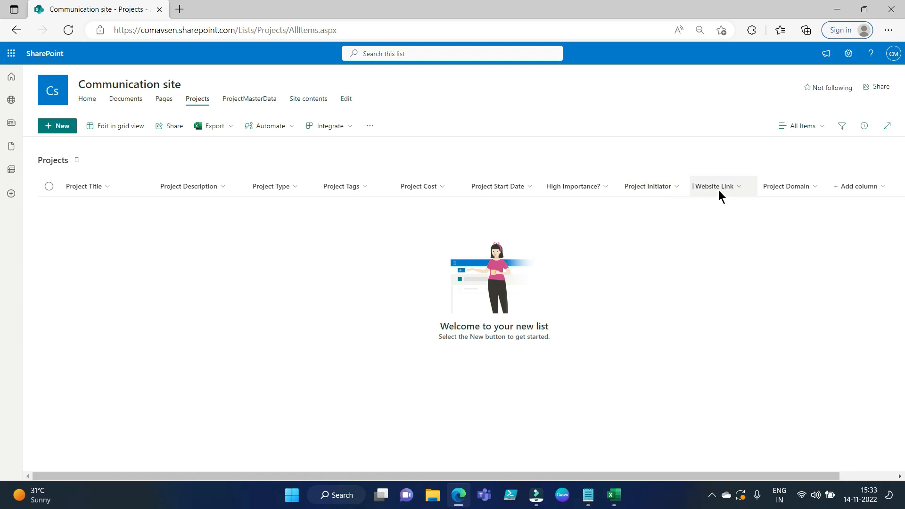
mouse_move(788, 196)
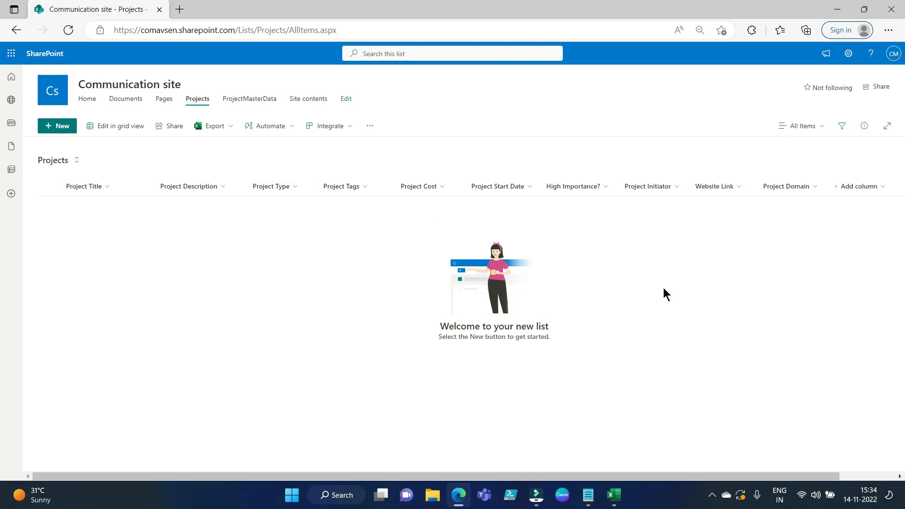
mouse_move(650, 308)
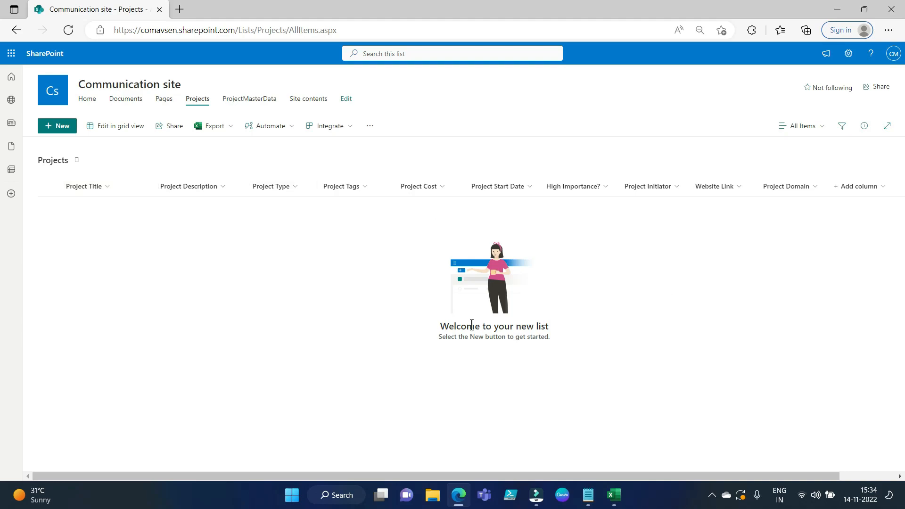
mouse_move(629, 499)
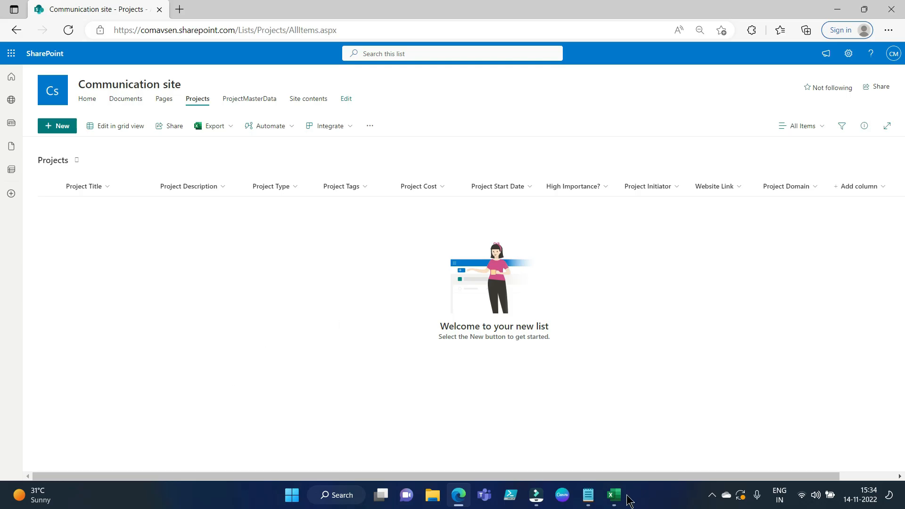
click(613, 495)
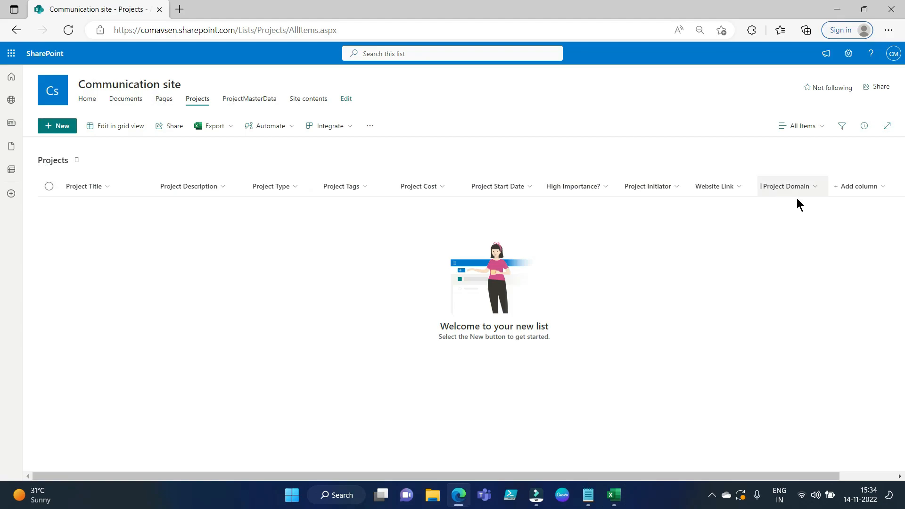
mouse_move(270, 126)
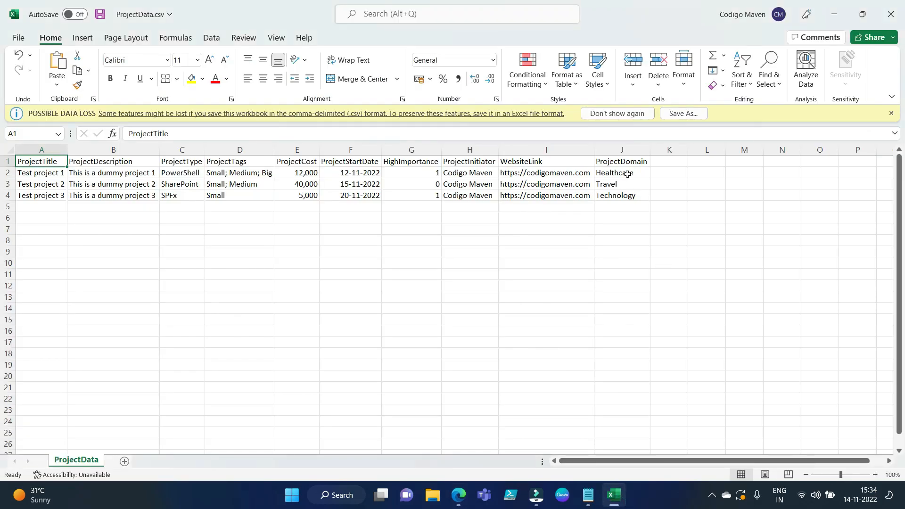
Check the Technology domain value and the three ProjectStartDate cells, then view the ProjectMasterData list
click(622, 195)
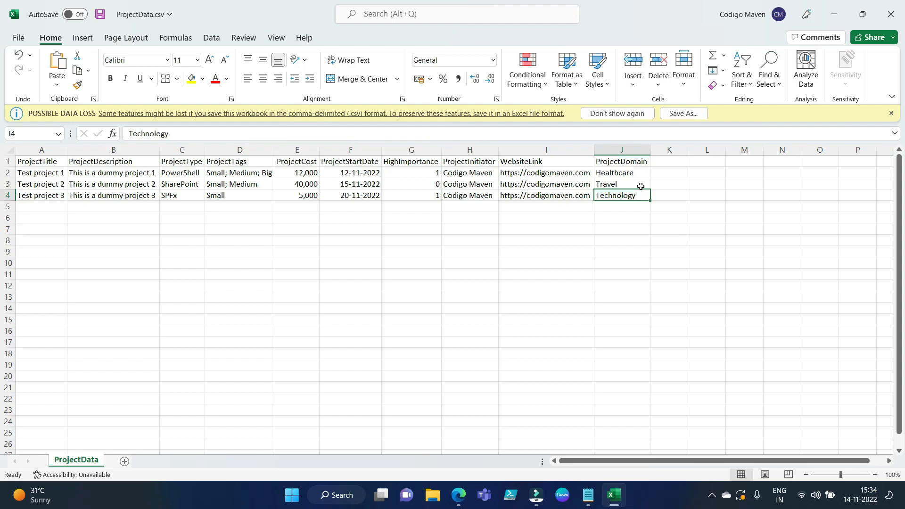
mouse_move(642, 180)
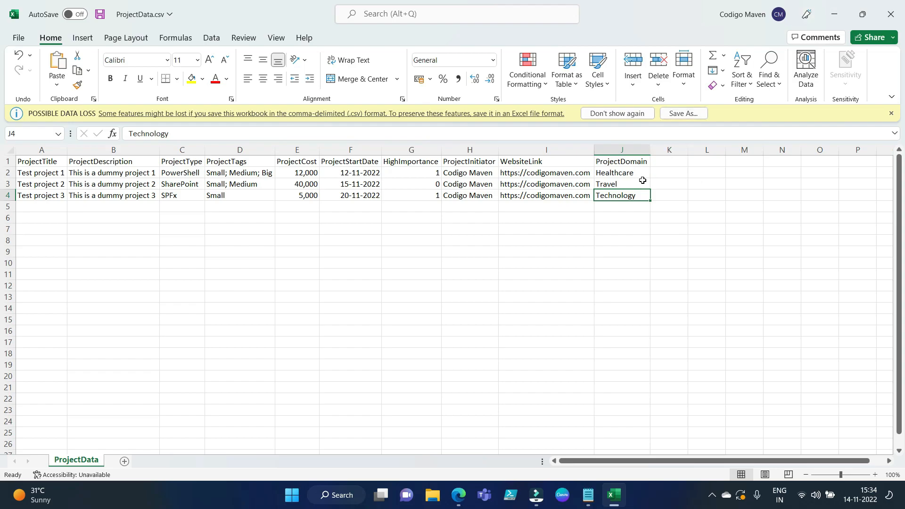
mouse_move(668, 176)
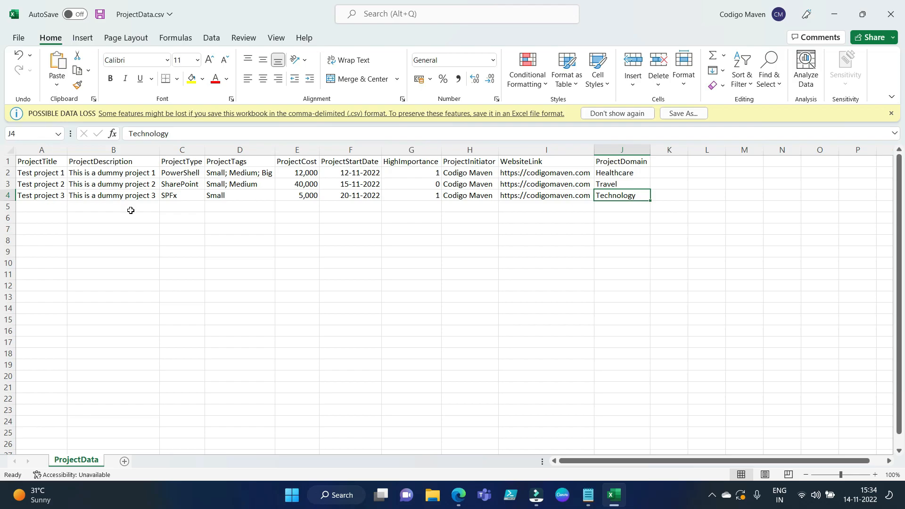
mouse_move(312, 223)
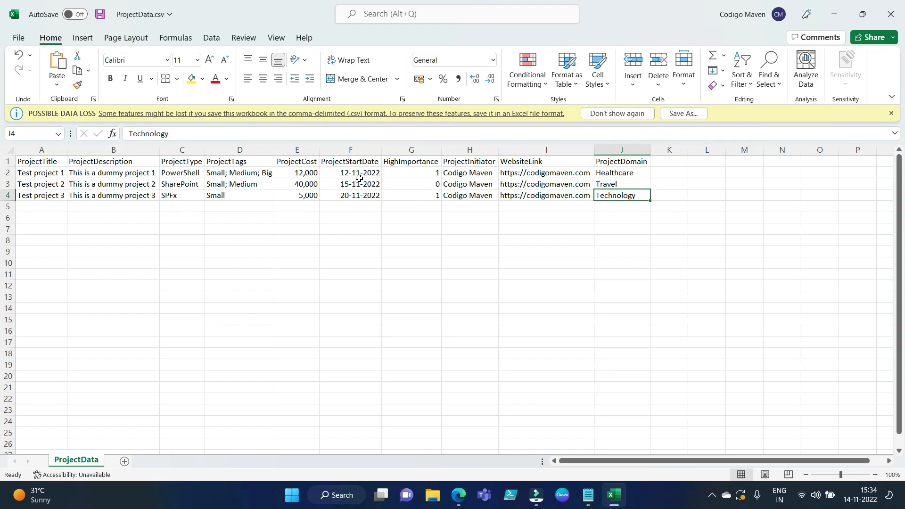
click(622, 161)
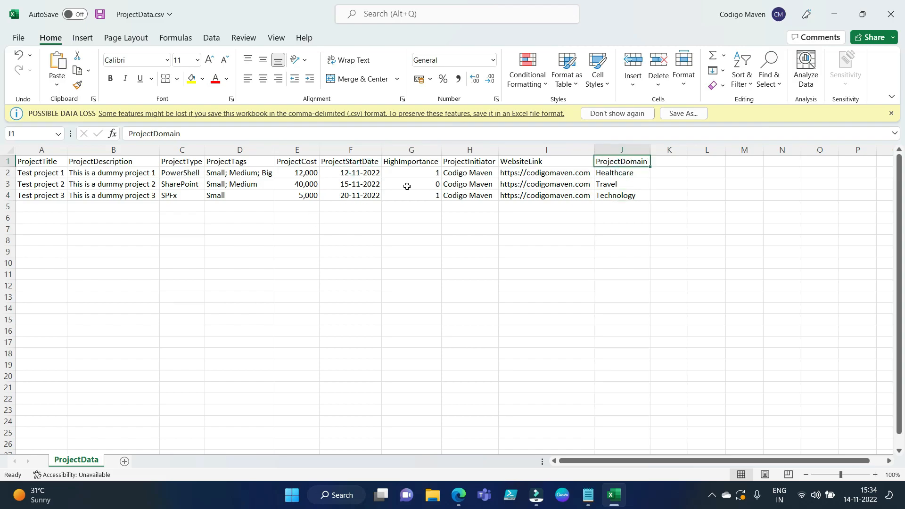
drag(350, 172, 350, 196)
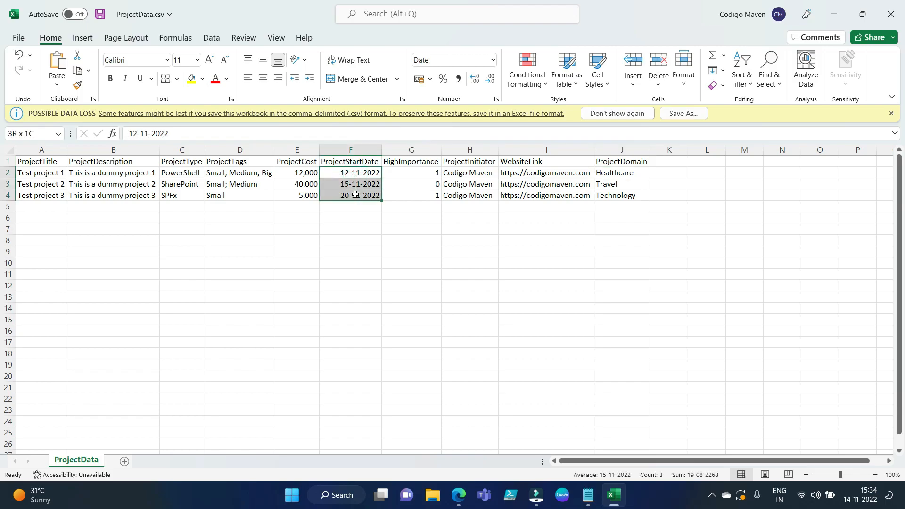
mouse_move(390, 208)
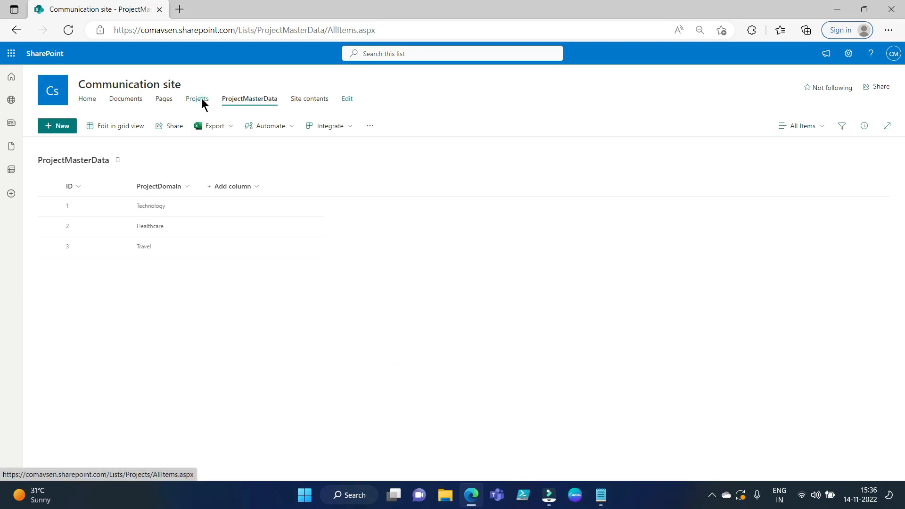
click(197, 98)
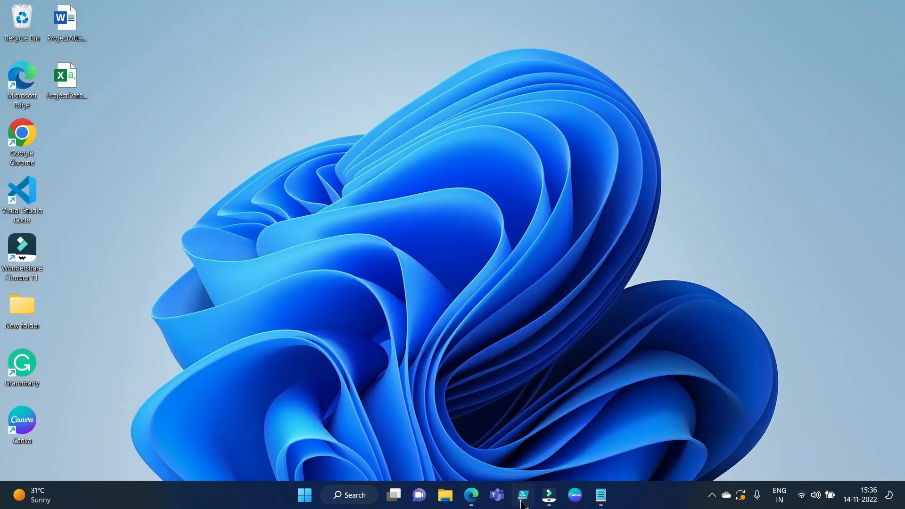
Add line 1 to the new script: $rows = Import-Csv C:\Users\Diya\Desktop\ProjectData.csv
click(522, 499)
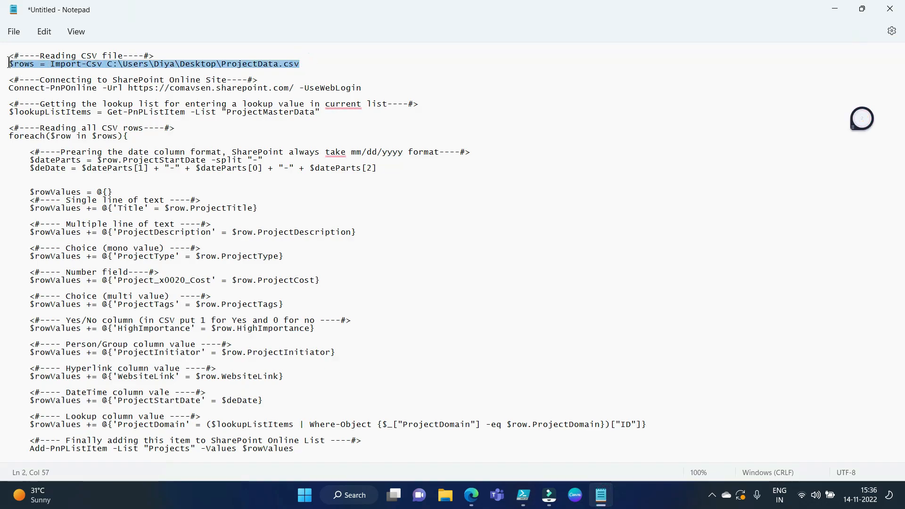
click(521, 495)
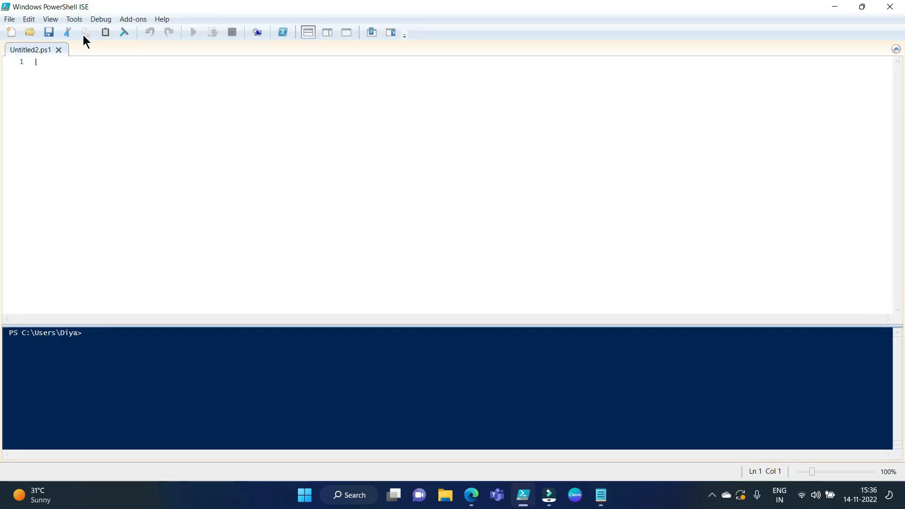
text($rows = Import-Csv C:\Users\Diya\Desktop\ProjectData.csv)
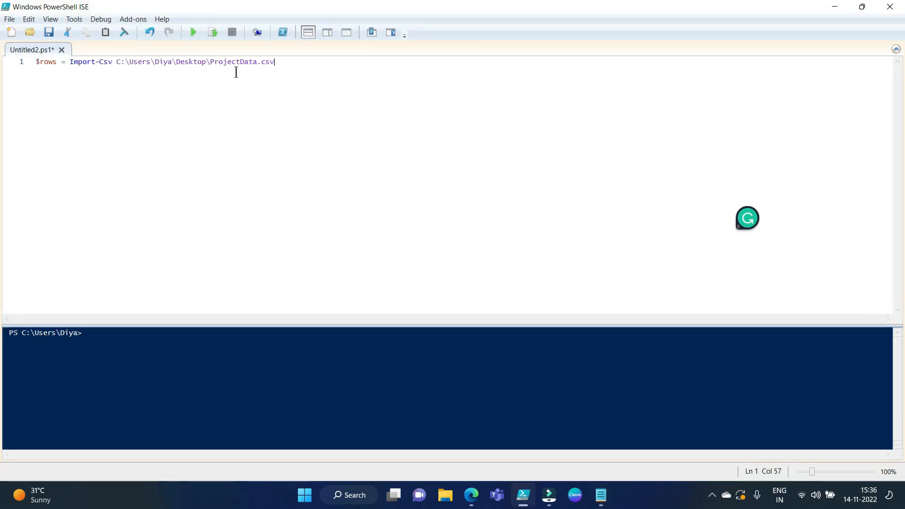
mouse_move(266, 63)
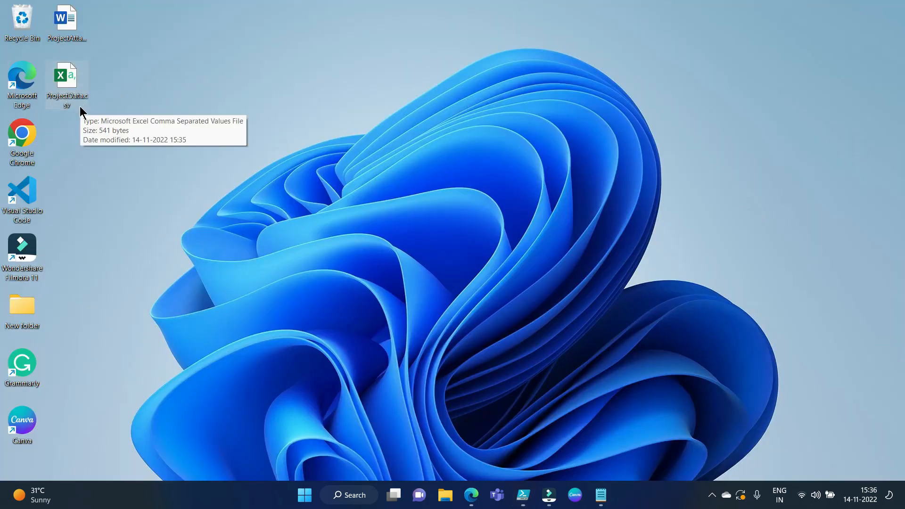
click(522, 495)
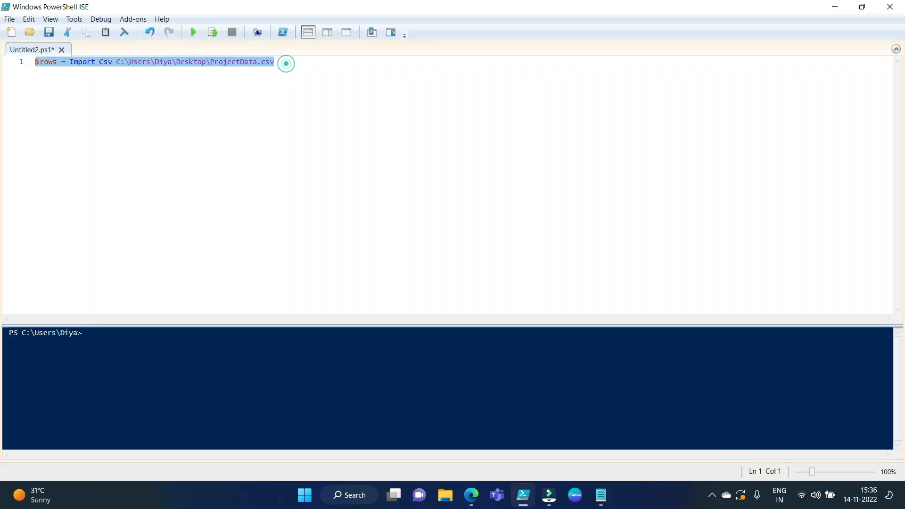
click(213, 32)
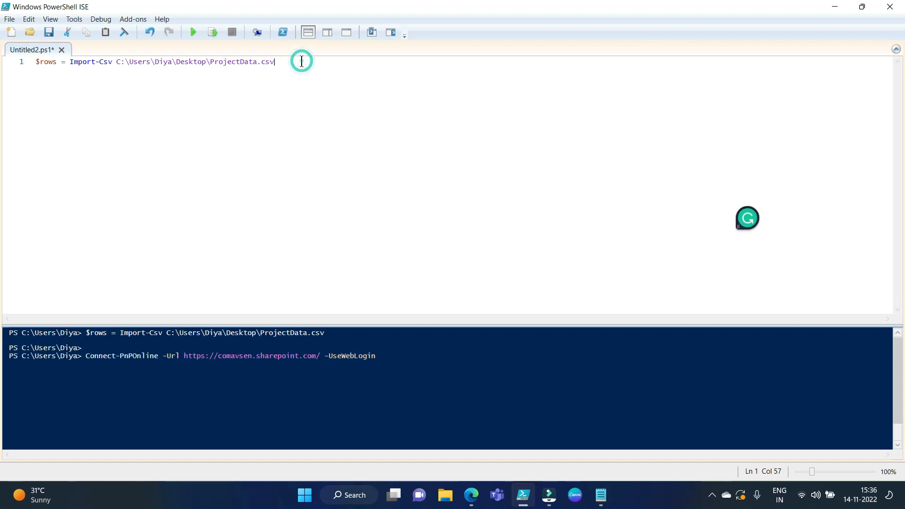
text(Connect-PnPOnline -Url https://comavsen.sharepoint.com/ -UseWebLogin)
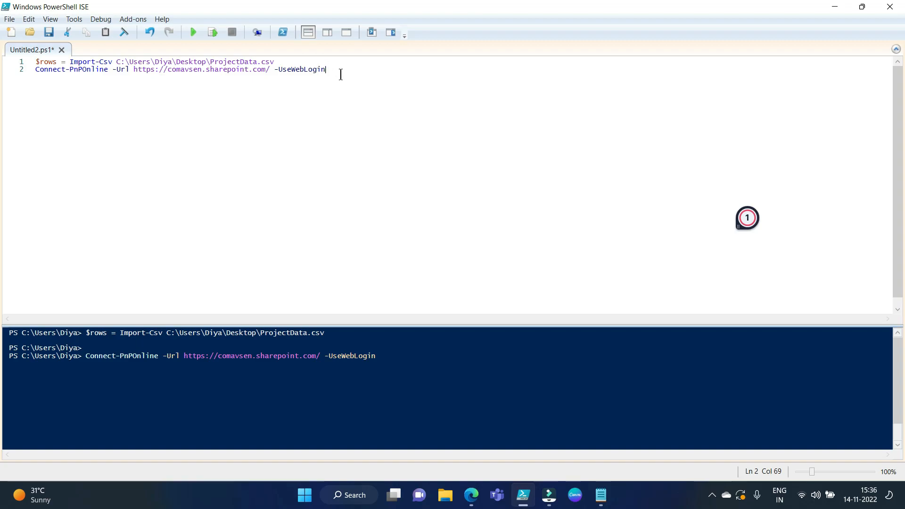
mouse_move(282, 74)
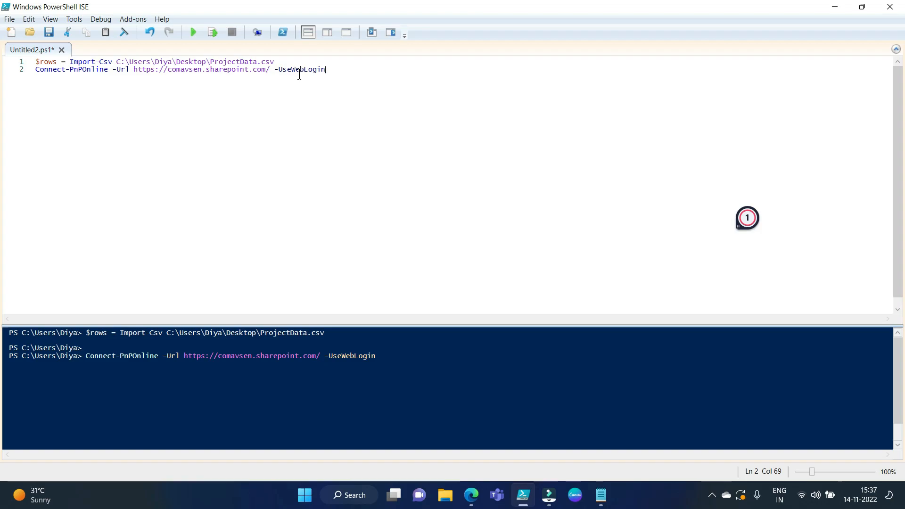
drag(325, 68, 101, 69)
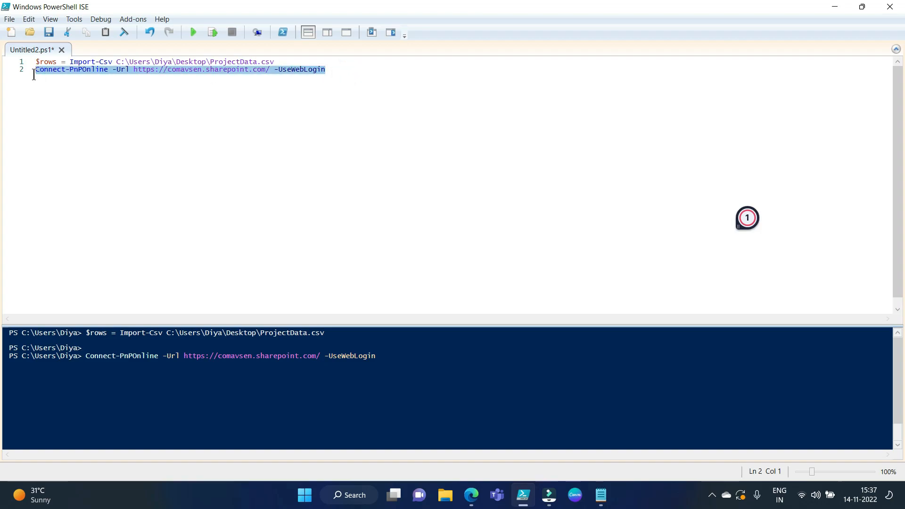
click(192, 32)
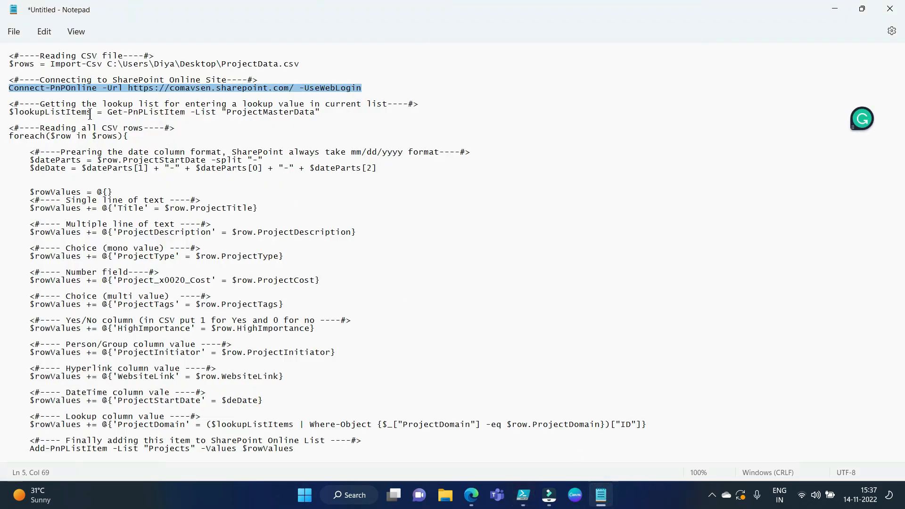
Add and run line 3: $lookupListItems = Get-PnPListItem -List "ProjectMasterData"
click(325, 113)
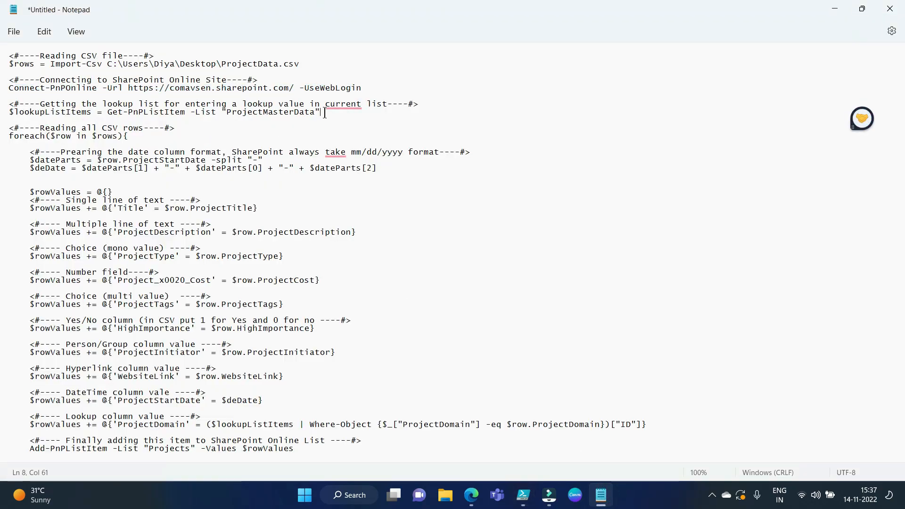
triple_click(162, 112)
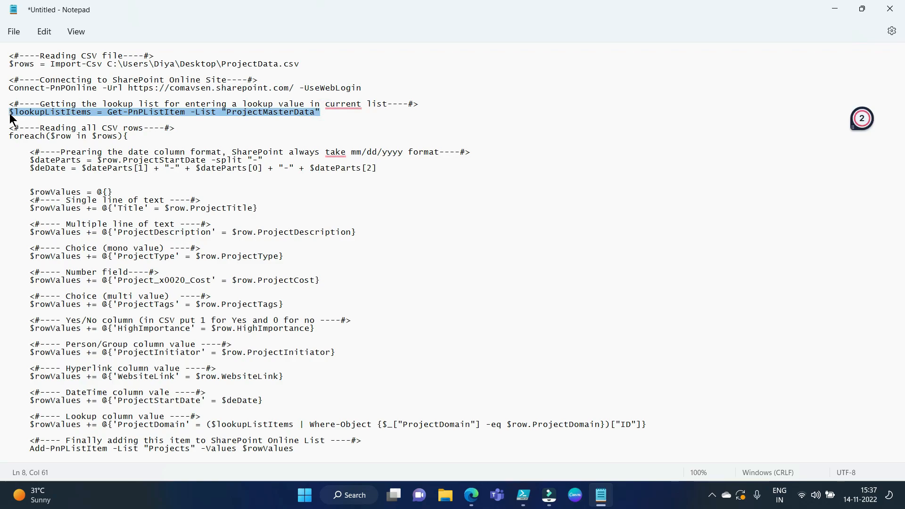
click(522, 500)
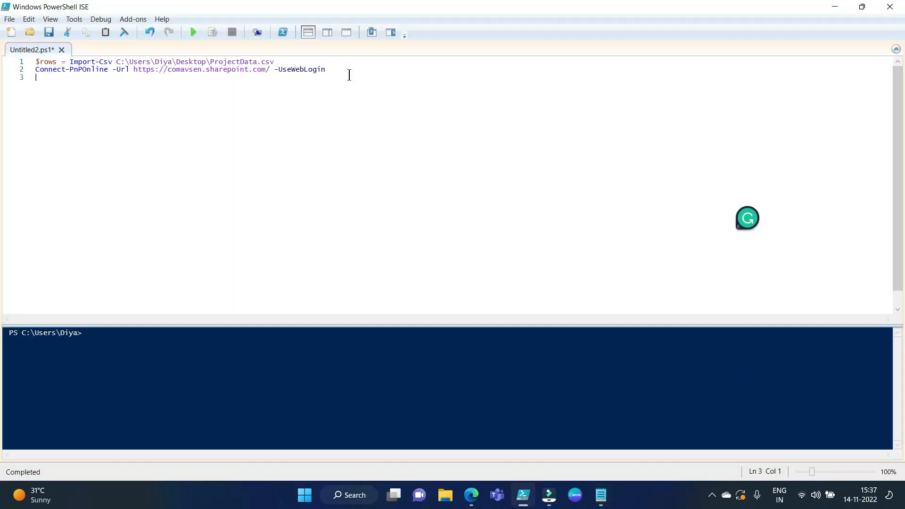
text($lookupListItems = Get-PnPListItem -List "ProjectMasterData")
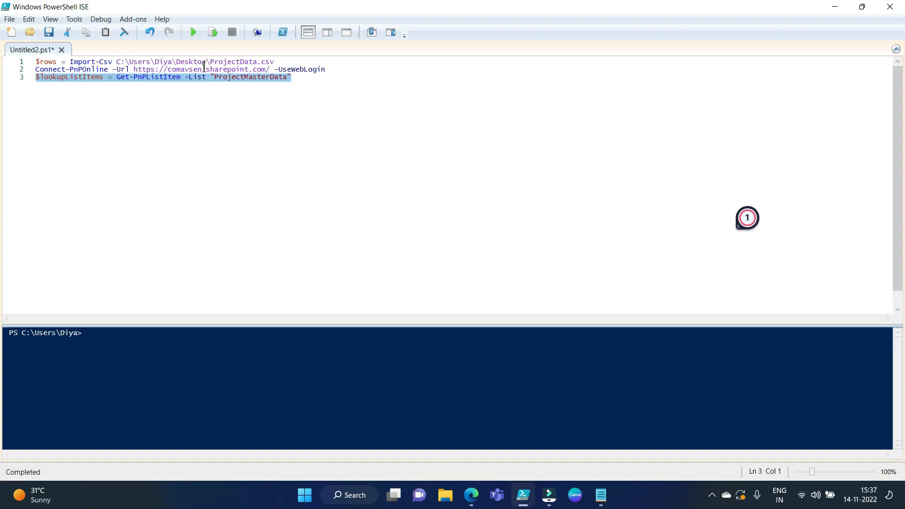
click(192, 32)
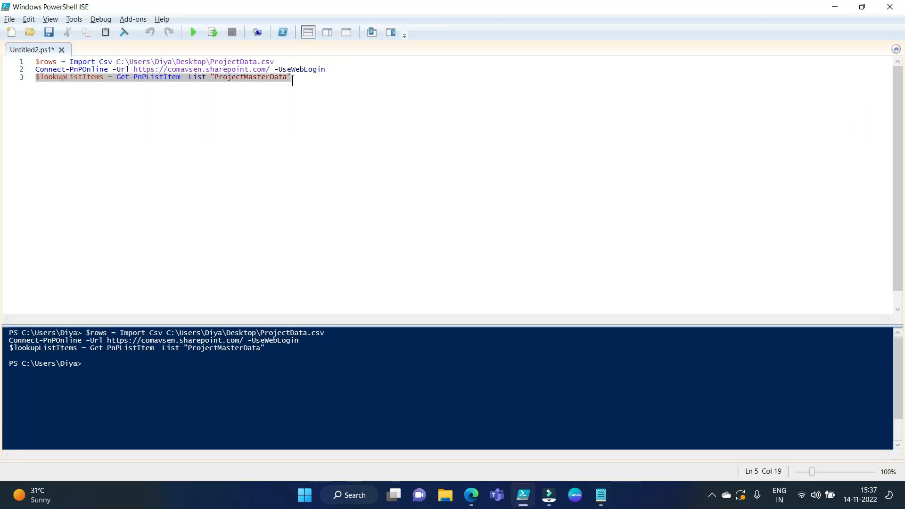
key(Enter)
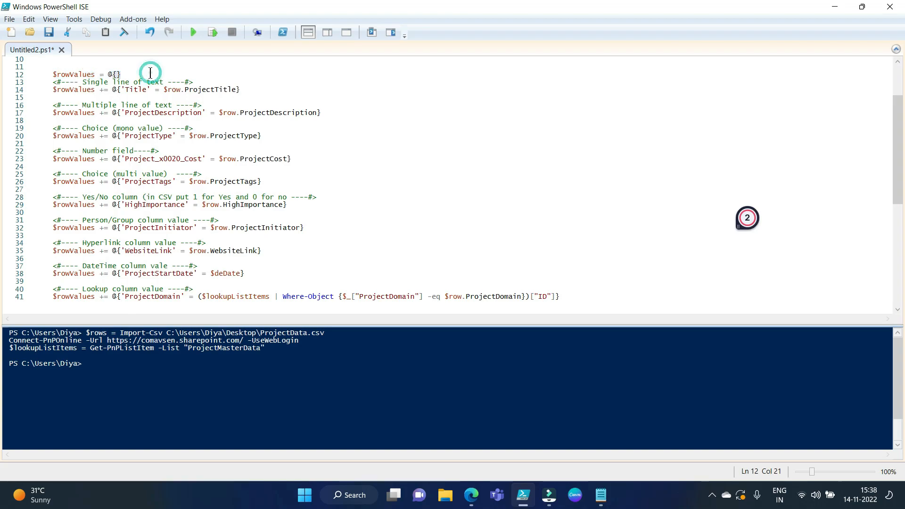
Paste the foreach loop with the $rowValues mappings into the script, then switch to the SharePoint site in Edge
double_click(135, 89)
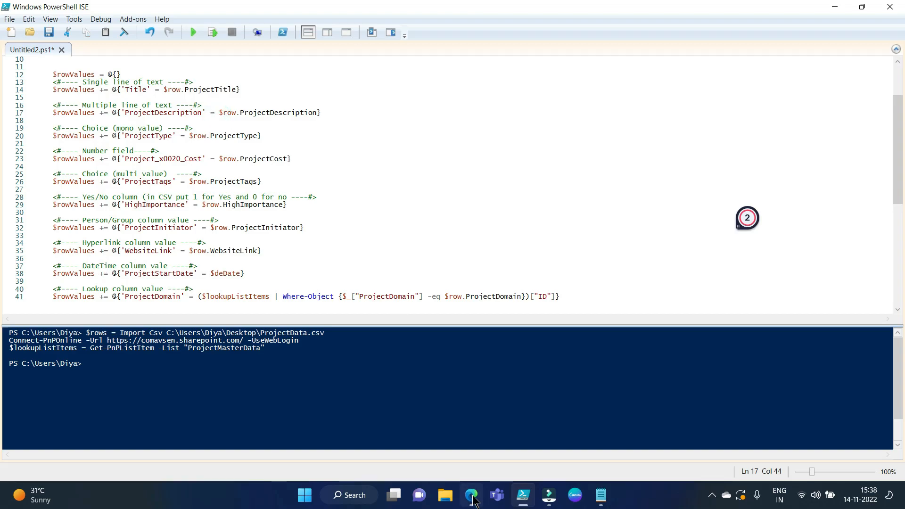
click(472, 495)
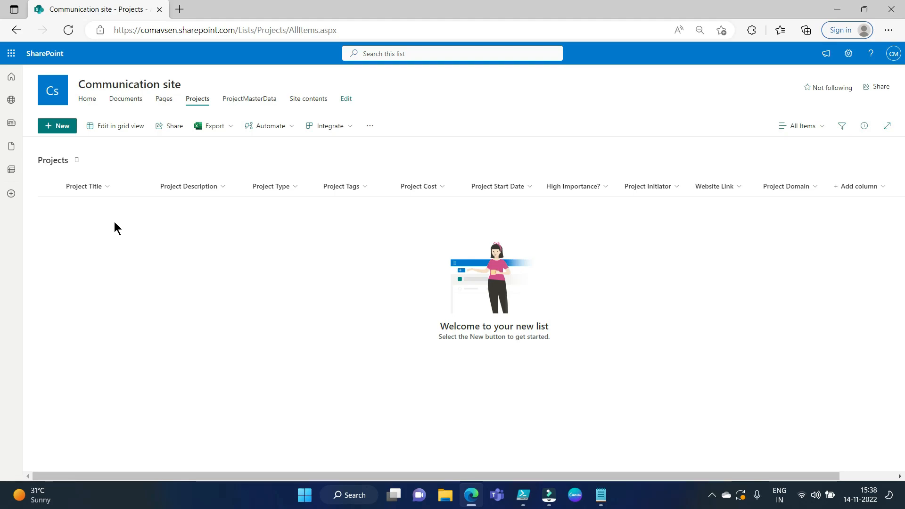
mouse_move(89, 186)
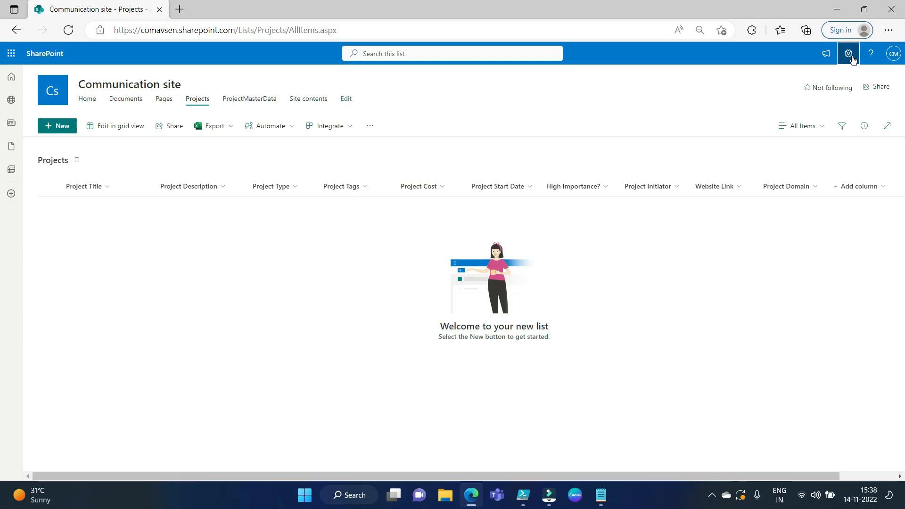
Open the Projects list settings and the Project Title column's Edit Column page
click(849, 53)
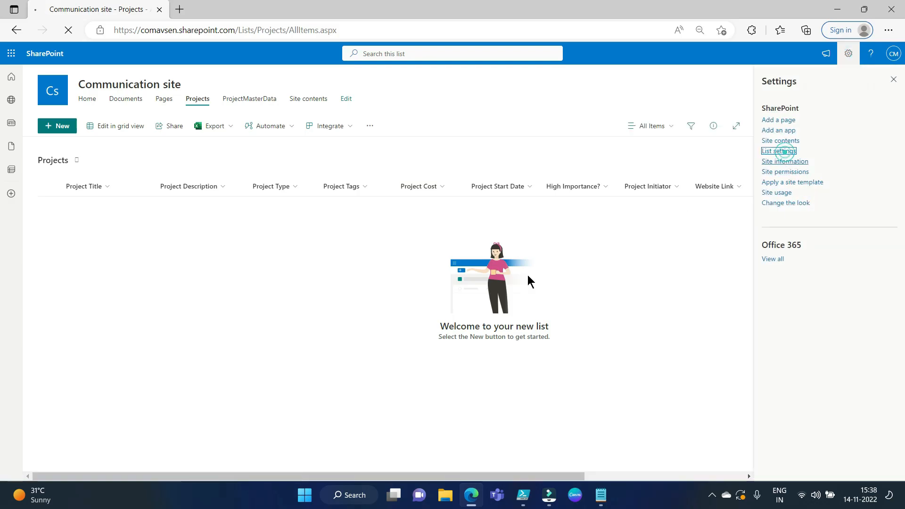
click(779, 151)
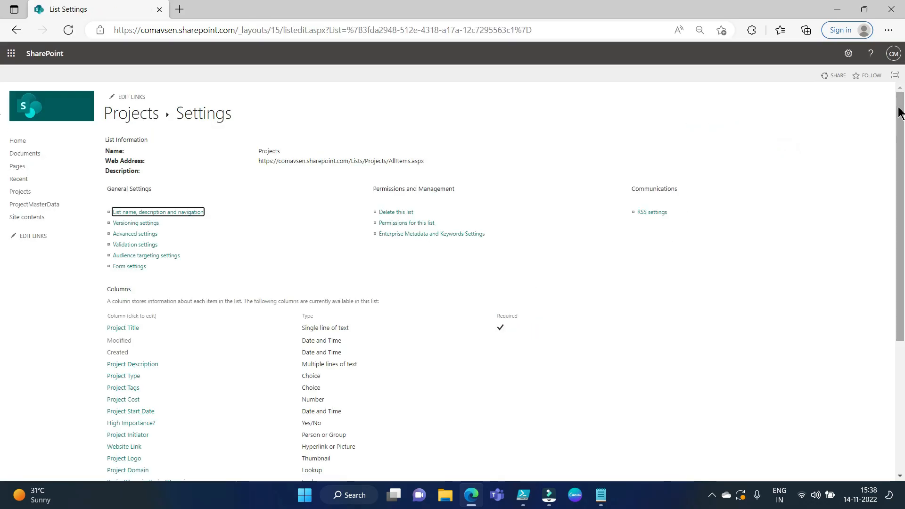
scroll(down, 3)
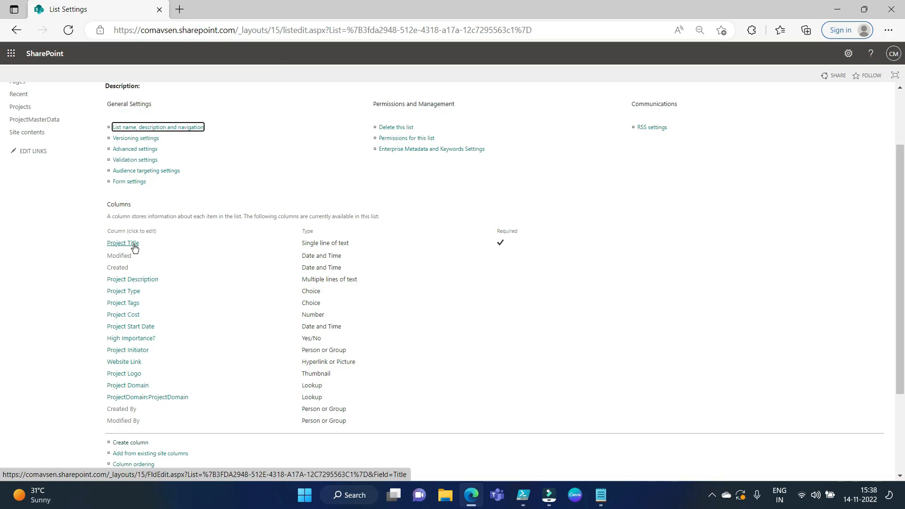
click(123, 243)
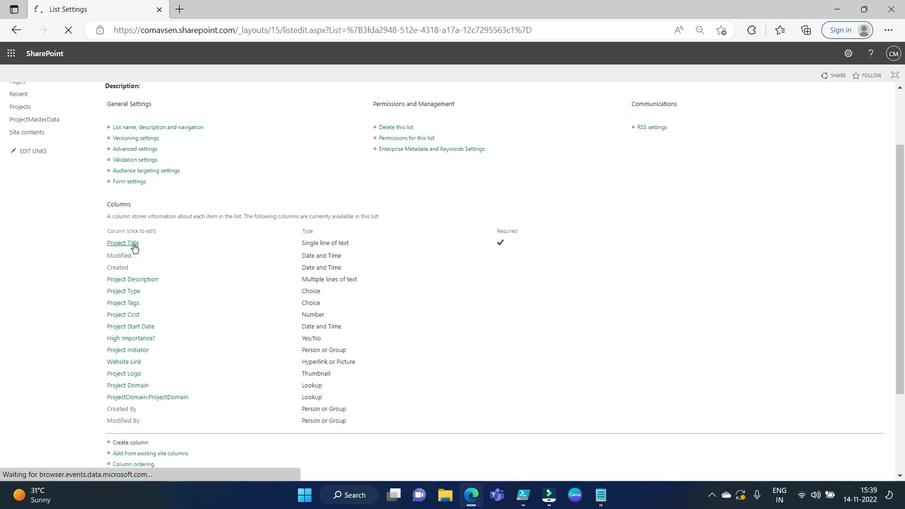
click(122, 243)
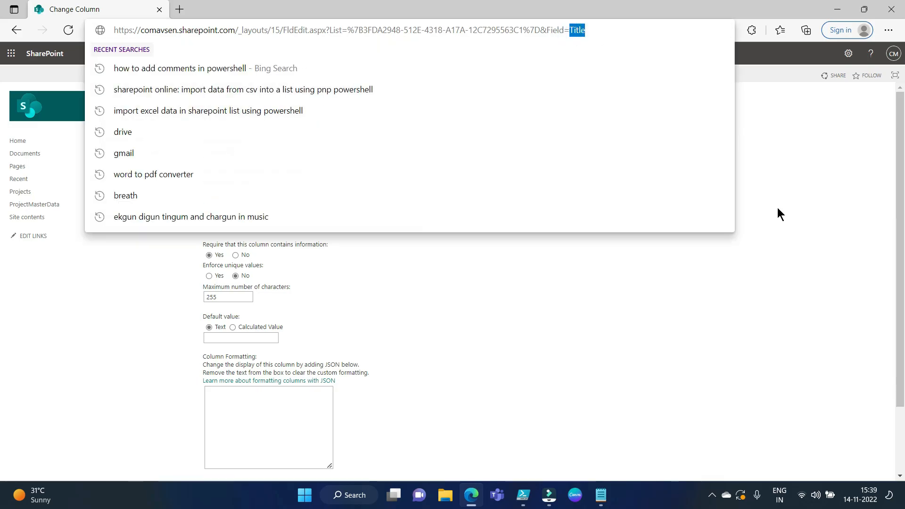
Check the address bar to confirm the Project Title column's internal field name is Title
click(364, 171)
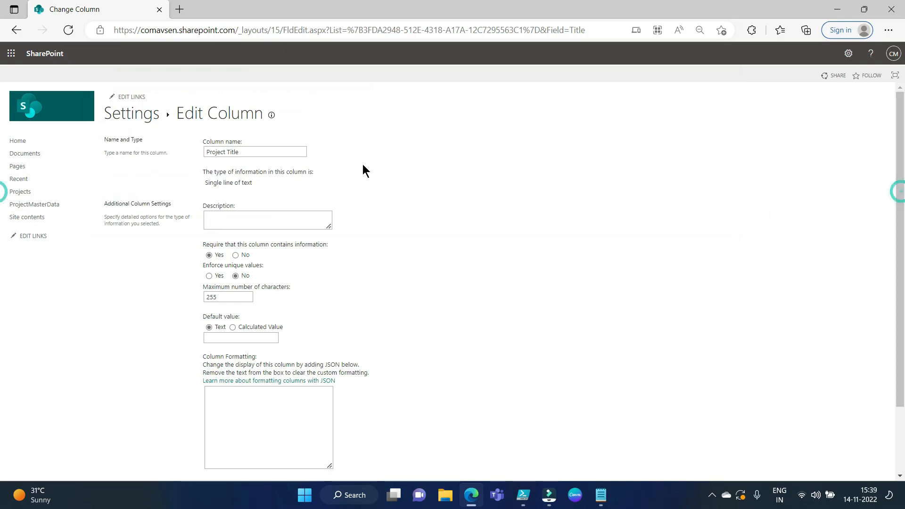
click(253, 152)
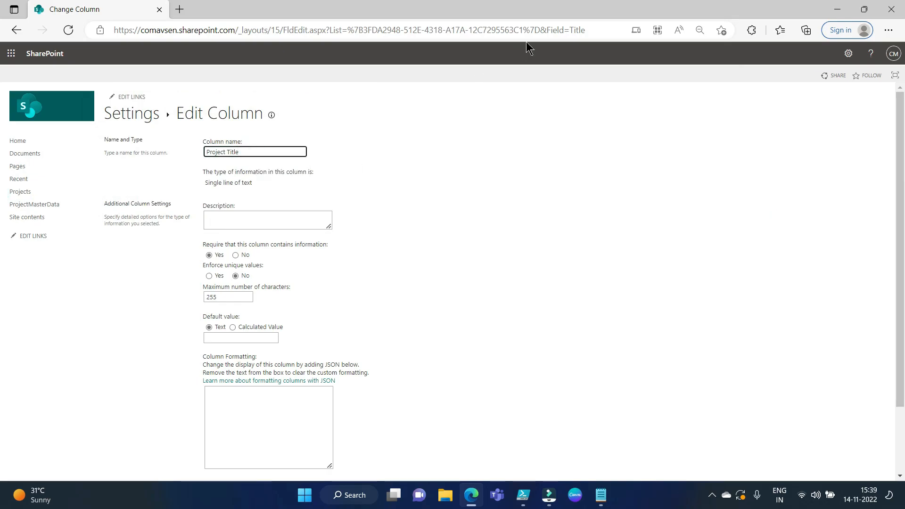
click(346, 30)
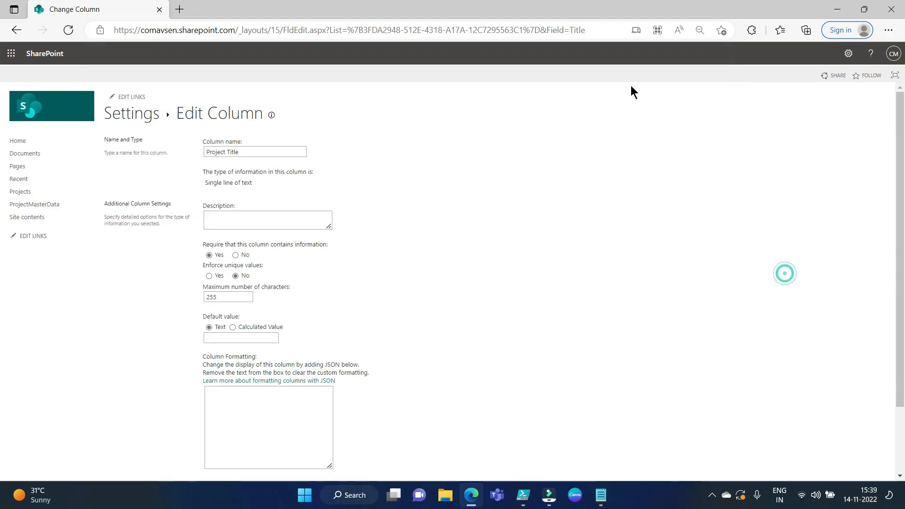
click(253, 152)
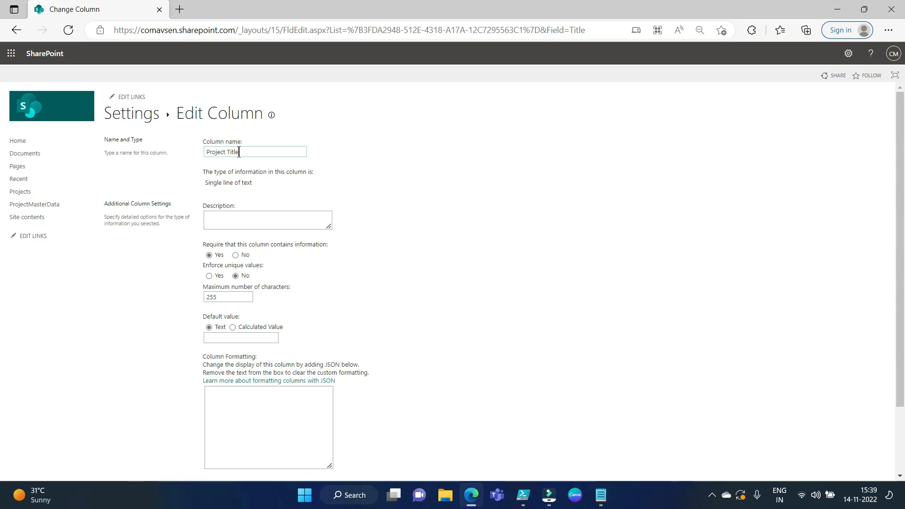
click(574, 30)
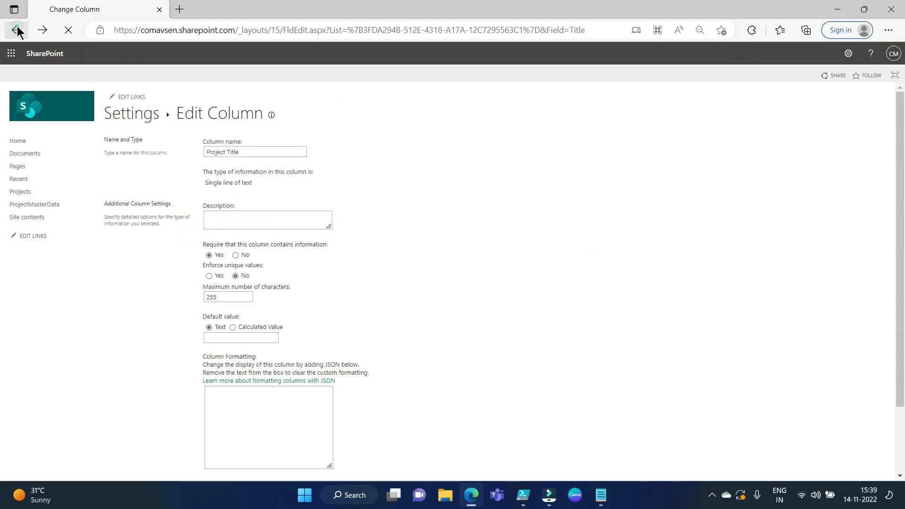
Return to List Settings and open the Project Tags column's edit page
click(16, 30)
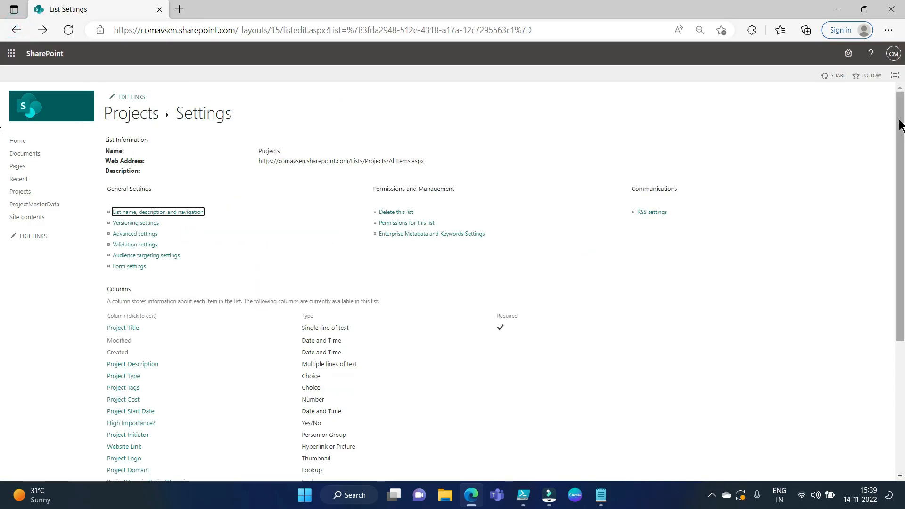
scroll(down, 3)
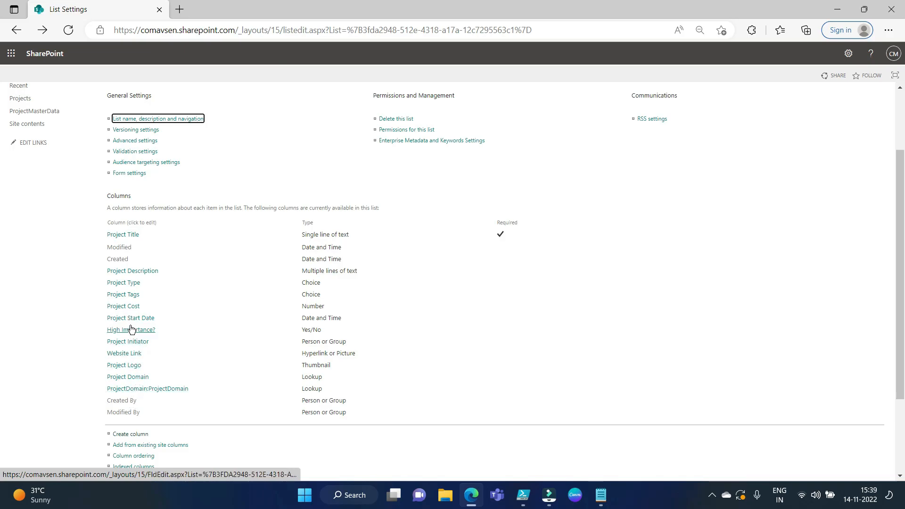
click(123, 294)
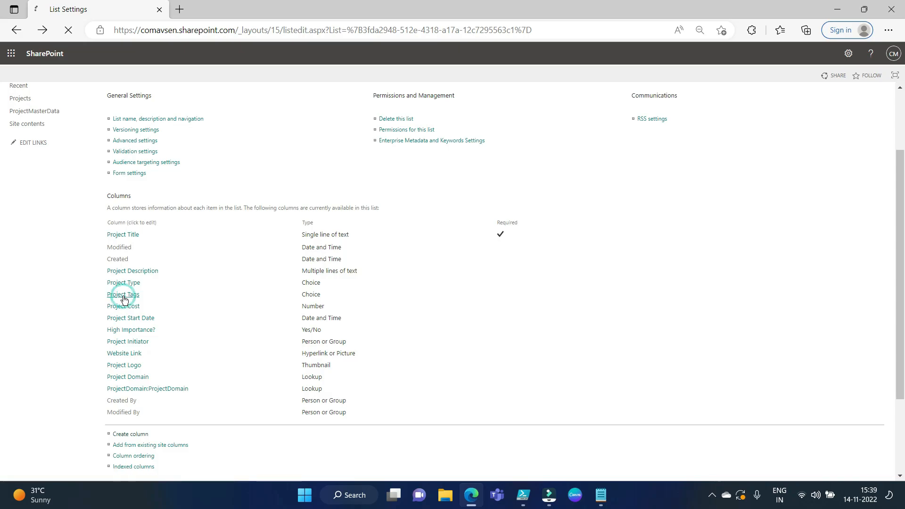
click(123, 294)
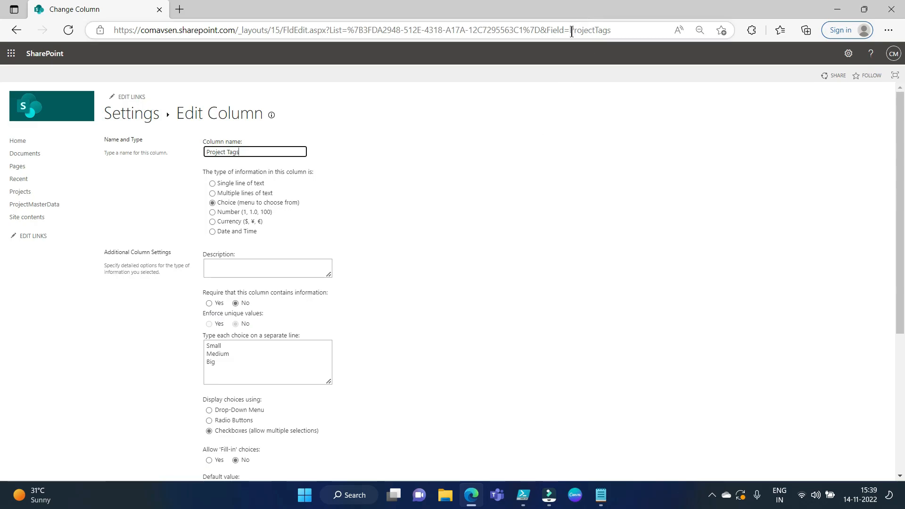
Confirm the internal name ProjectTags in the address bar, then return to the PowerShell import script
click(588, 30)
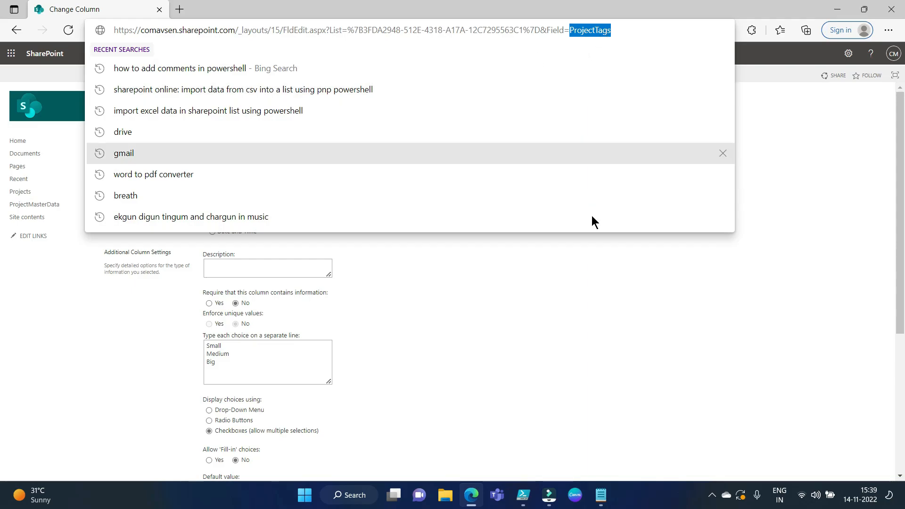
click(115, 57)
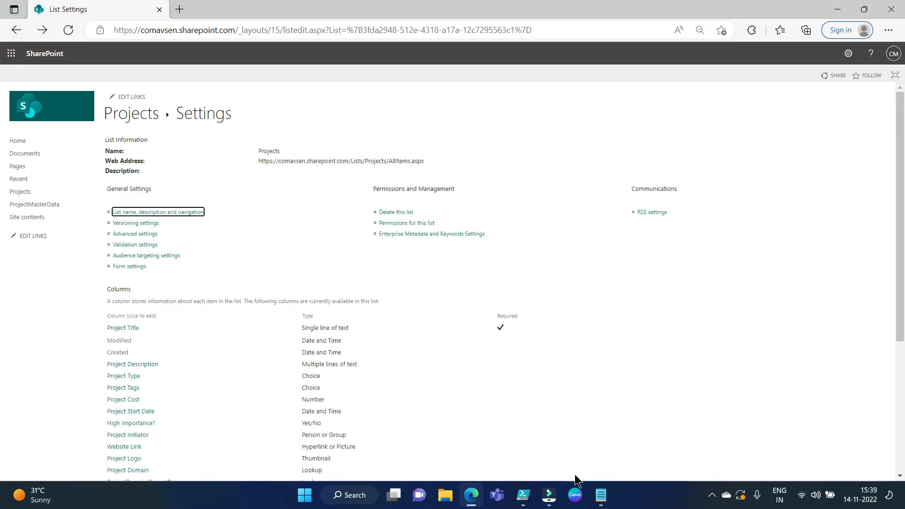
click(520, 495)
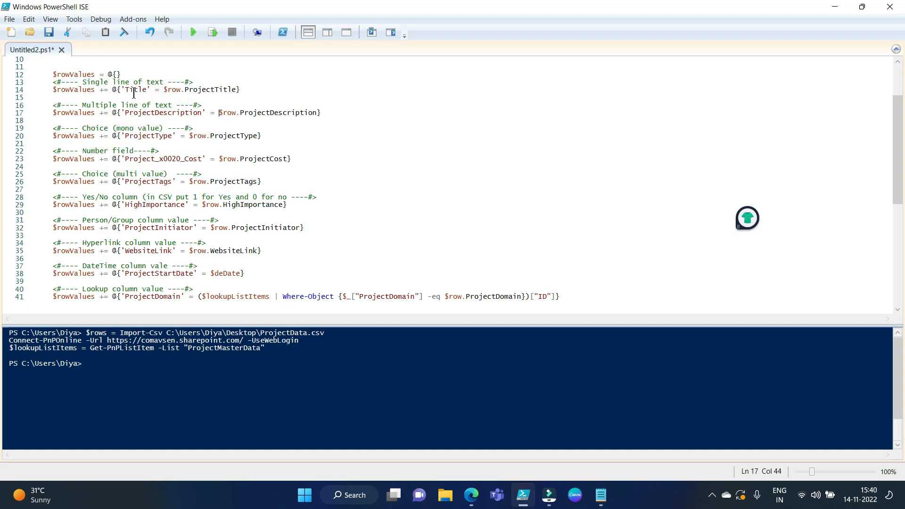
Review the Title field mapping in the $rowValues import loop
double_click(134, 89)
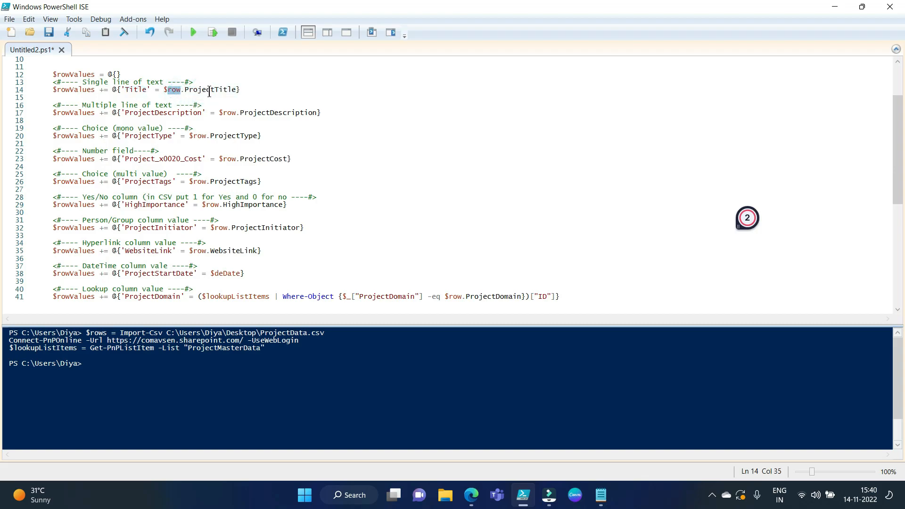
double_click(212, 90)
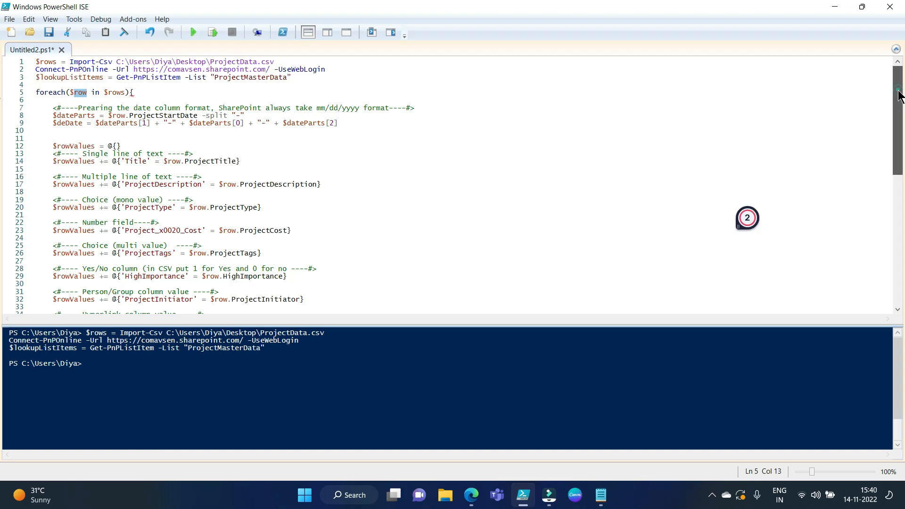
scroll(down, 3)
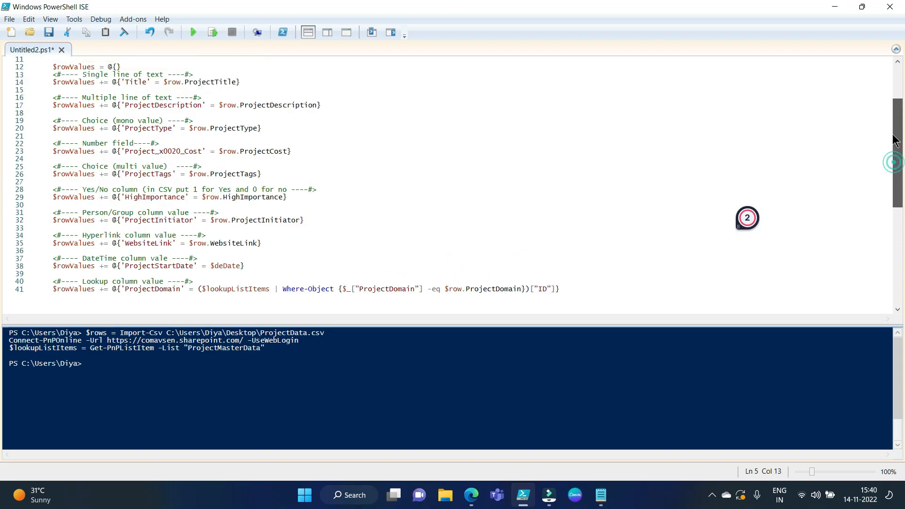
scroll(up, 3)
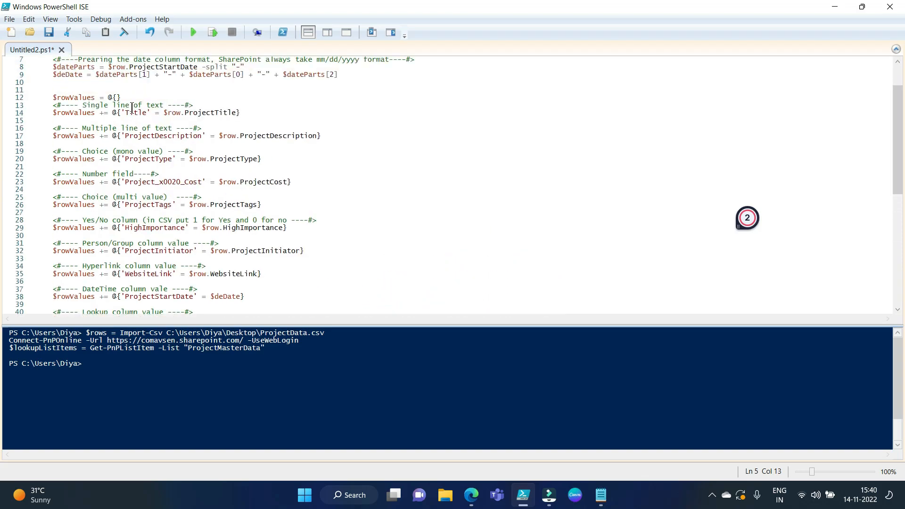
double_click(133, 112)
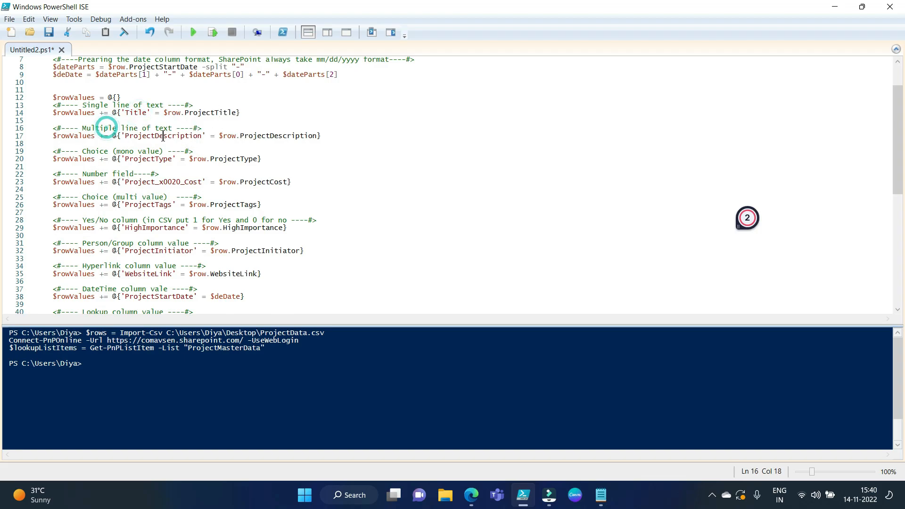
Review the ProjectDescription, ProjectType and Number field mappings in the loop
double_click(163, 136)
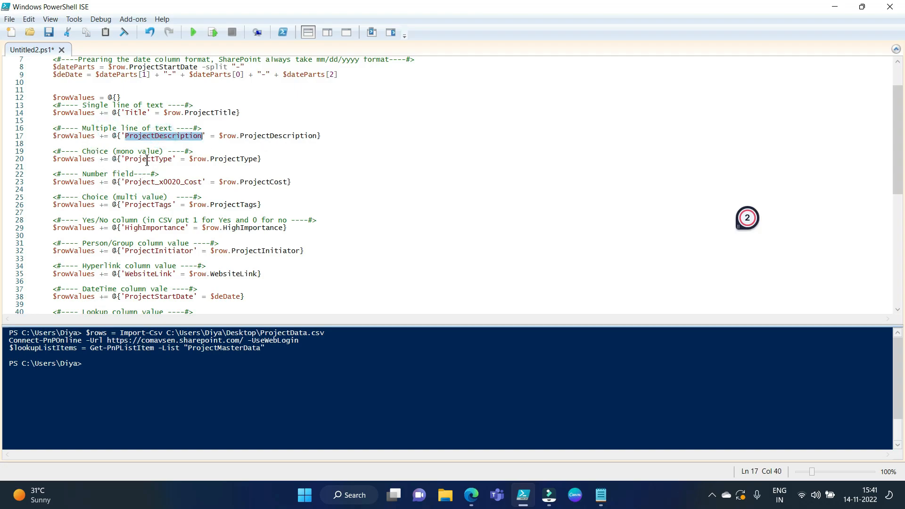
double_click(149, 158)
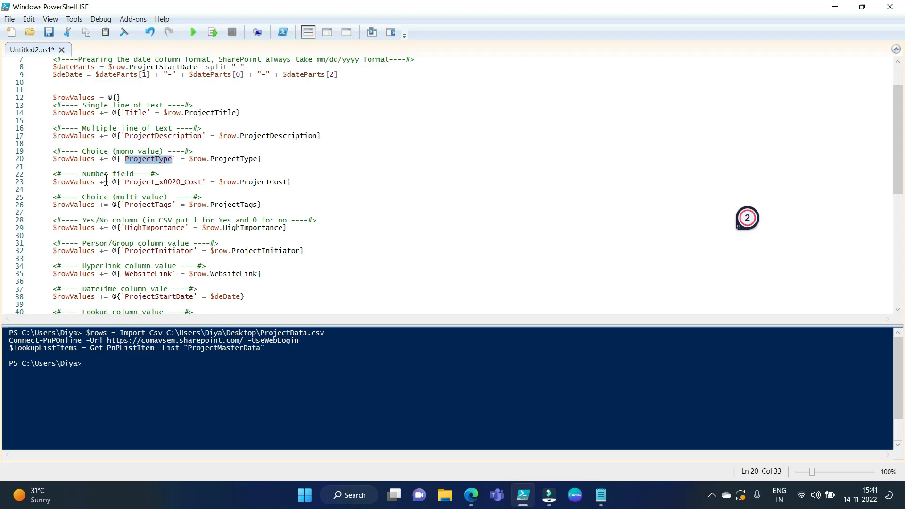
double_click(94, 174)
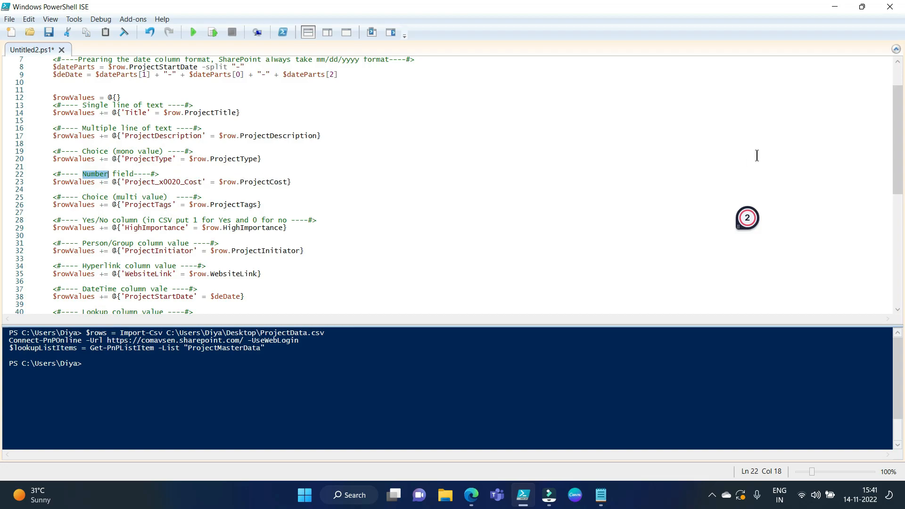
scroll(down, 3)
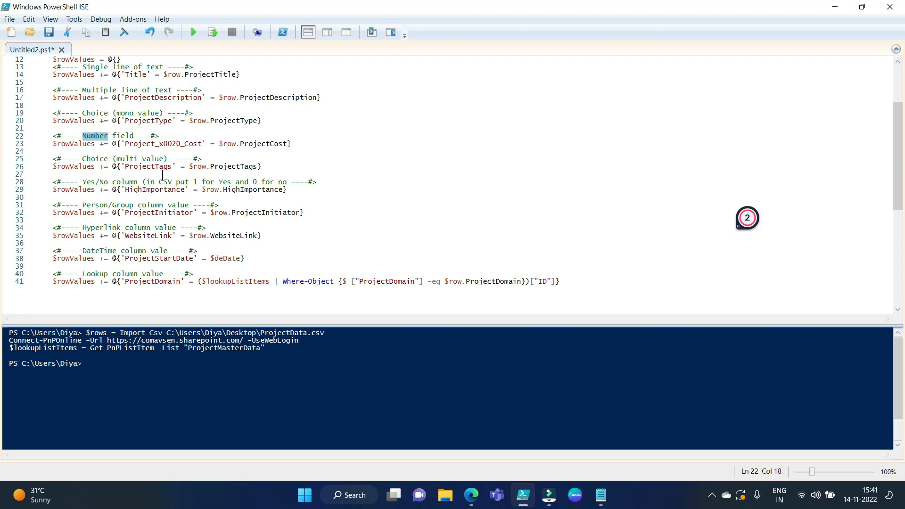
mouse_move(222, 167)
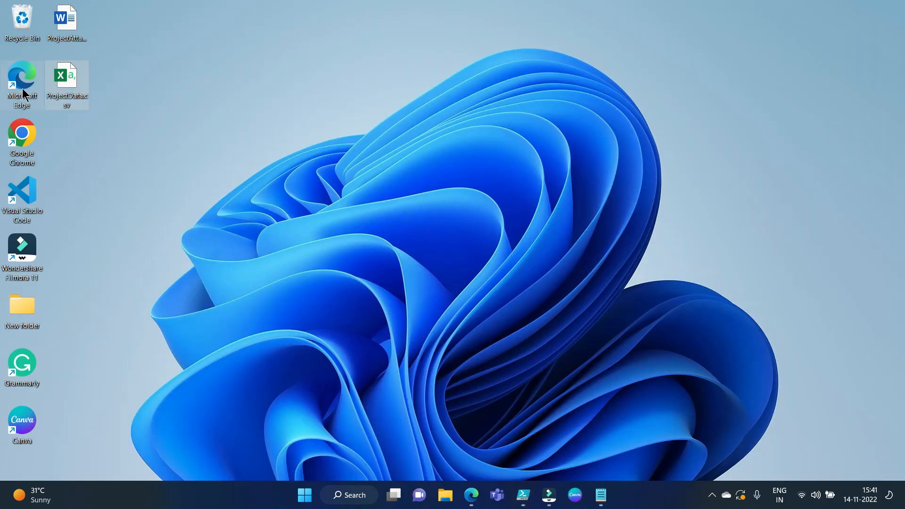
Check the multi-value ProjectTags entries like "Small; Medium; Big" in ProjectData.csv, then return to the desktop
double_click(66, 79)
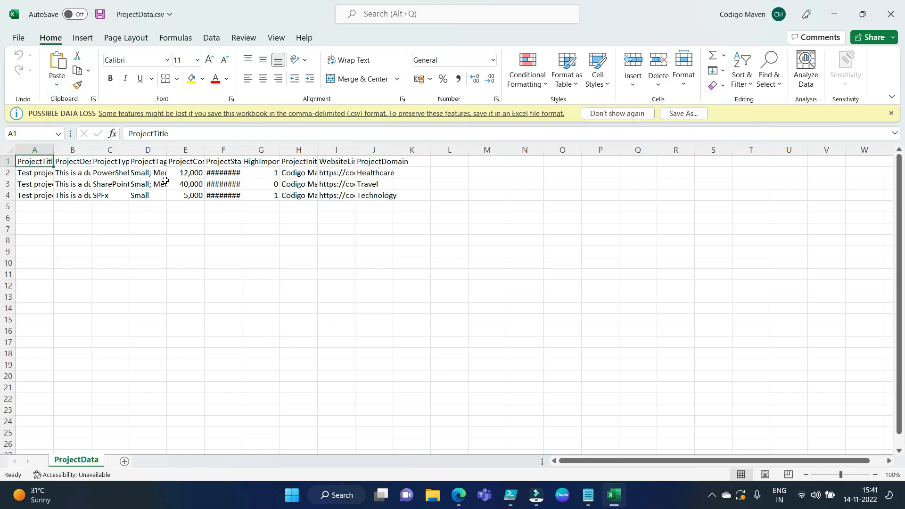
drag(168, 150, 199, 150)
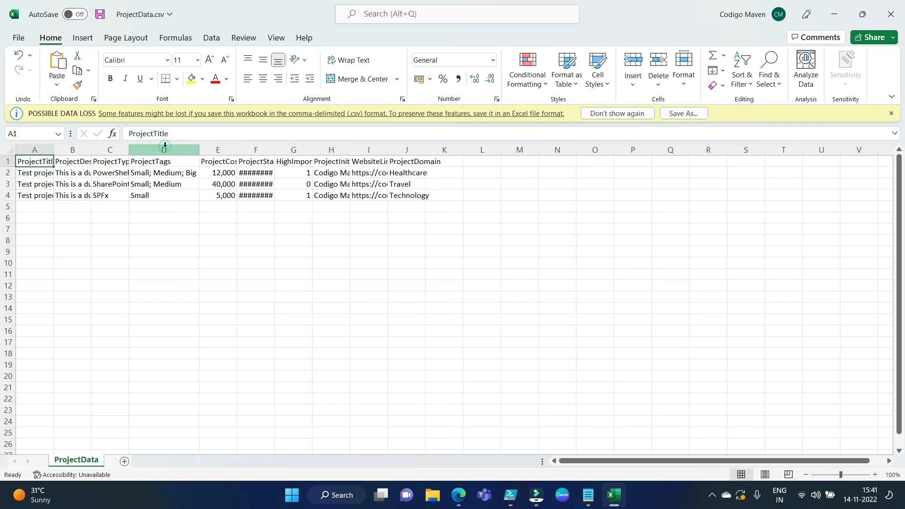
click(163, 173)
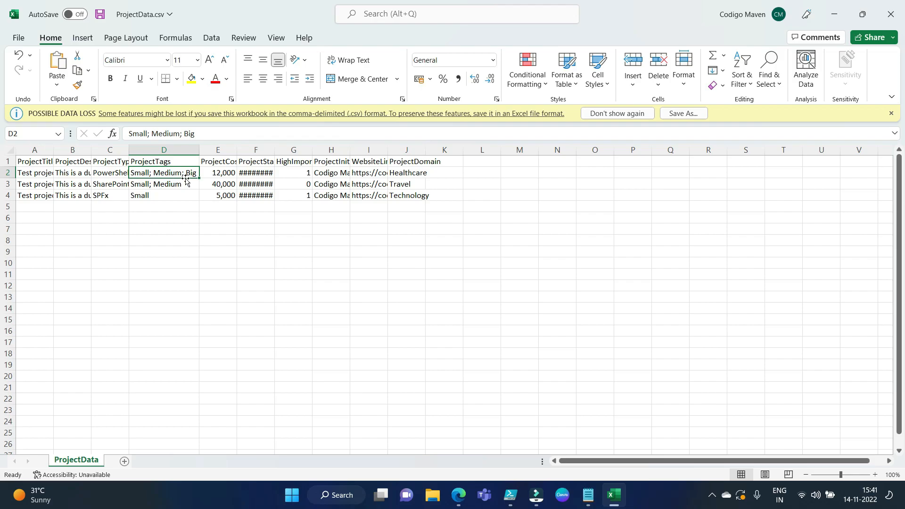
click(293, 297)
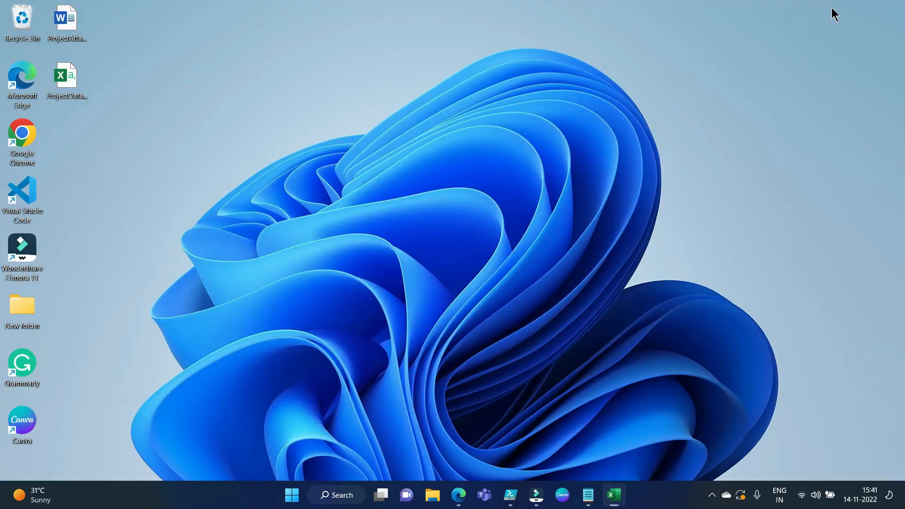
Review the HighImportance yes/no mapping in the script, then bring up the Projects list settings page
click(510, 495)
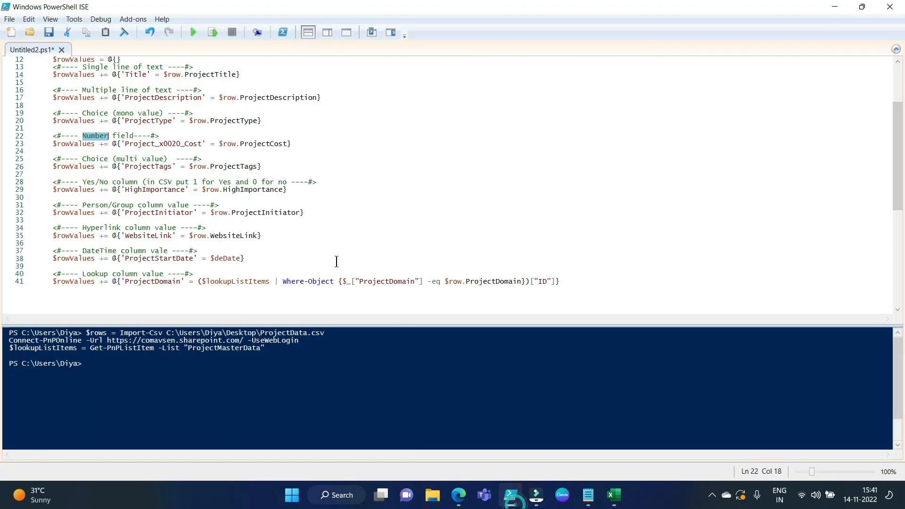
double_click(148, 166)
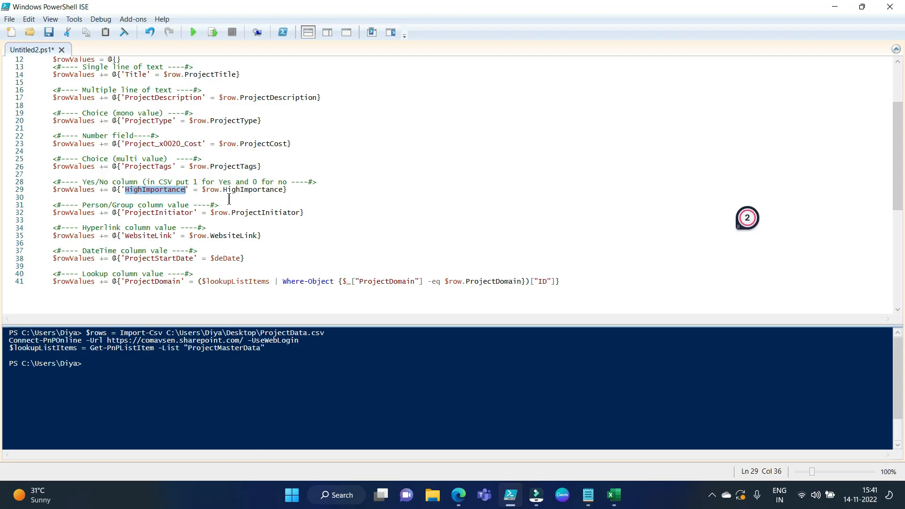
click(458, 495)
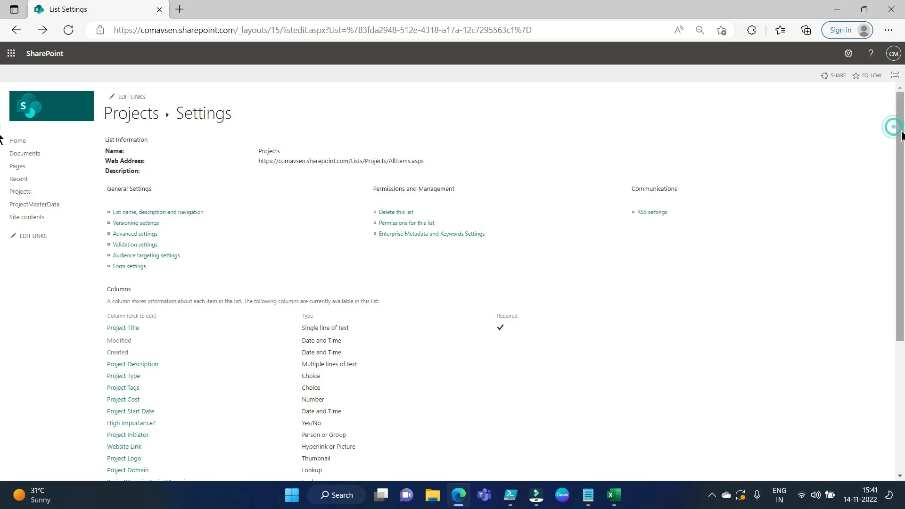
Scroll List Settings to the Columns section showing High Importance? as a Yes/No column
scroll(down, 3)
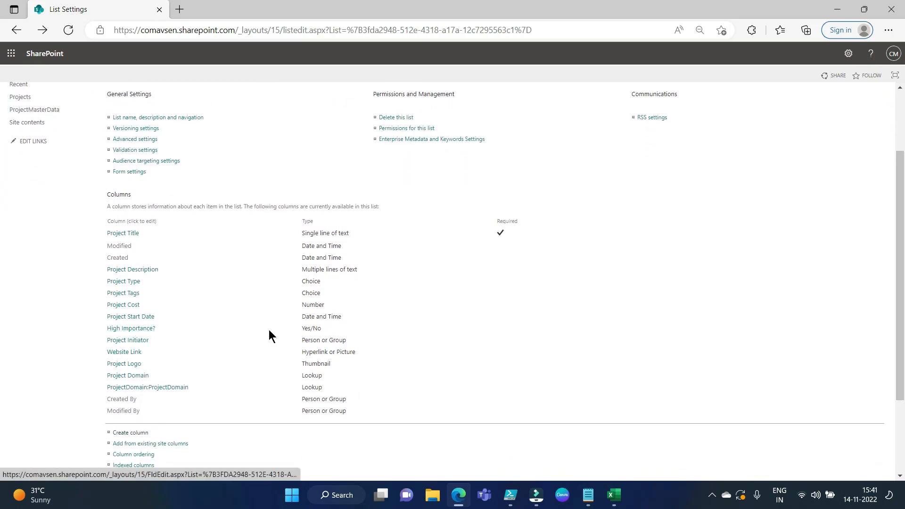
mouse_move(327, 335)
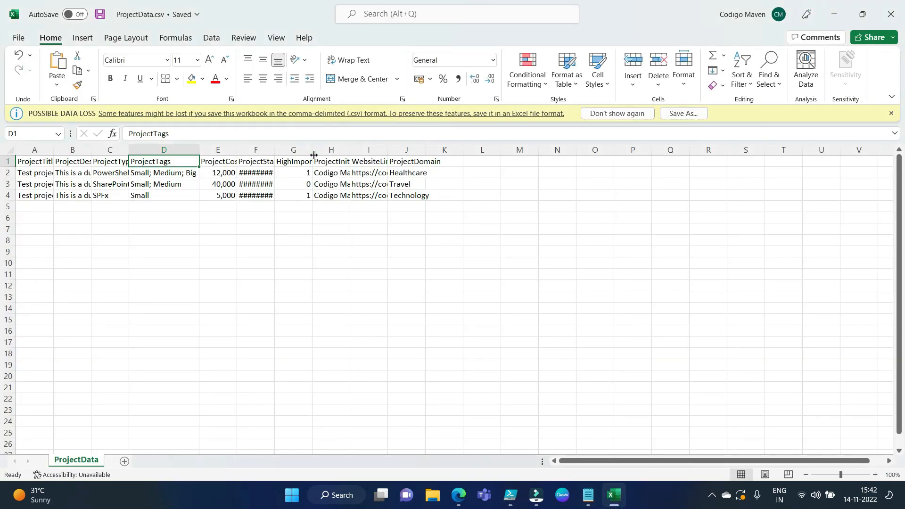
Widen the HighImportance column and check its 1 and 0 values for the first two projects
drag(313, 150, 325, 150)
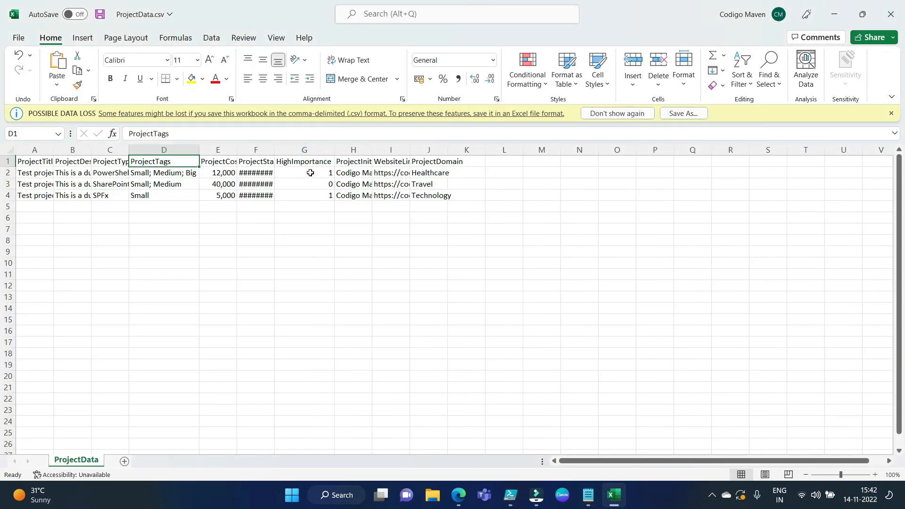
click(353, 251)
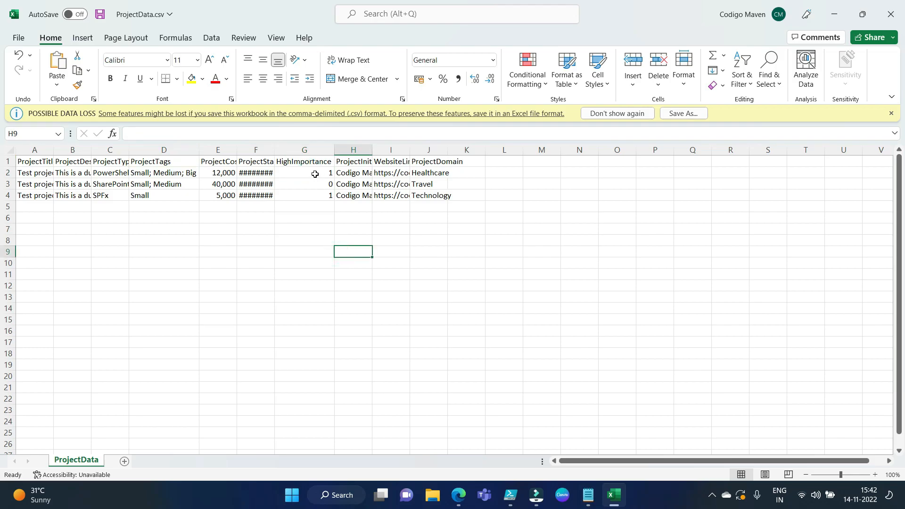
click(304, 172)
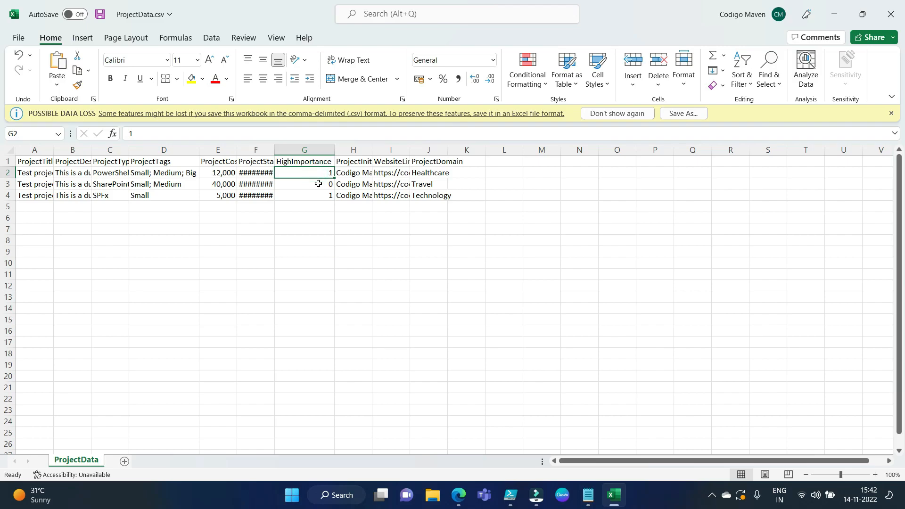
click(303, 184)
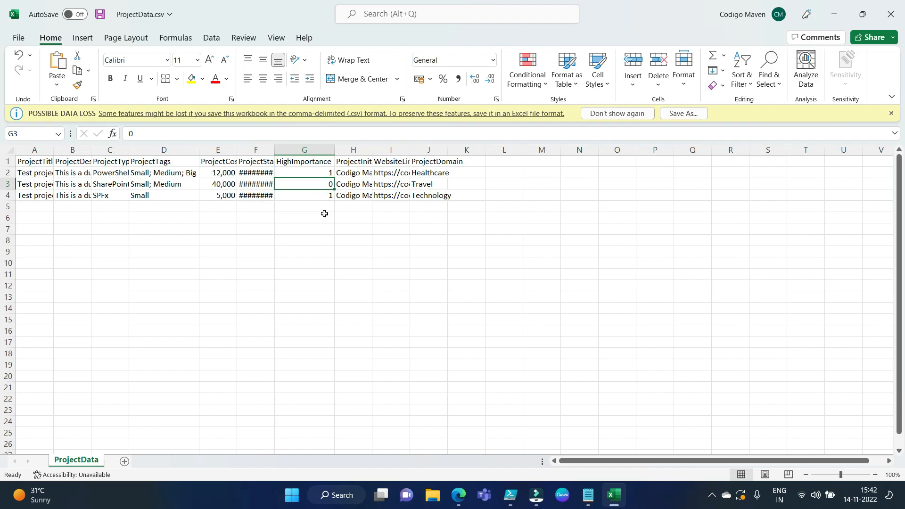
click(304, 172)
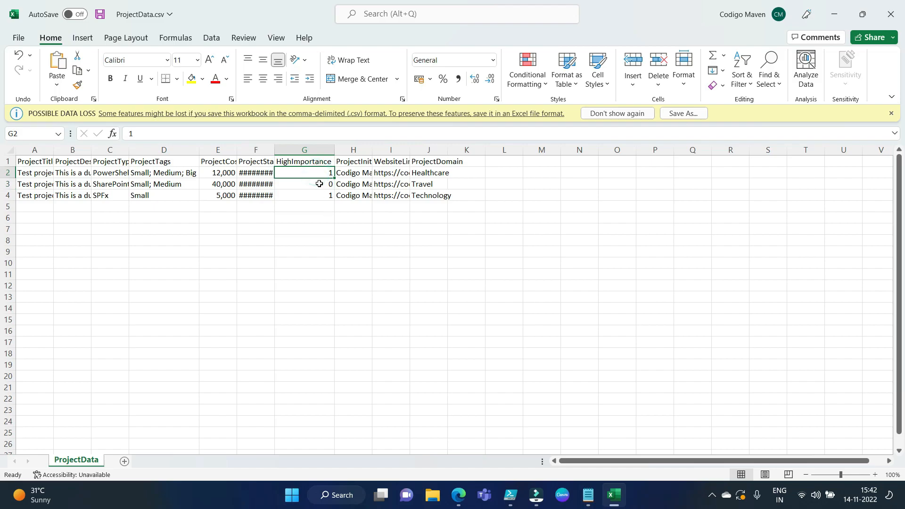
click(304, 183)
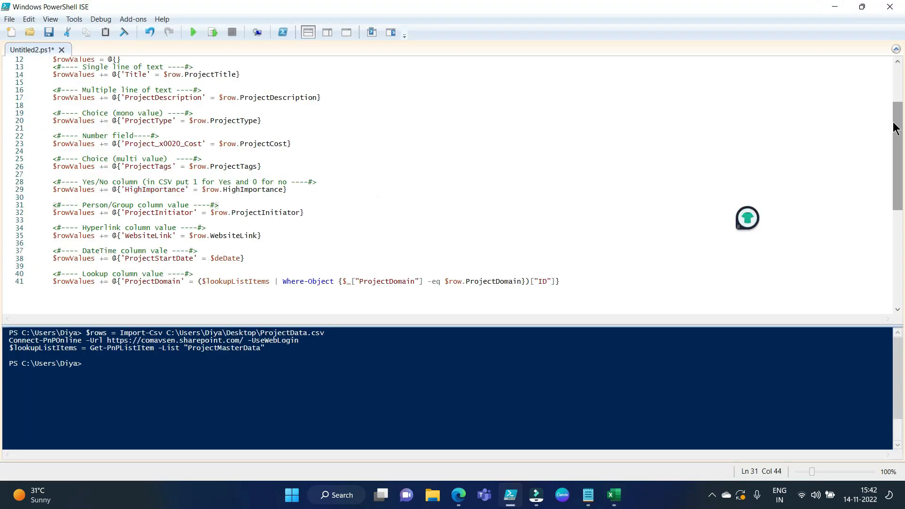
Review the Person/Group mapping for ProjectInitiator, then return to the ProjectData spreadsheet
scroll(down, 3)
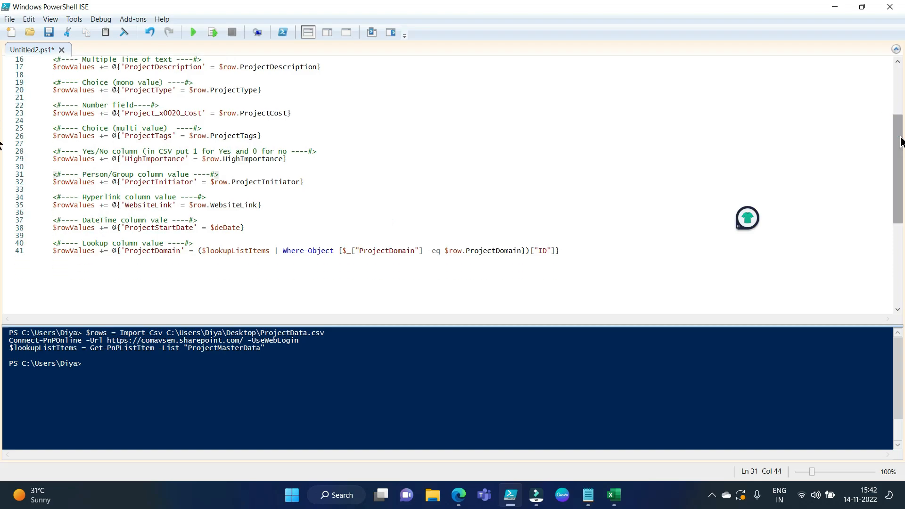
click(220, 173)
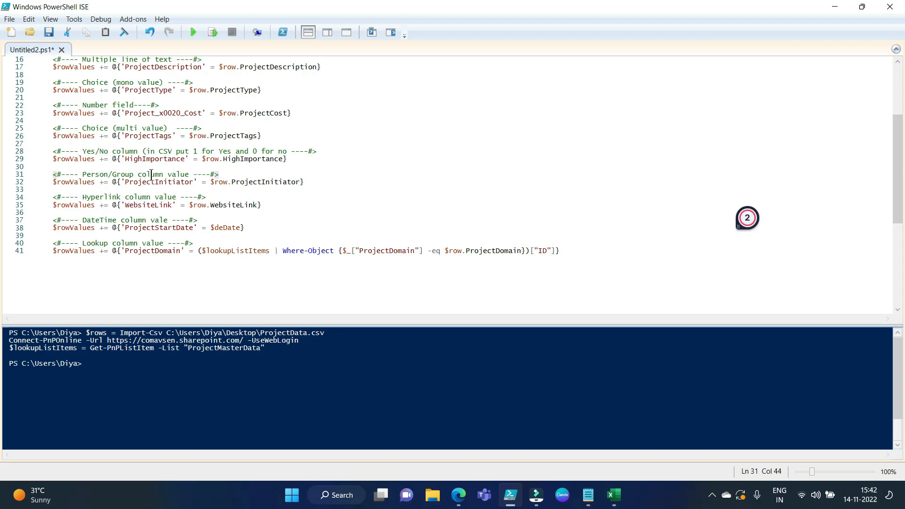
double_click(122, 174)
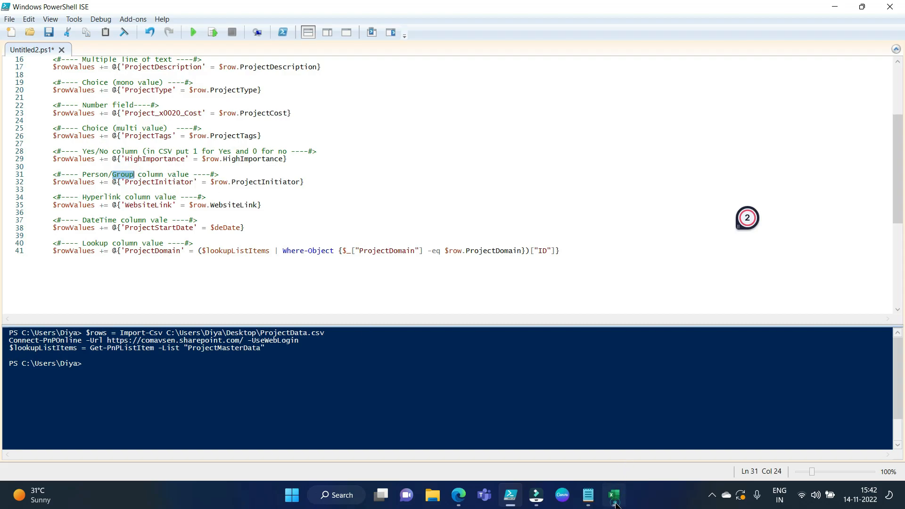
click(613, 494)
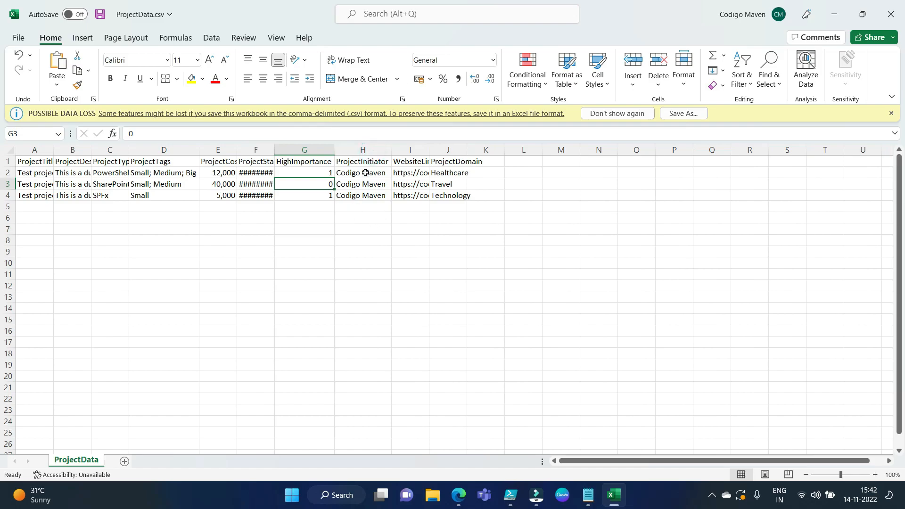
Check the ProjectInitiator value Codigo Maven and autofit the WebsiteLink column to show full links
click(360, 173)
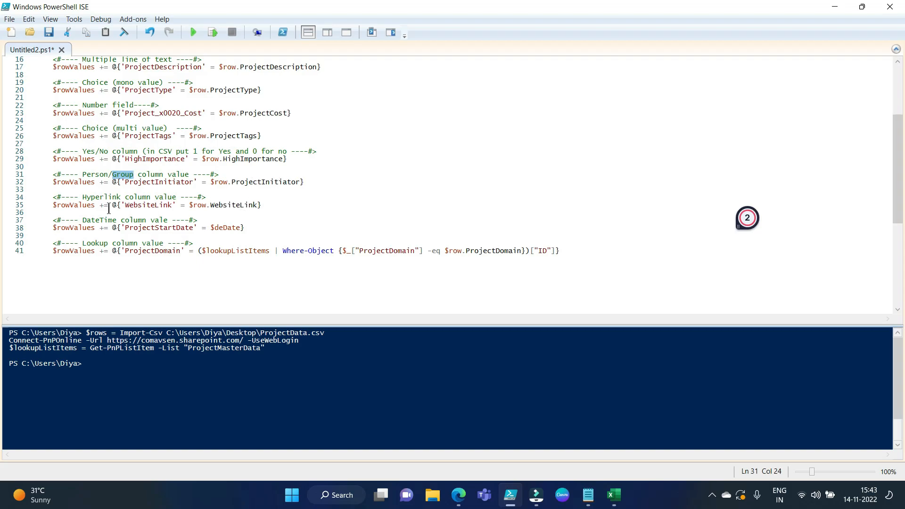
double_click(99, 197)
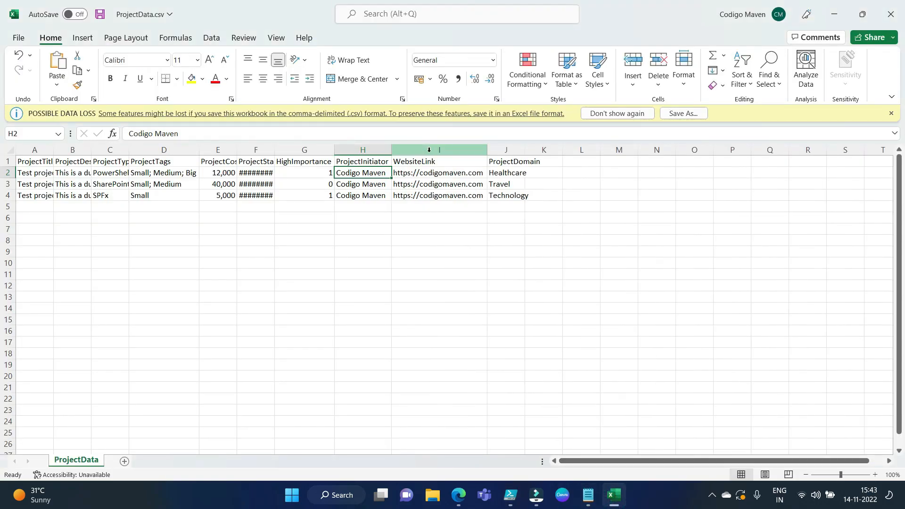
Check the first project's codigomaven.com link, then return to the script's date-preparation lines
click(438, 173)
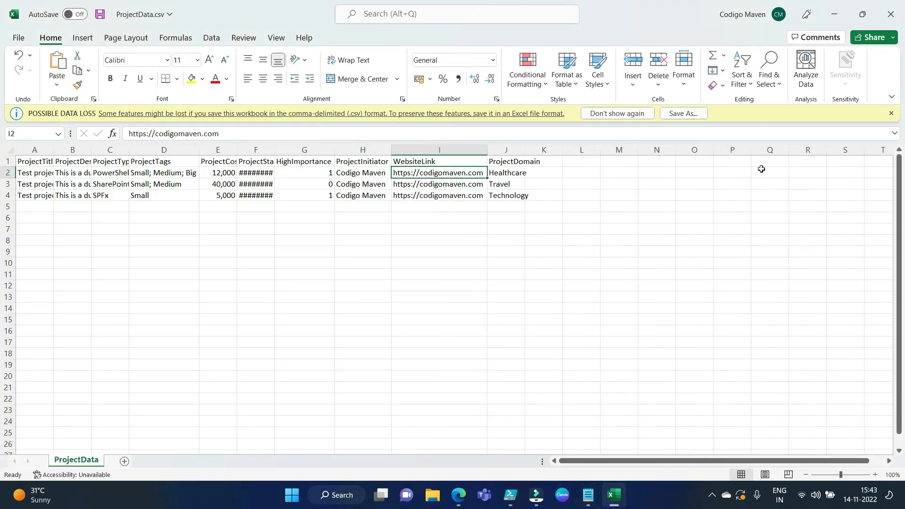
click(508, 498)
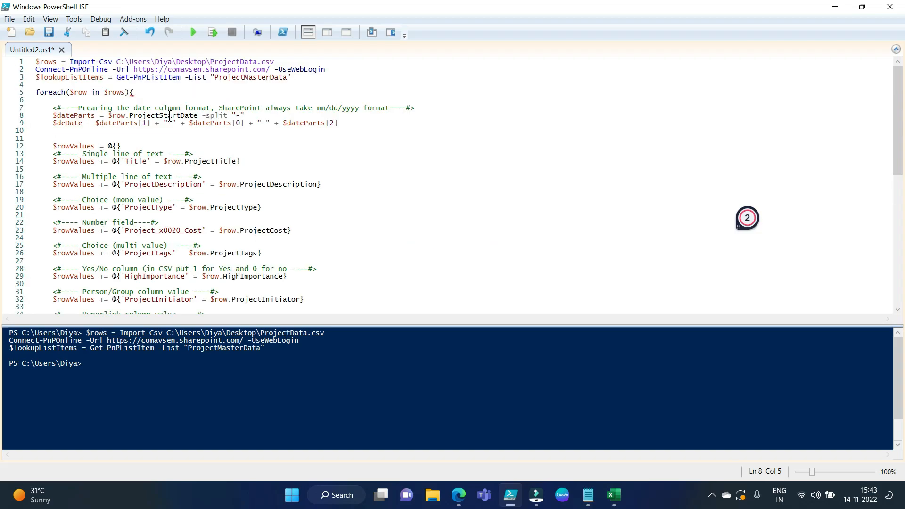
double_click(163, 116)
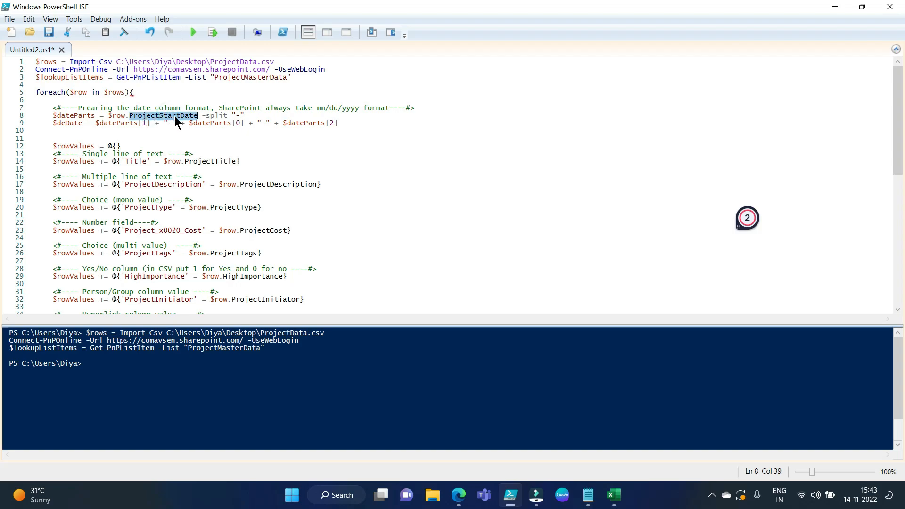
mouse_move(626, 493)
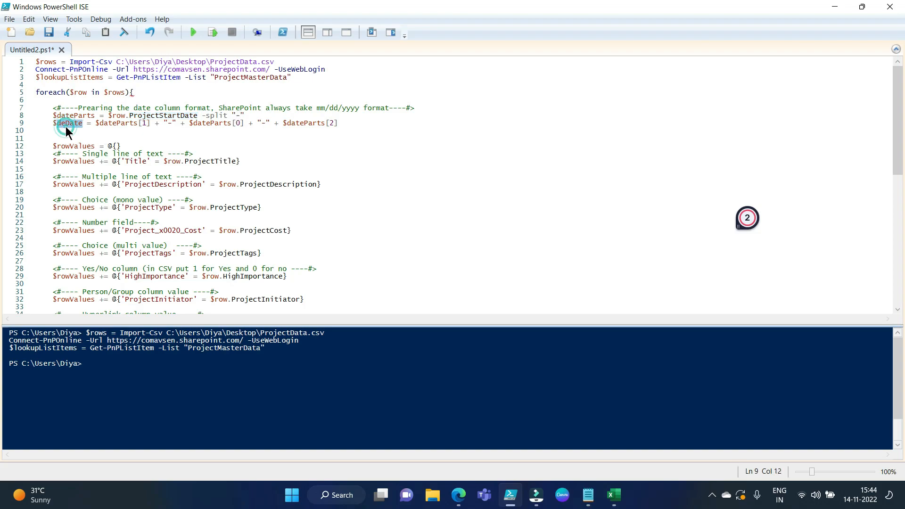
double_click(68, 123)
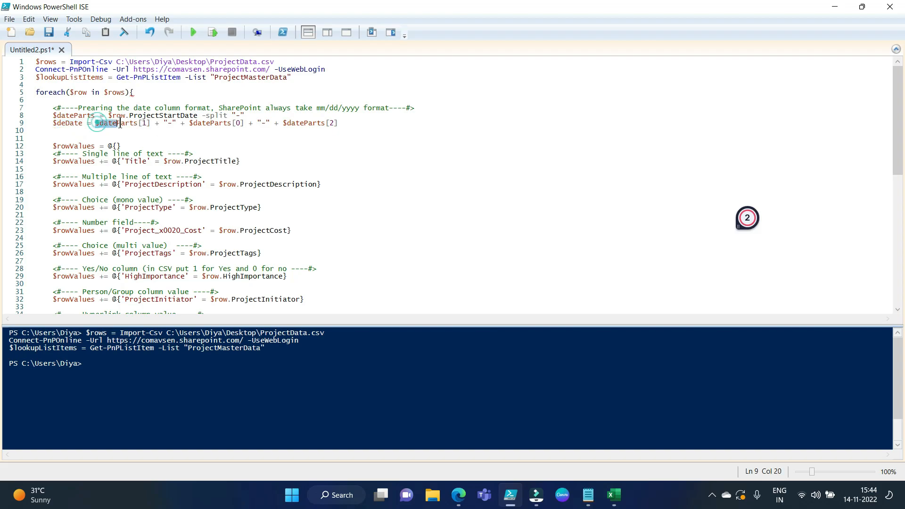
drag(96, 122, 341, 122)
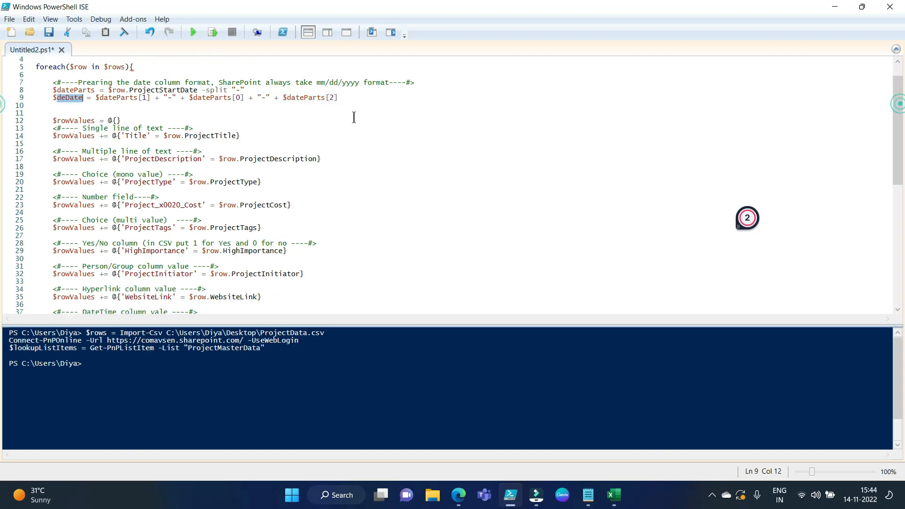
scroll(down, 3)
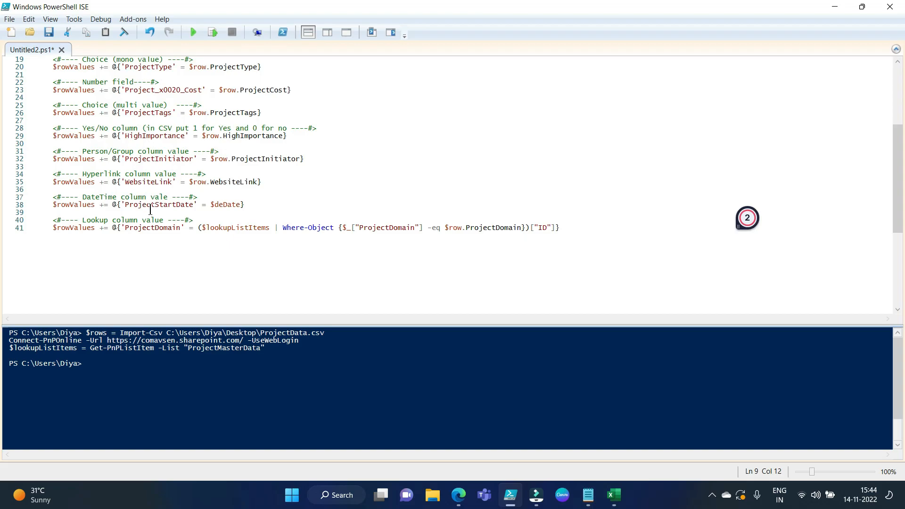
double_click(158, 205)
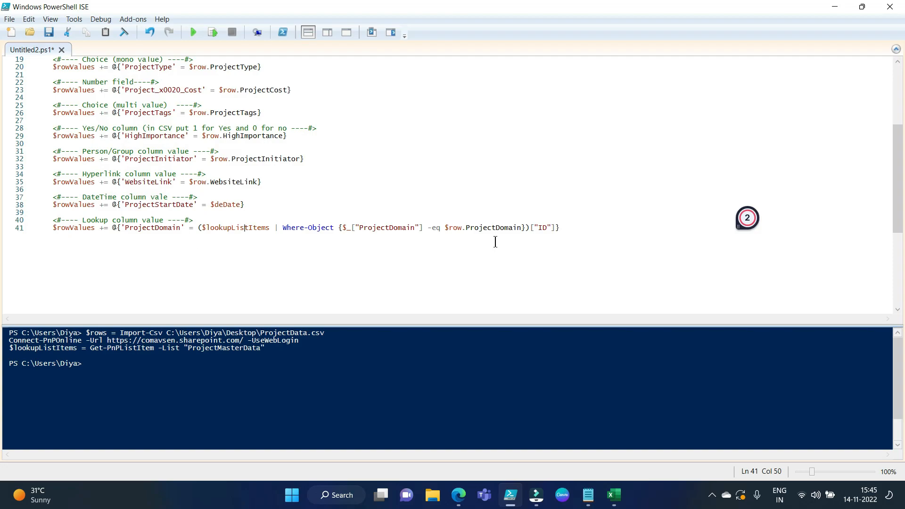
mouse_move(190, 255)
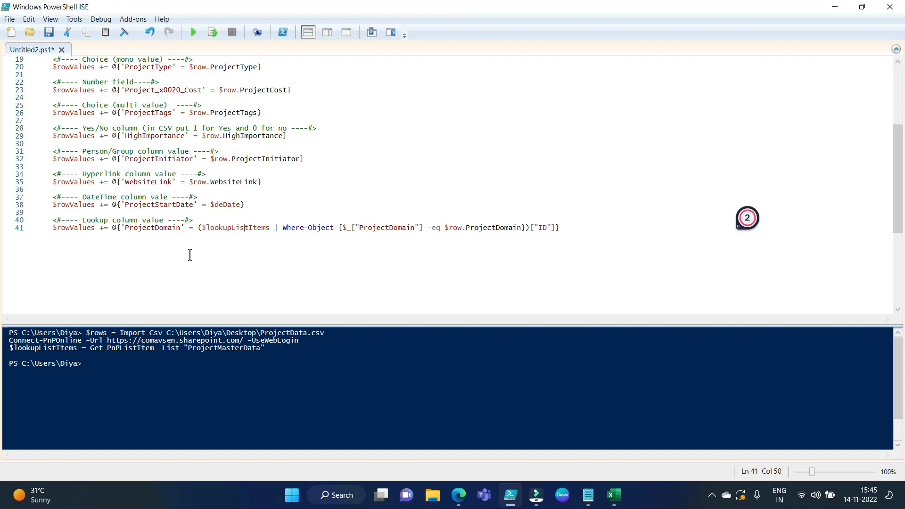
double_click(152, 228)
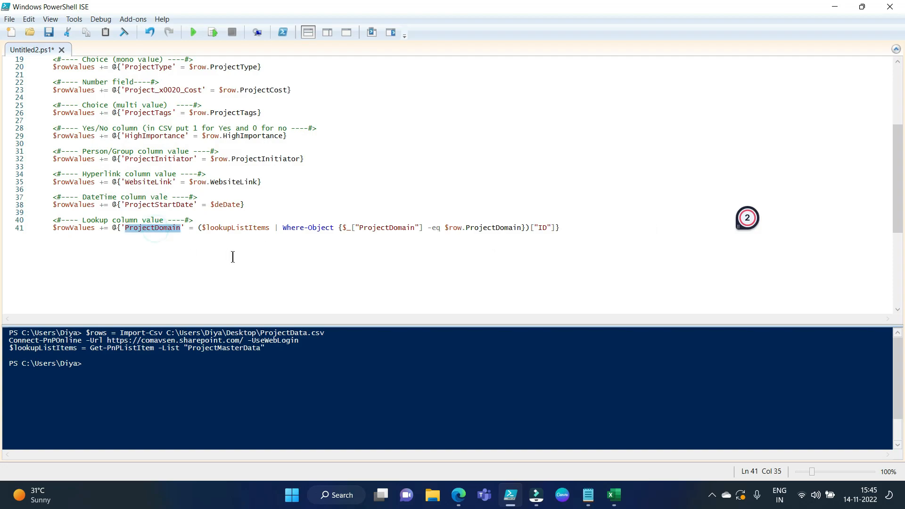
click(234, 227)
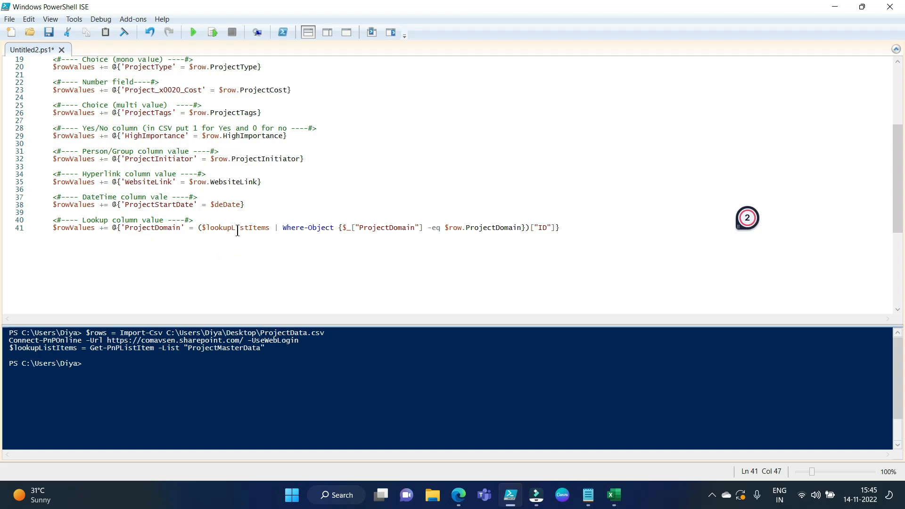
double_click(236, 228)
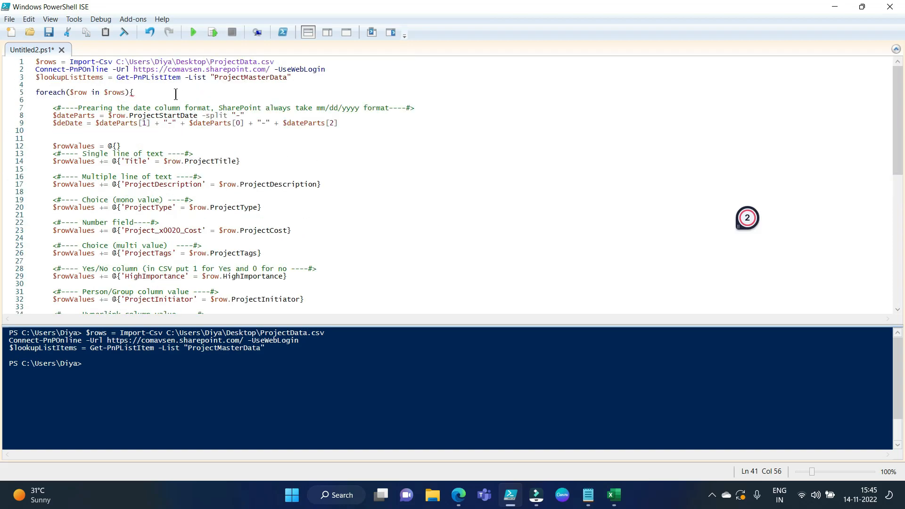
double_click(67, 78)
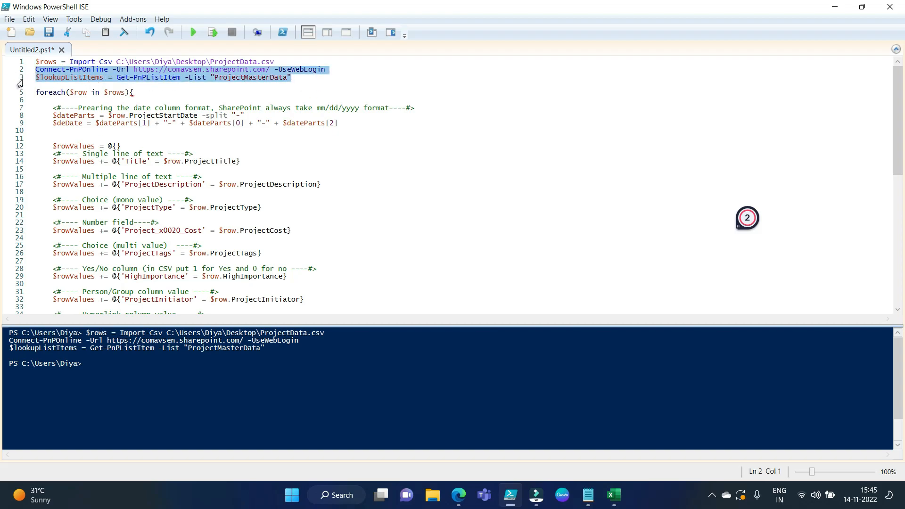
click(36, 77)
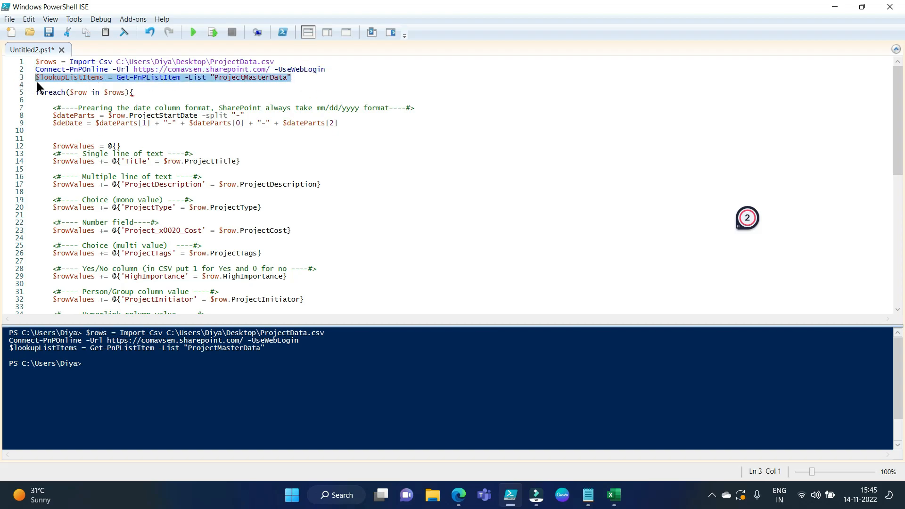
double_click(69, 76)
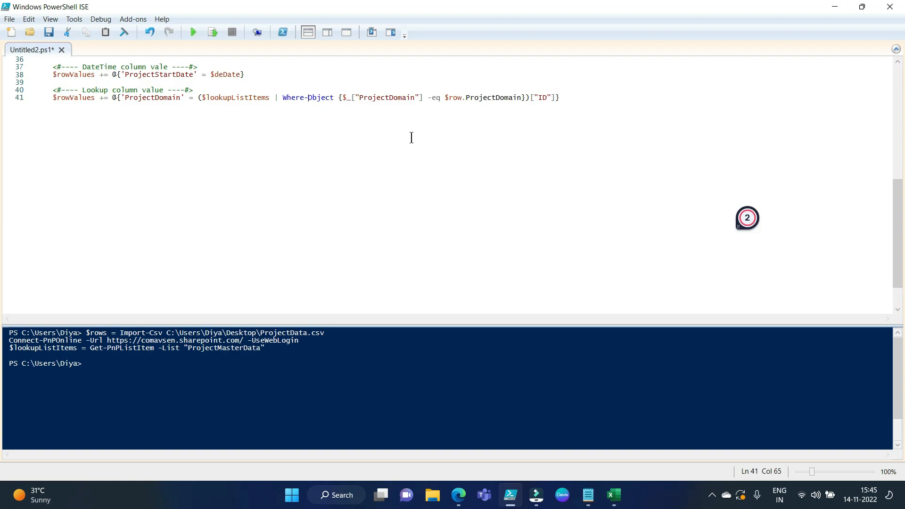
mouse_move(388, 104)
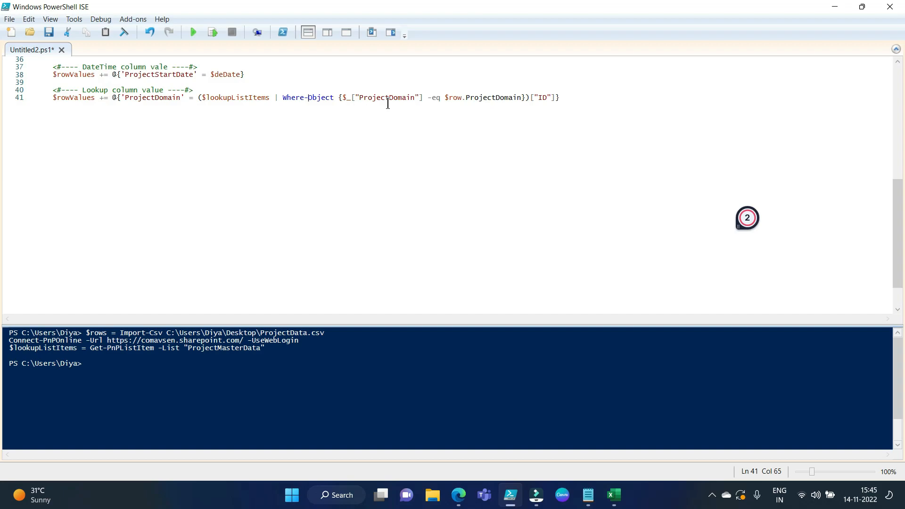
double_click(385, 97)
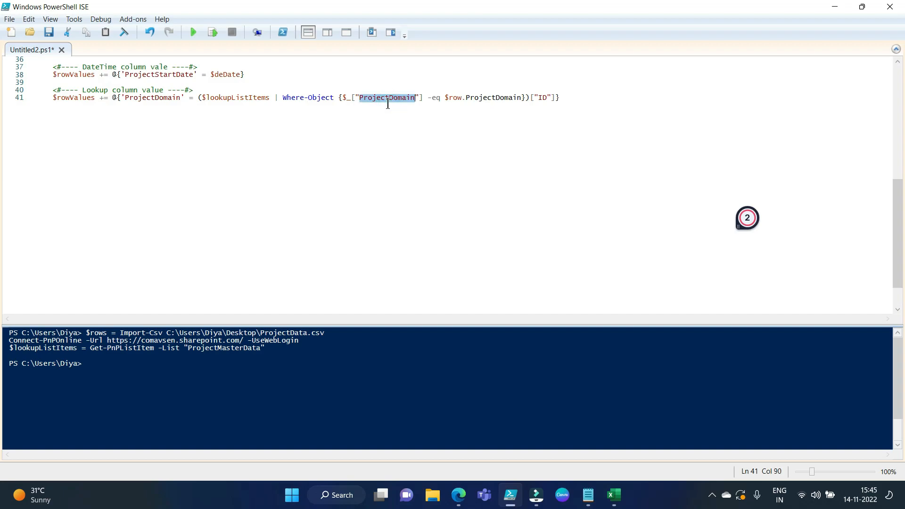
click(505, 97)
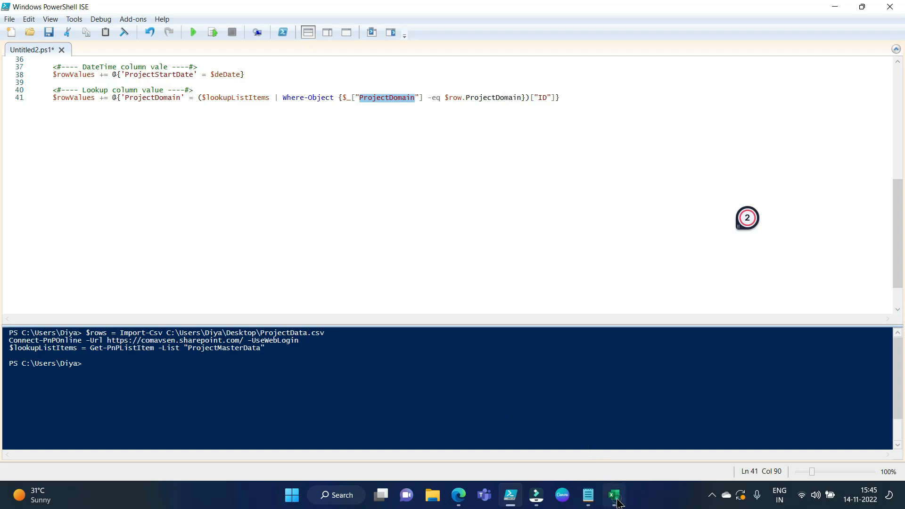
click(613, 495)
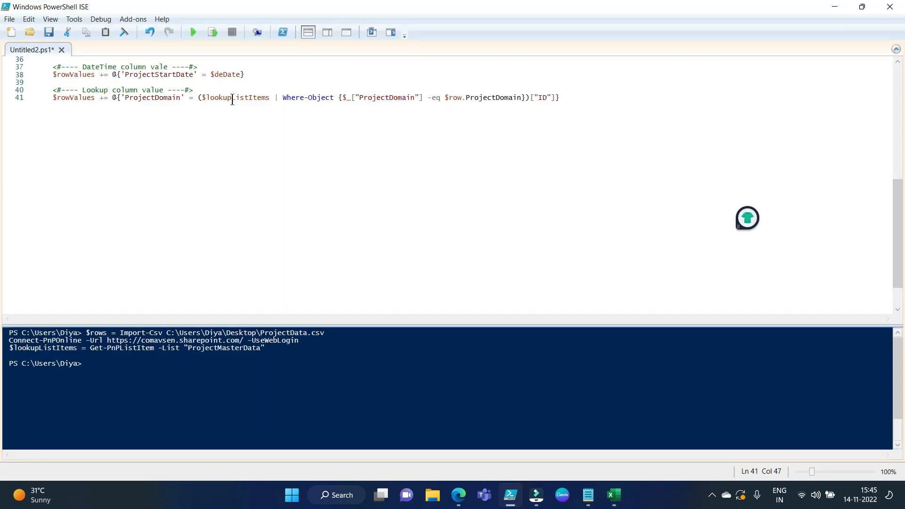
double_click(236, 97)
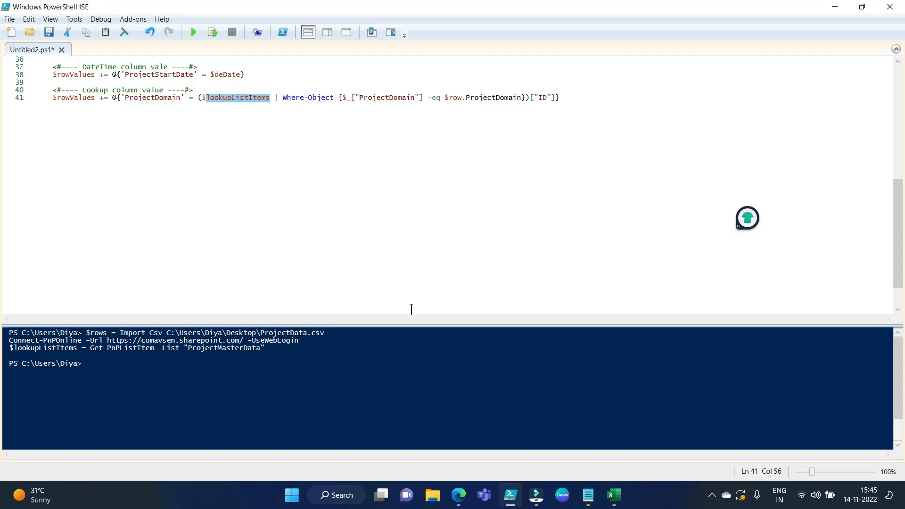
click(459, 495)
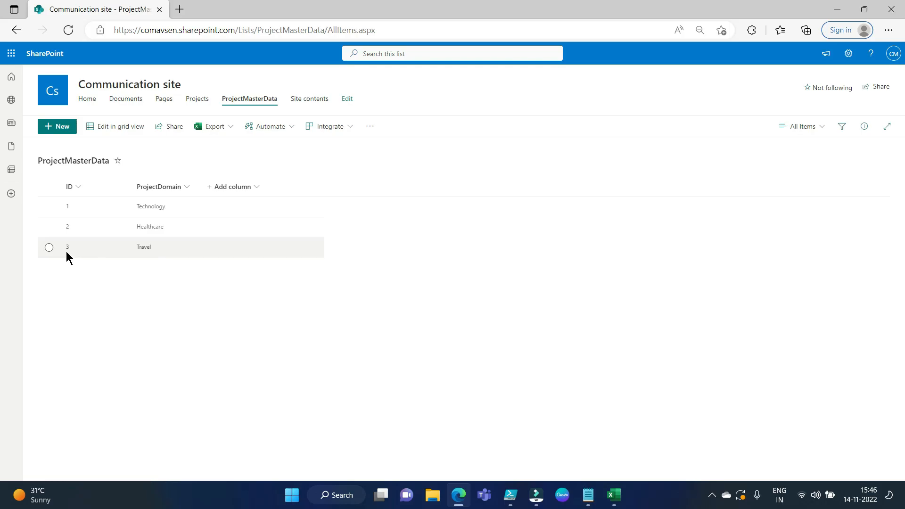
click(614, 495)
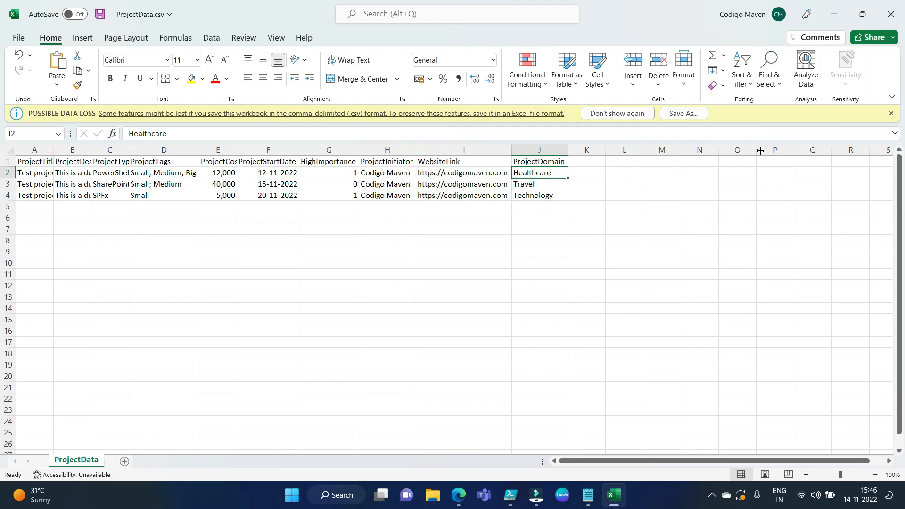
click(460, 495)
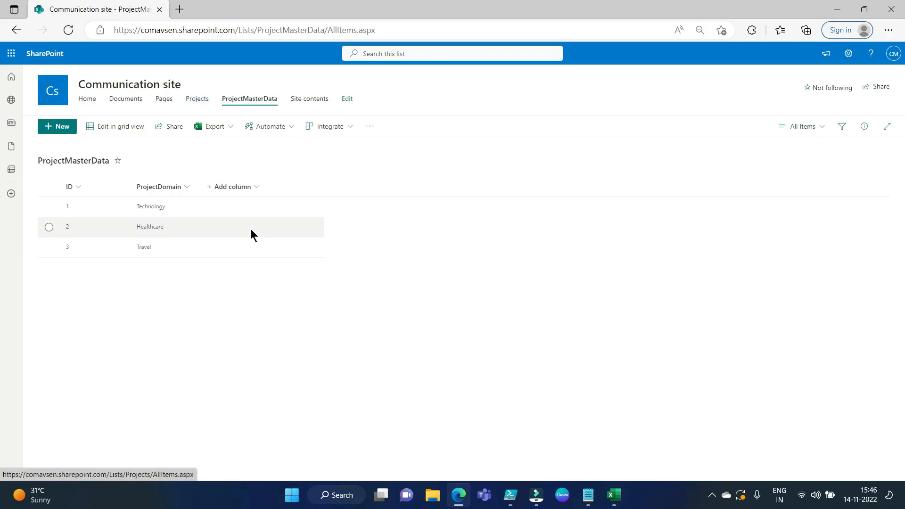
mouse_move(66, 238)
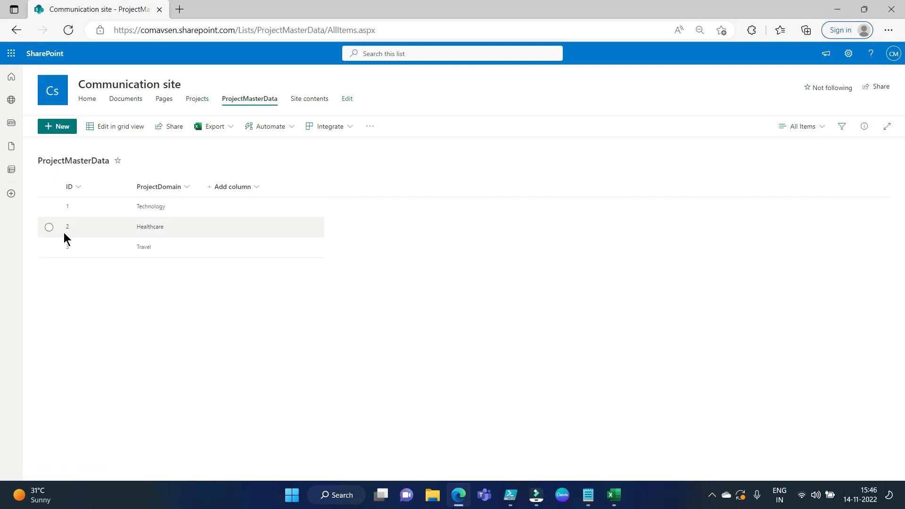
mouse_move(152, 234)
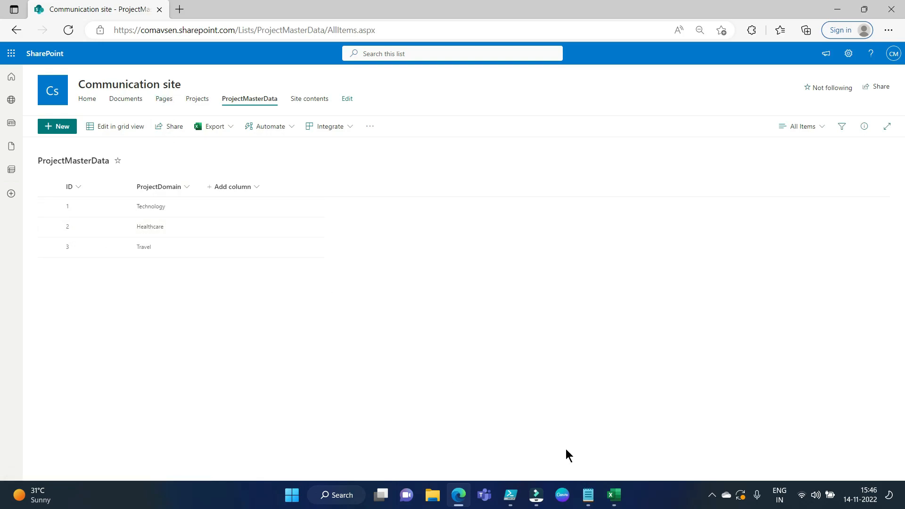
mouse_move(535, 495)
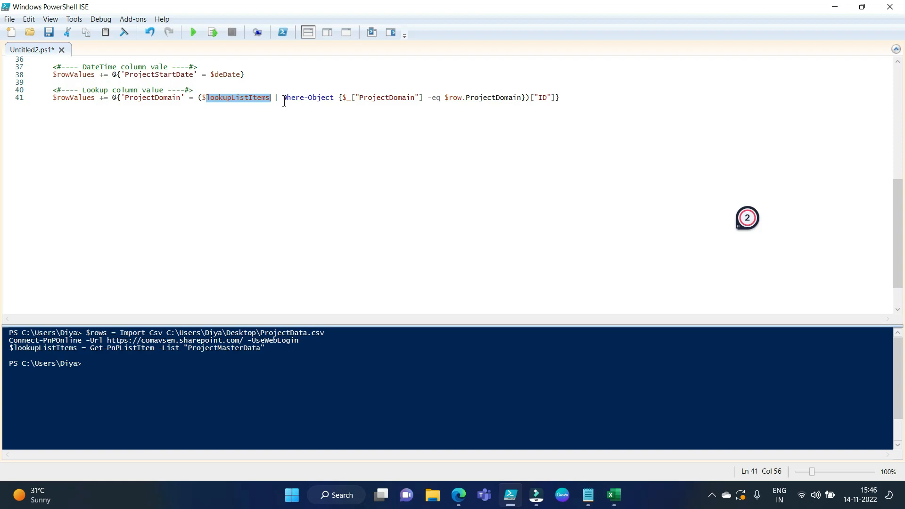
double_click(308, 98)
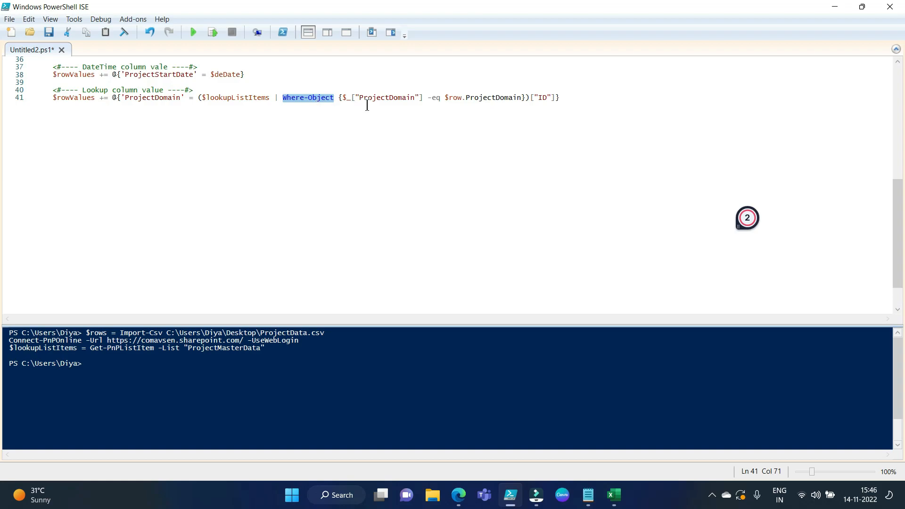
double_click(386, 98)
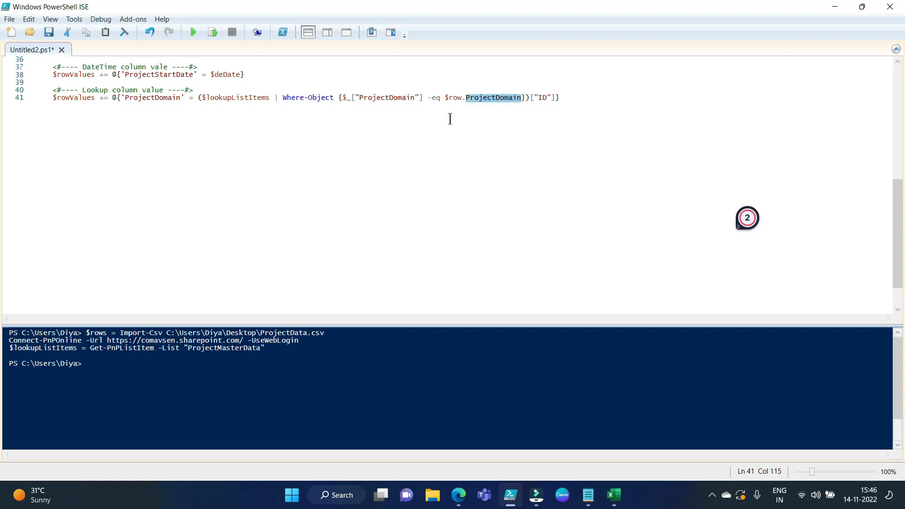
double_click(385, 97)
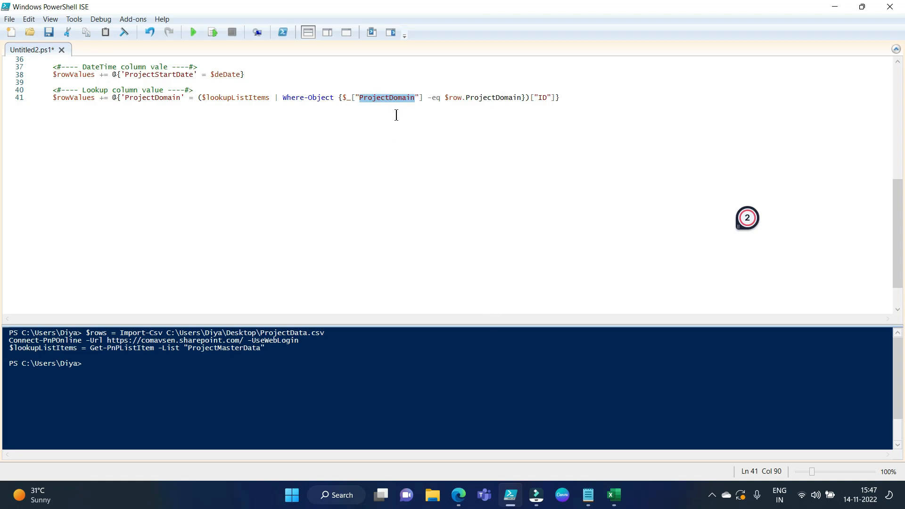
mouse_move(415, 177)
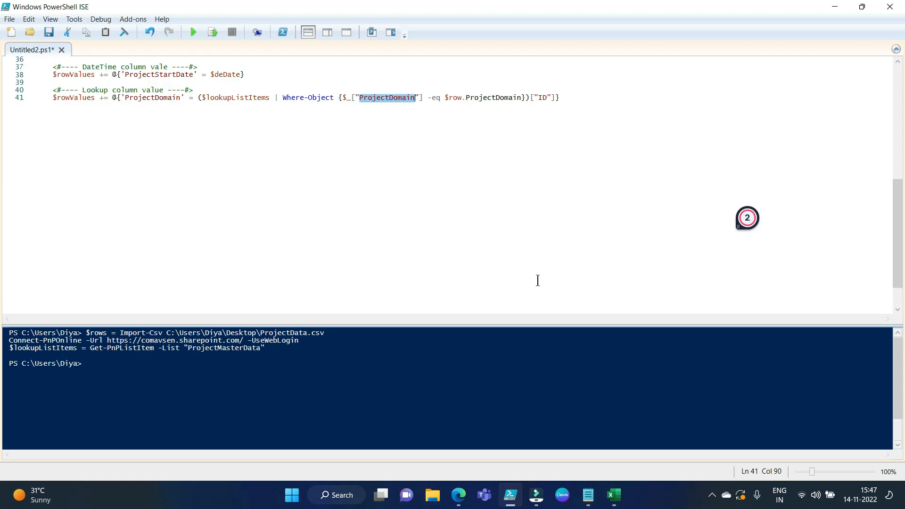
double_click(493, 97)
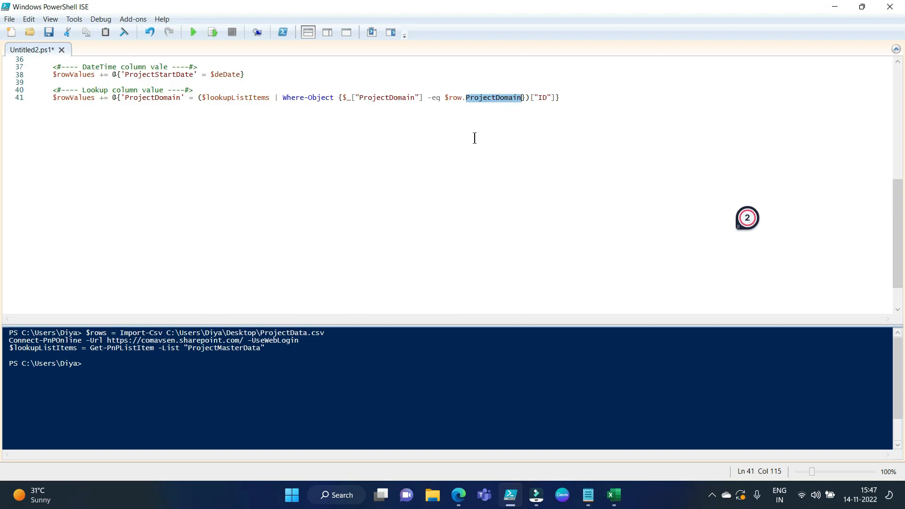
double_click(237, 97)
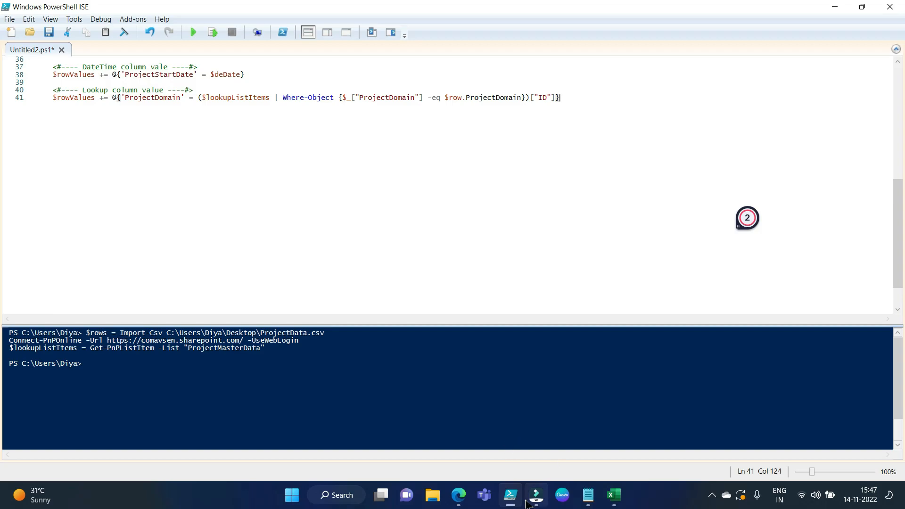
mouse_move(510, 495)
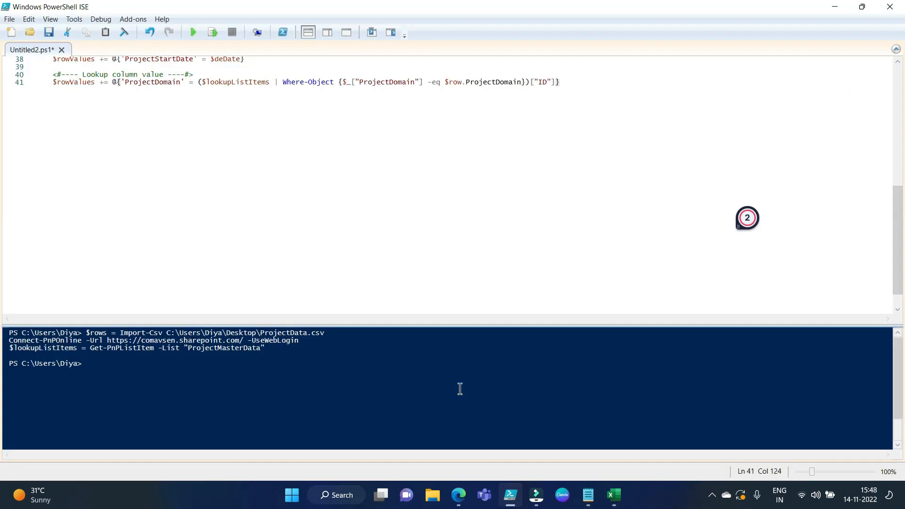
click(587, 495)
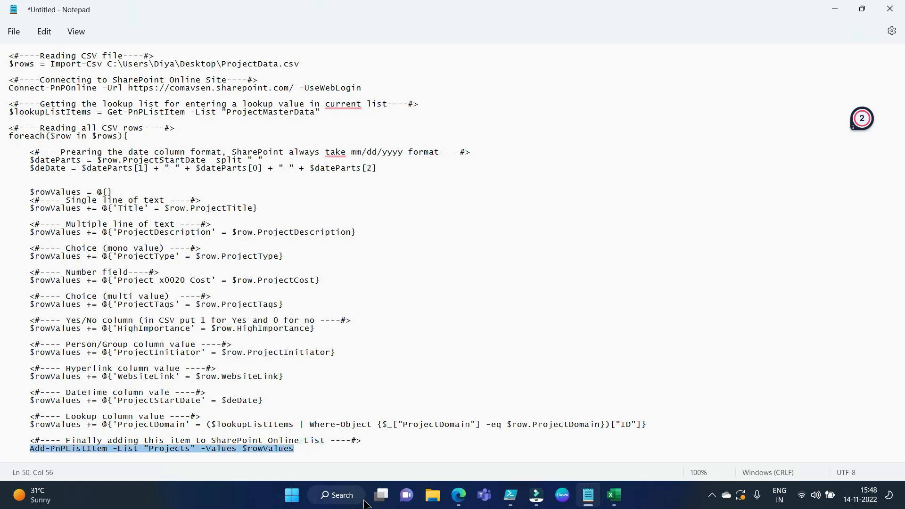
mouse_move(516, 502)
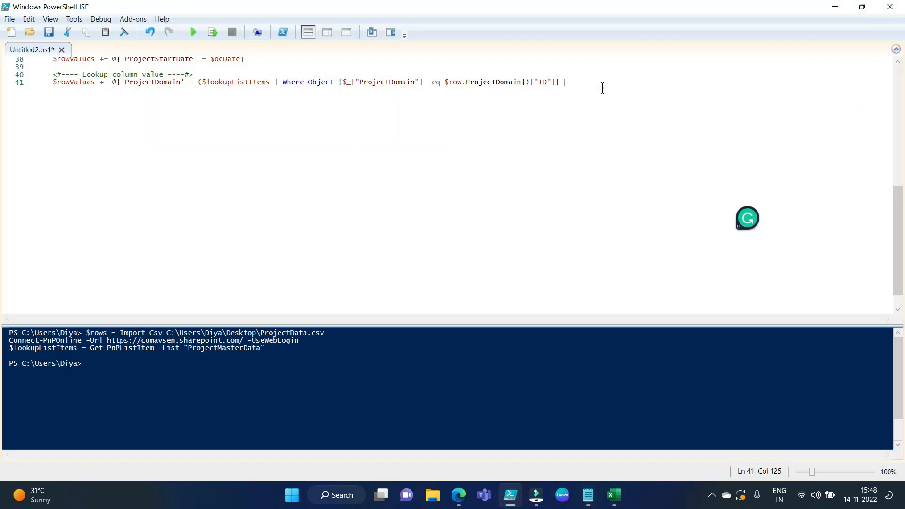
End the loop with Add-PnPListItem -List "Projects" -Values $rowValues and a closing brace
text(Add-PnPListItem -List "Projects" -Values $rowValues)
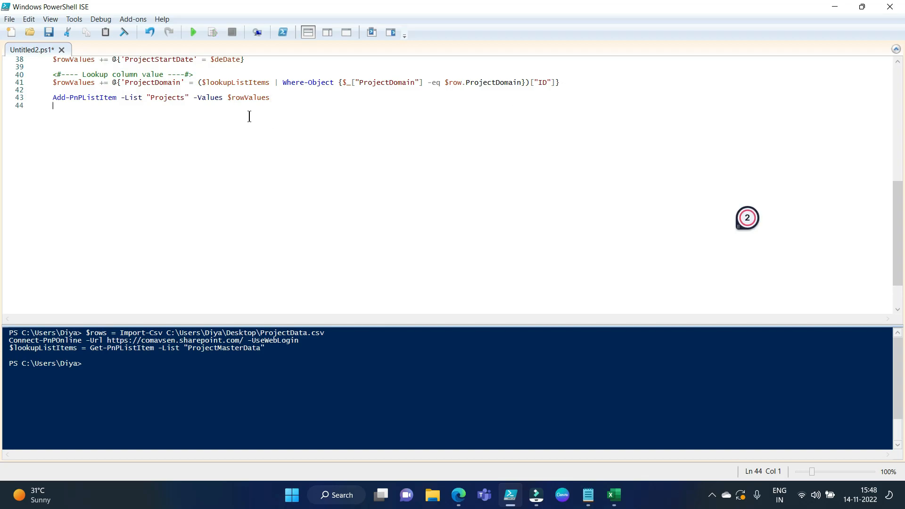
text(})
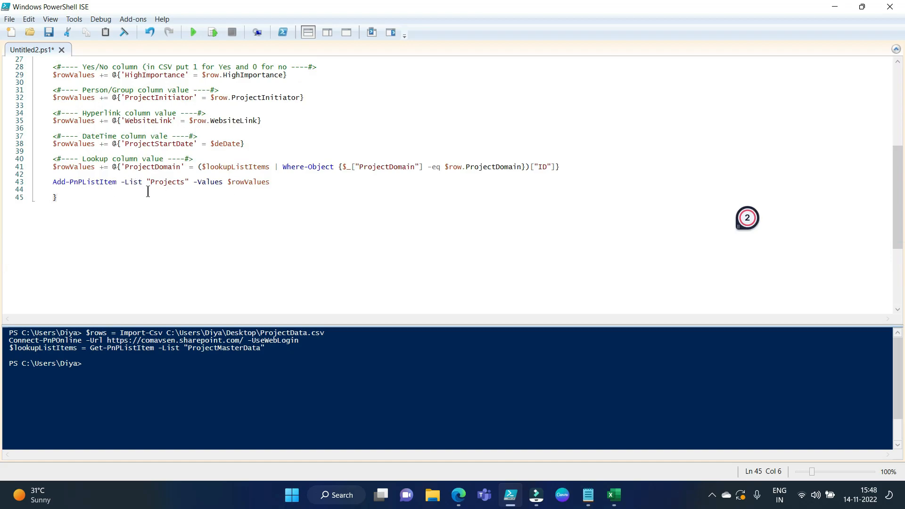
double_click(167, 182)
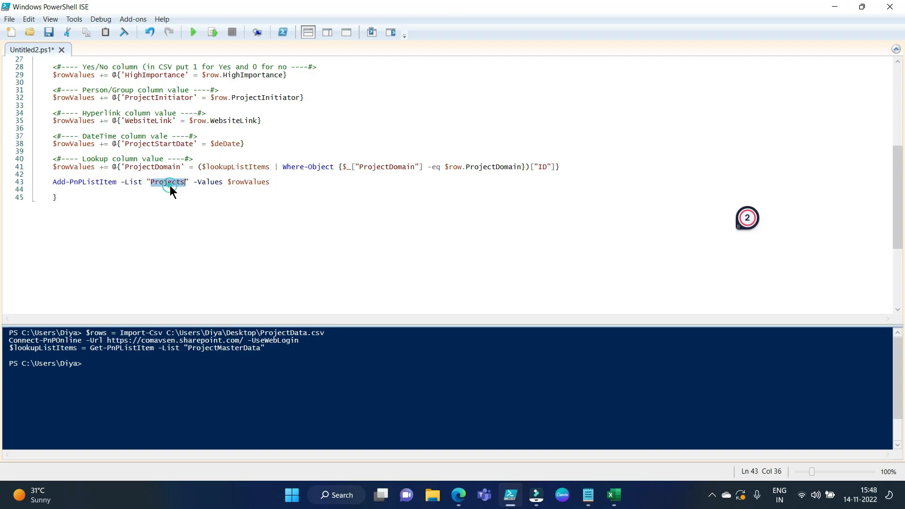
double_click(249, 182)
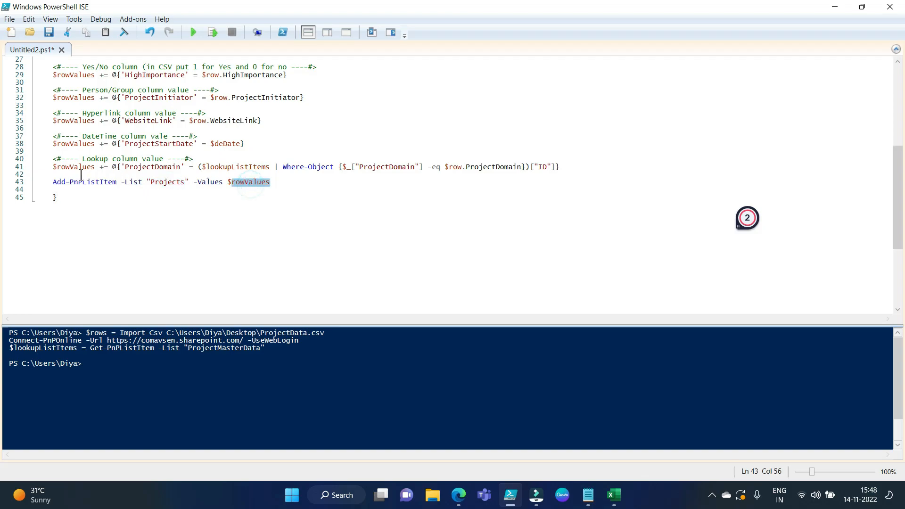
double_click(75, 167)
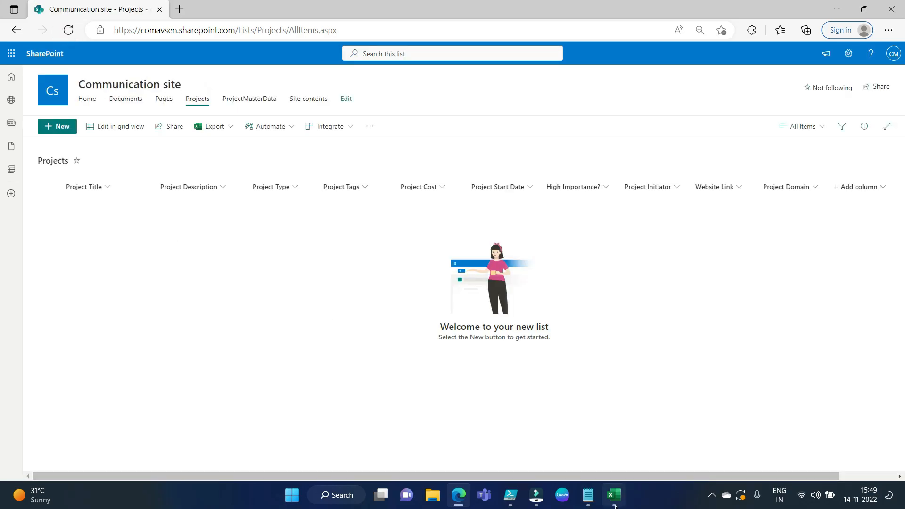
Show the still-empty Projects list in Edge, then return to the completed import script
click(613, 495)
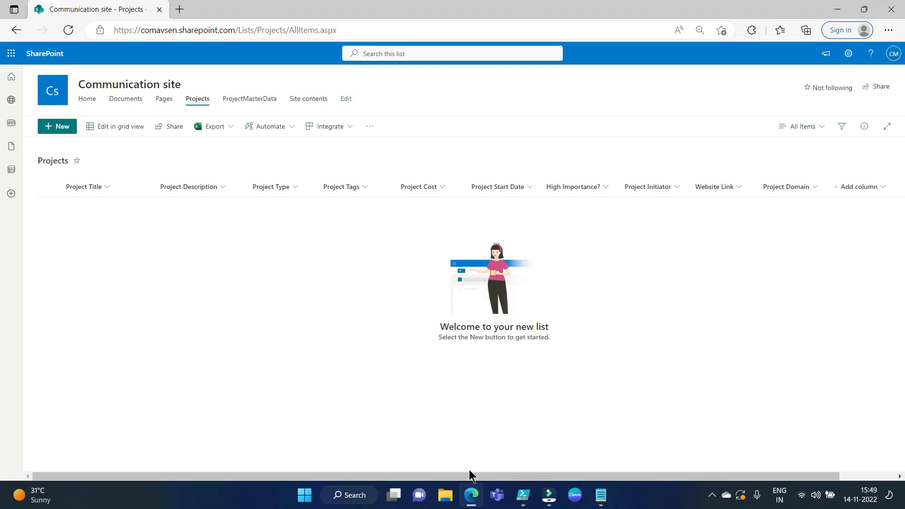
click(521, 495)
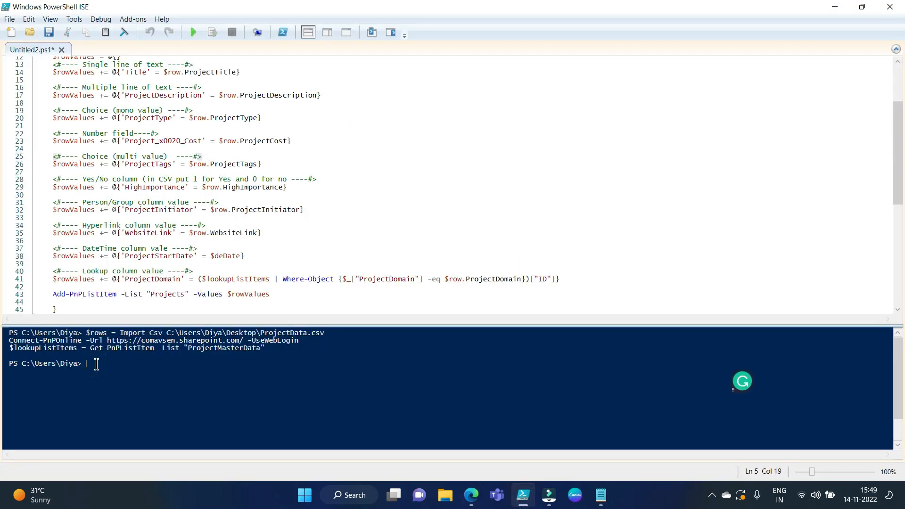
mouse_move(132, 19)
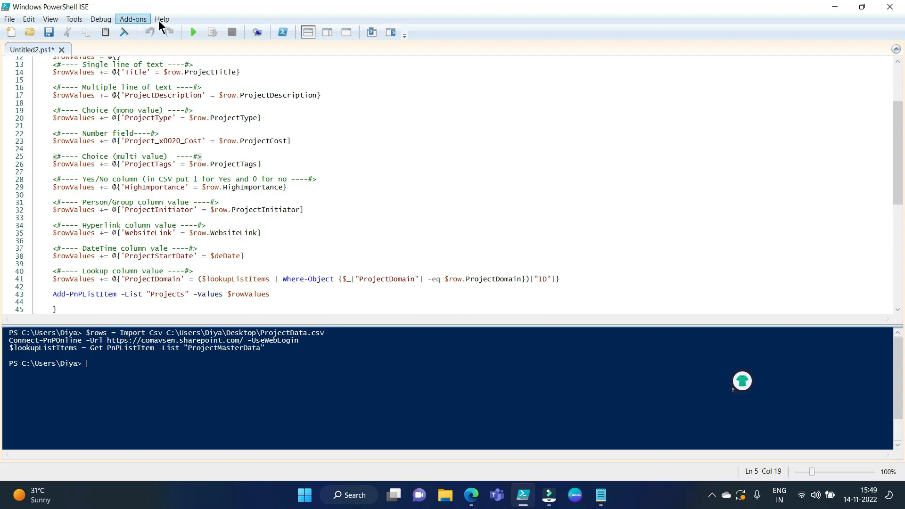
Run the completed import script to load ProjectData.csv into the Projects list
click(193, 32)
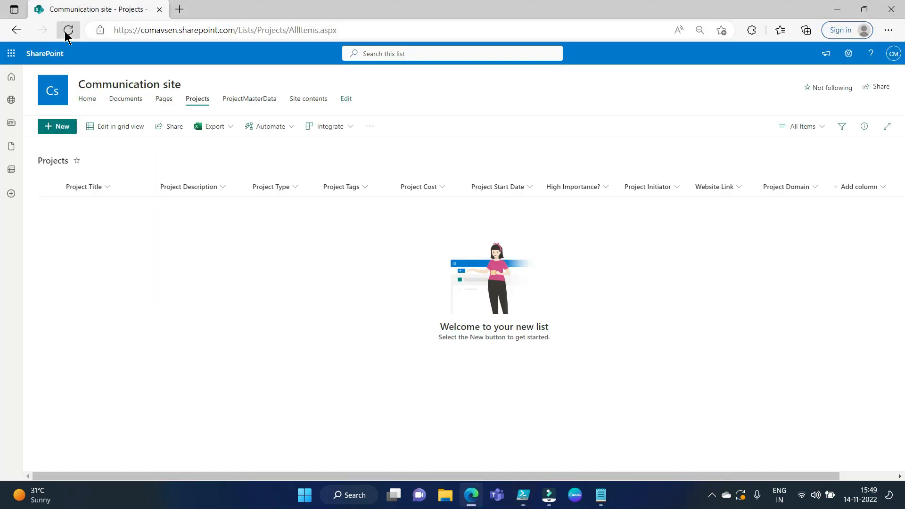
Refresh the Projects list so Test project 1, 2 and 3 appear with their column values
click(68, 30)
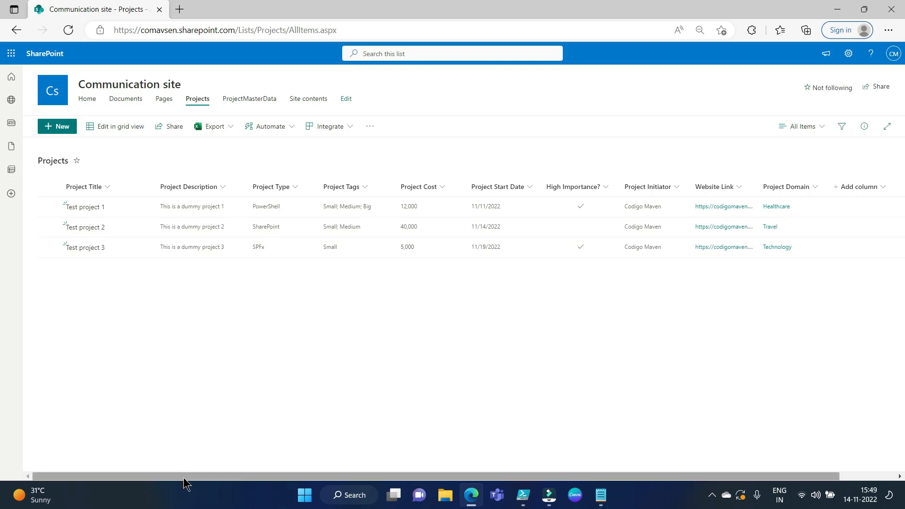
mouse_move(107, 187)
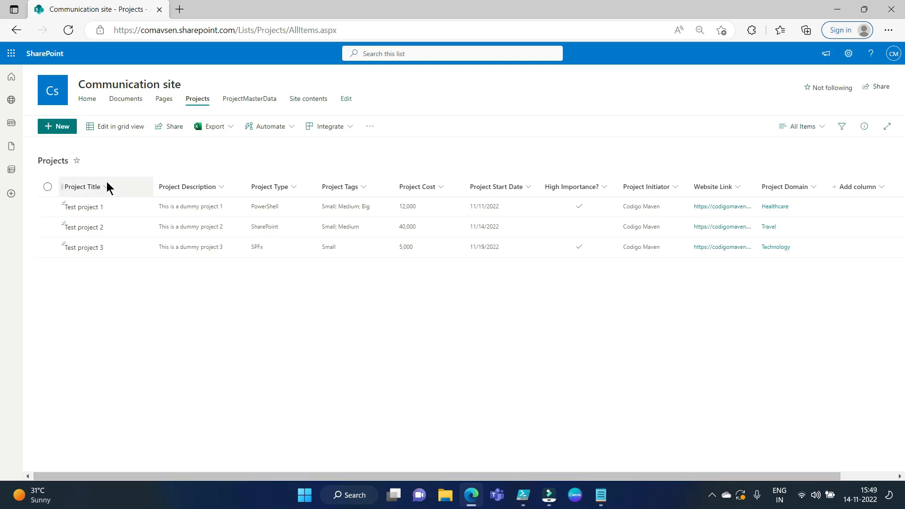